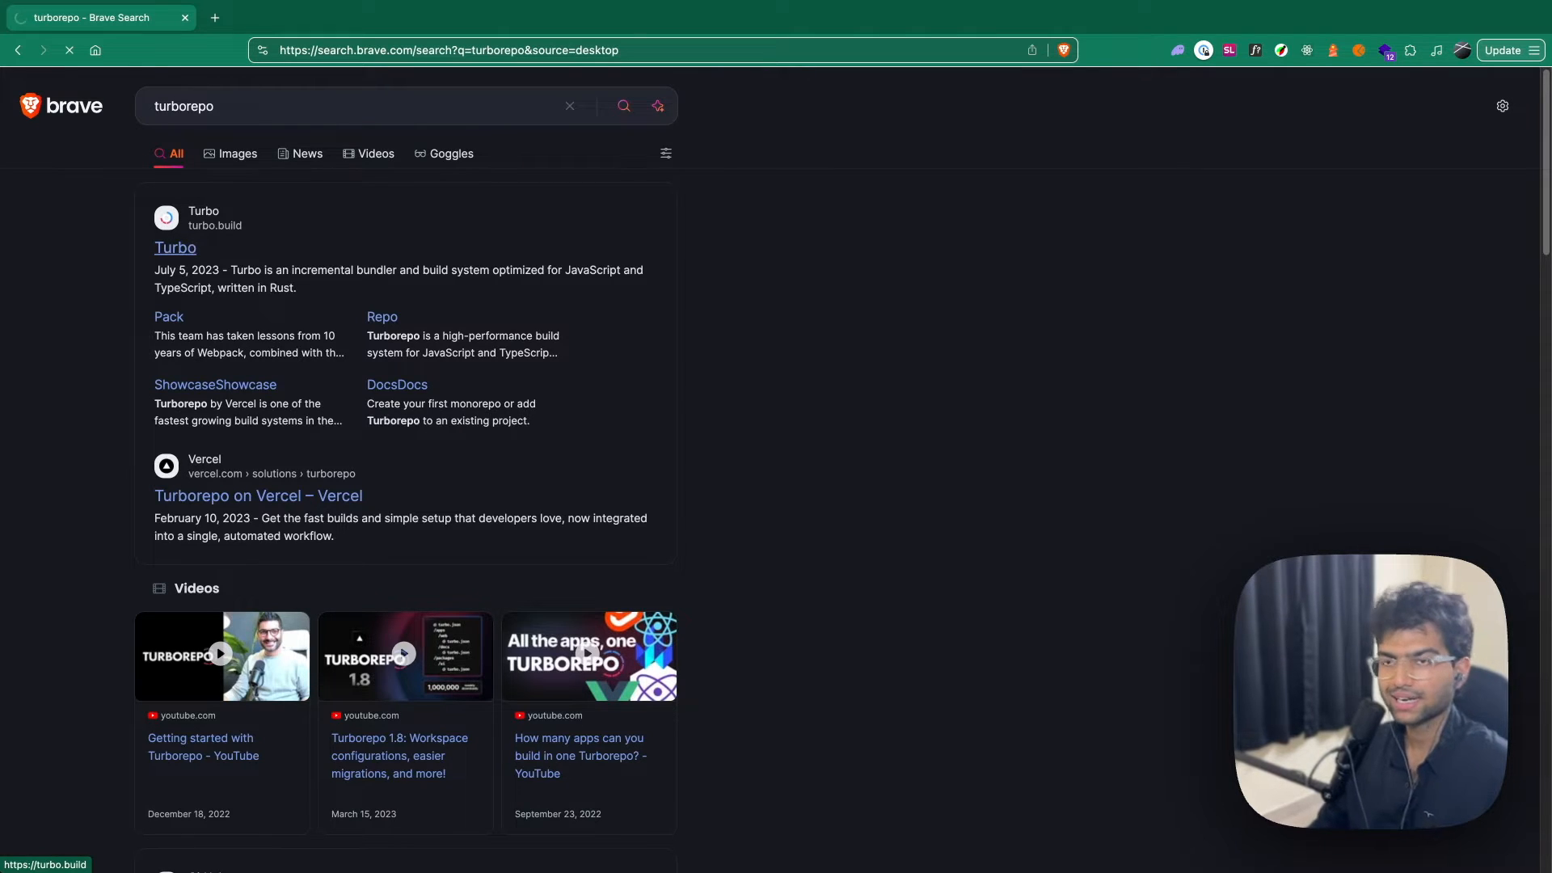
Search the Turbo docs for 'example' and land on the Turborepo Examples page
left_click(175, 248)
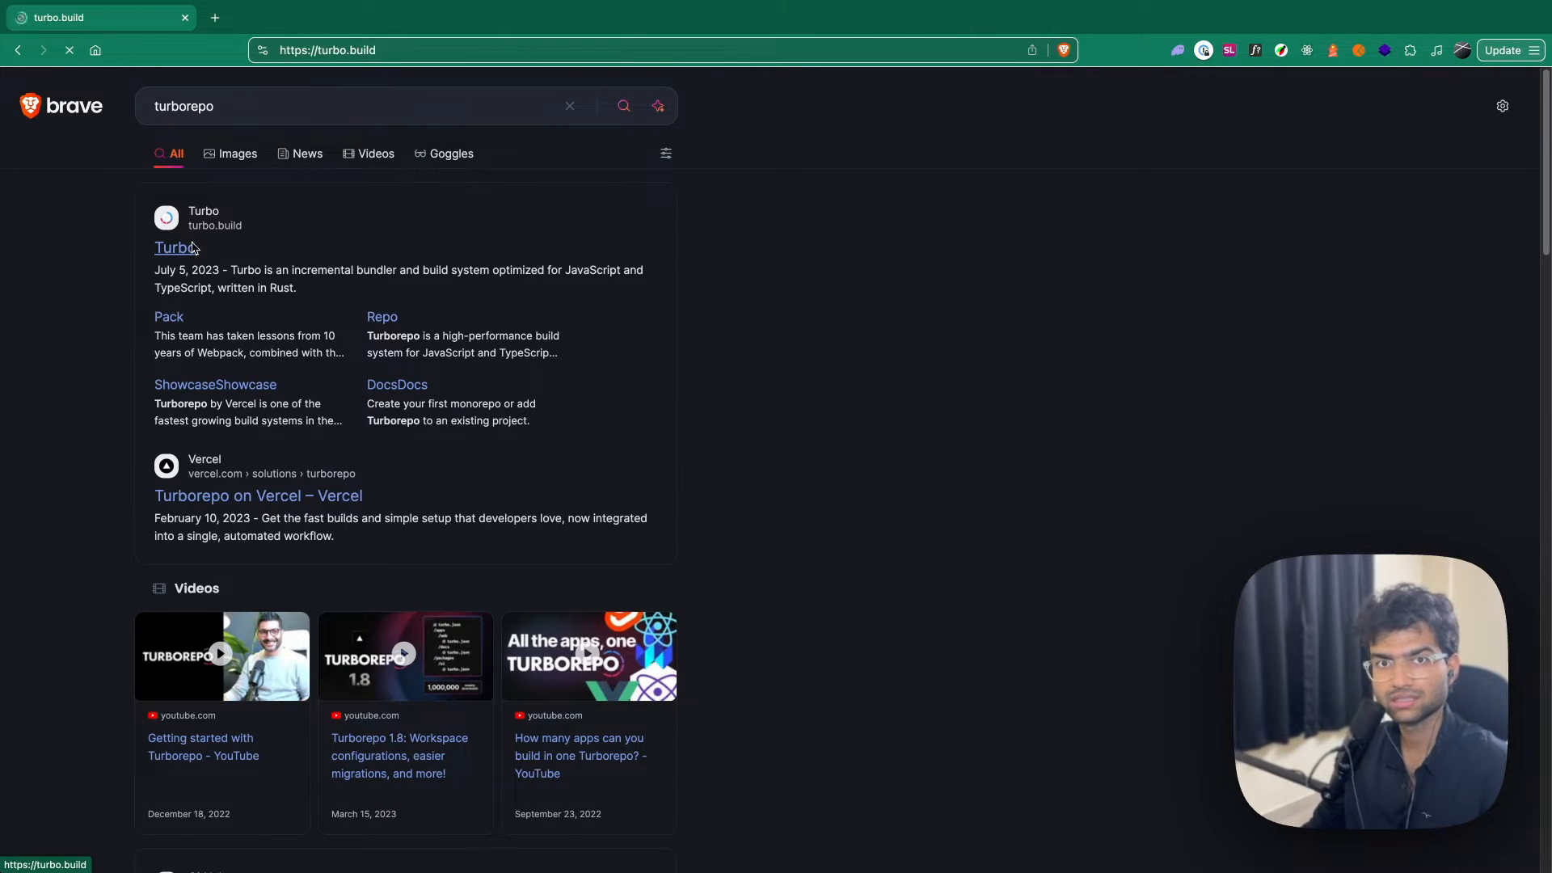
left_click(169, 248)
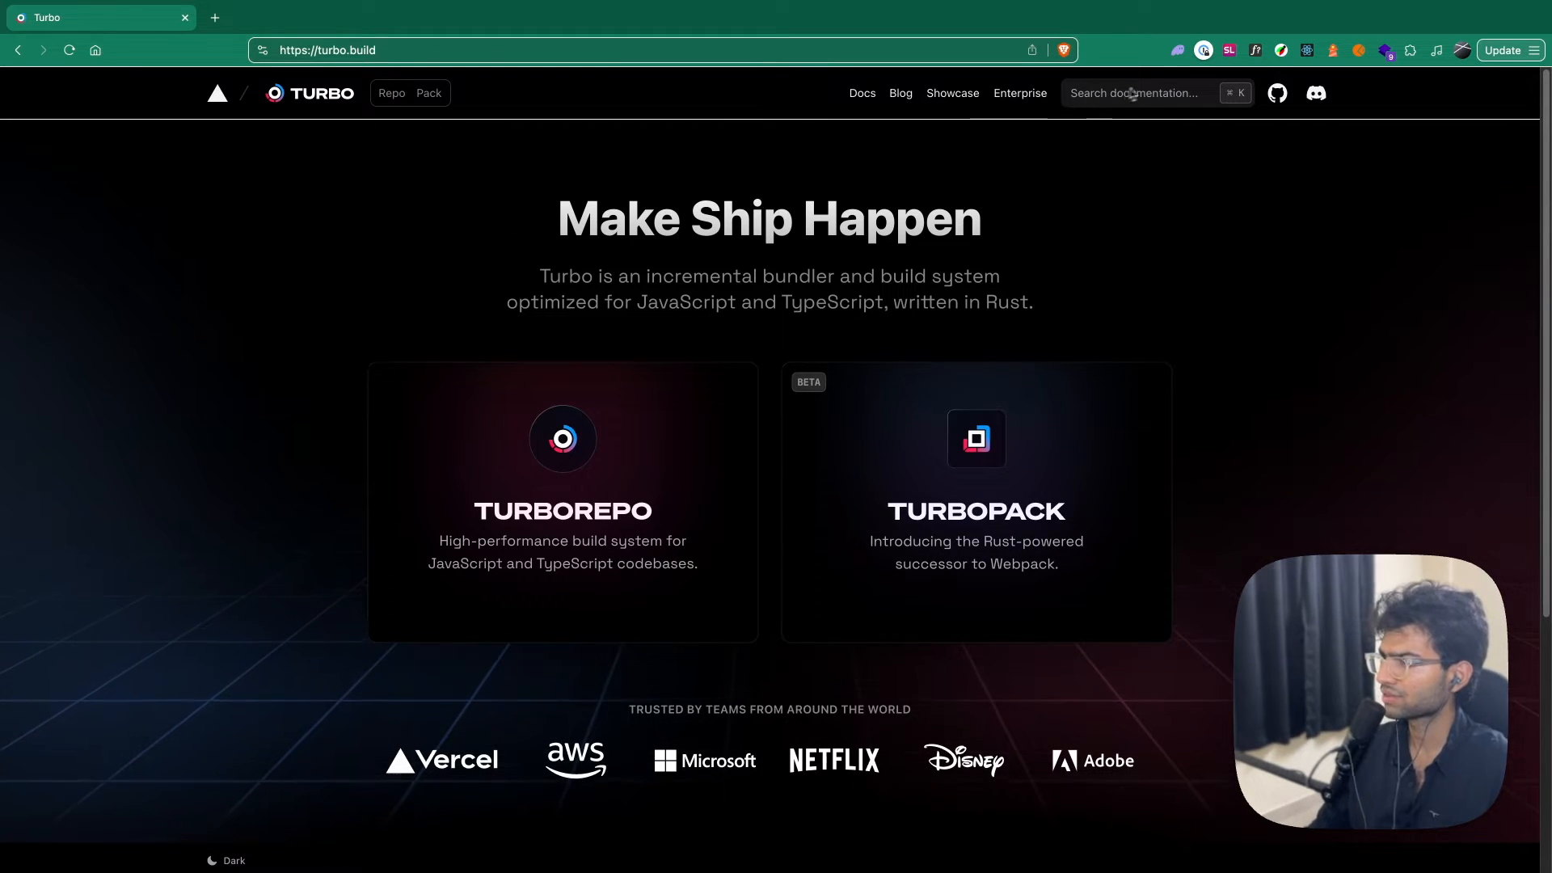
type("example")
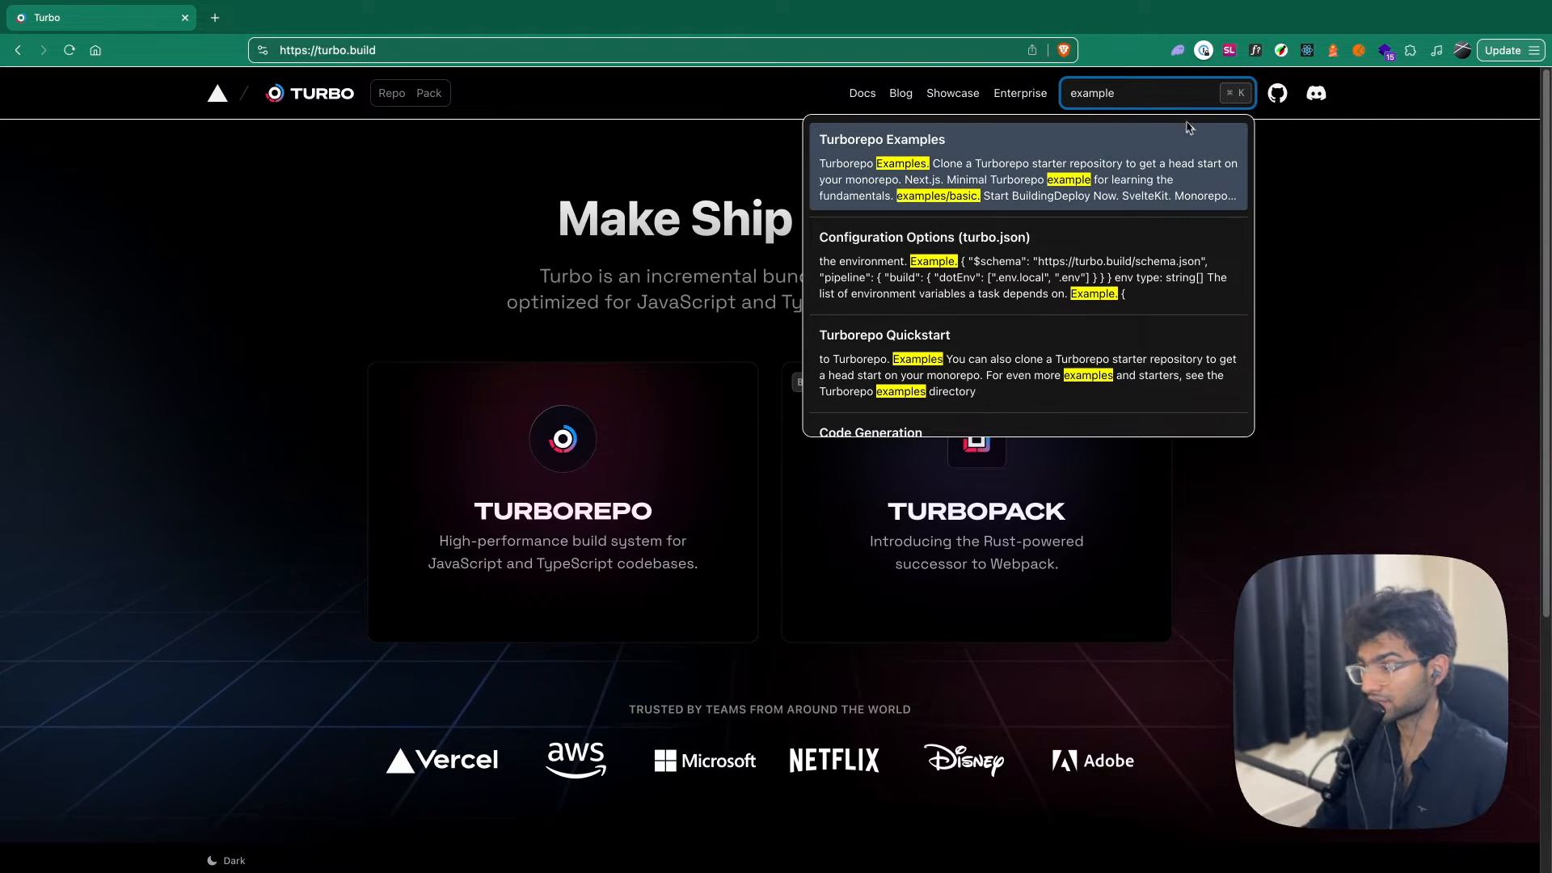
left_click(883, 140)
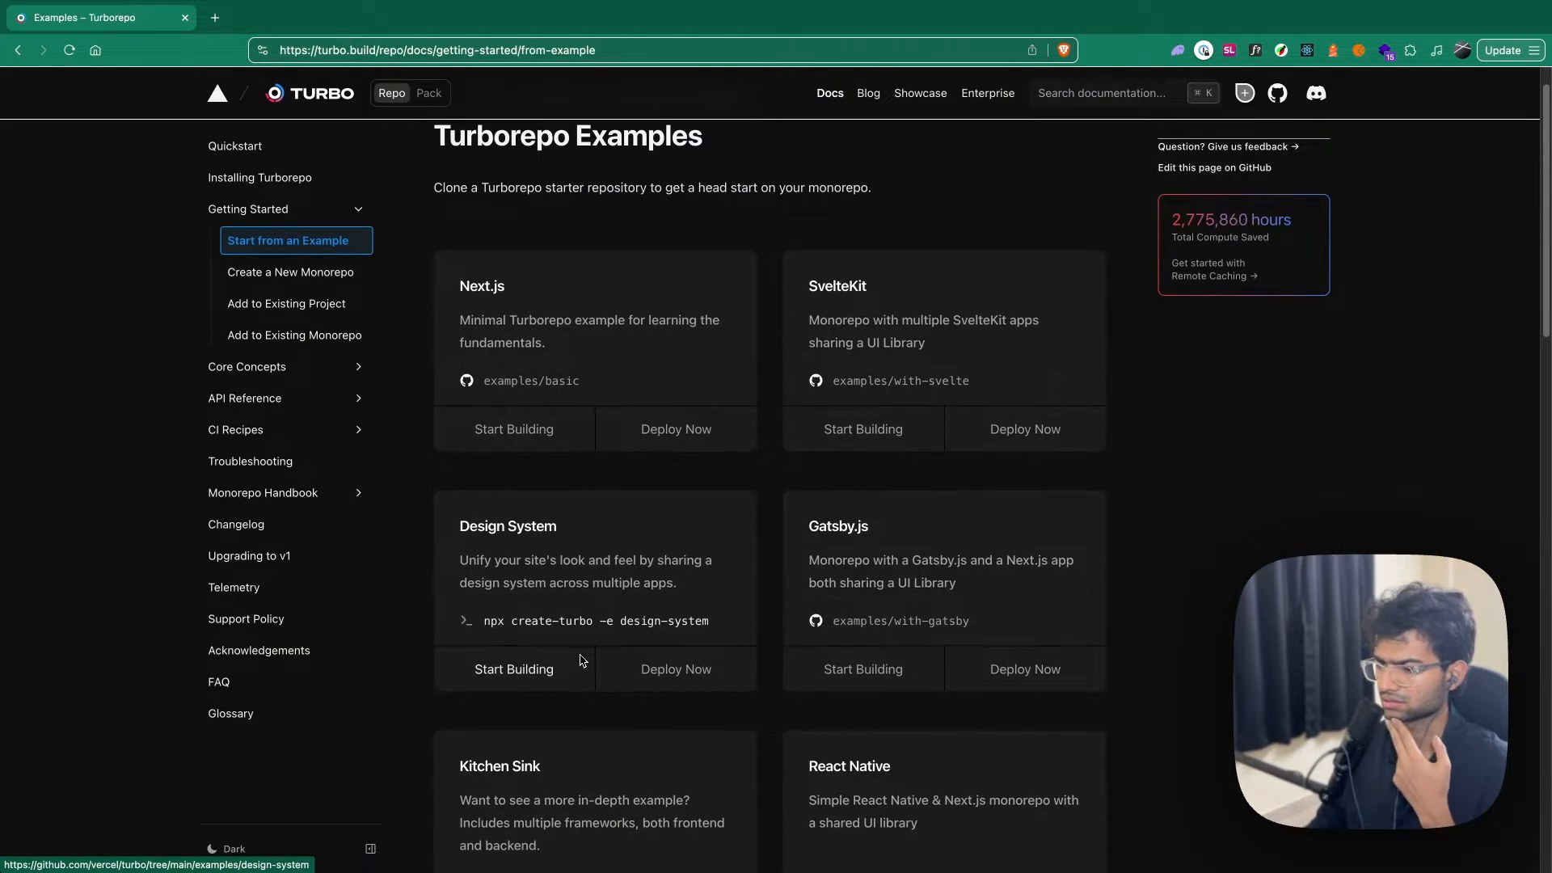
Locate the kitchen-sink starter in the examples list and open its repository in a new tab
scroll("down", 3)
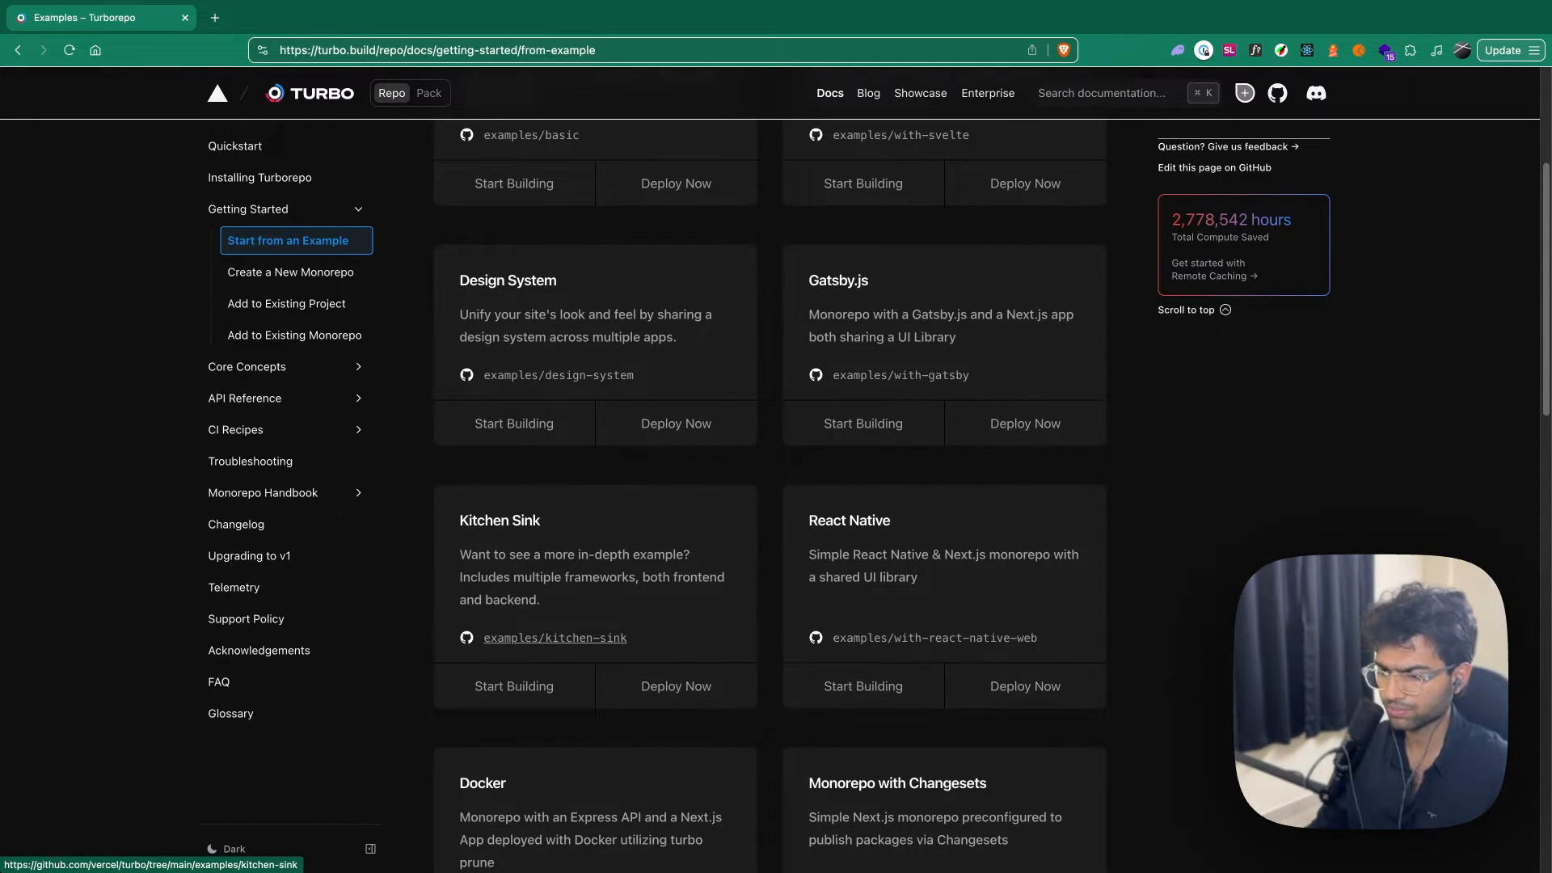
scroll("down", 3)
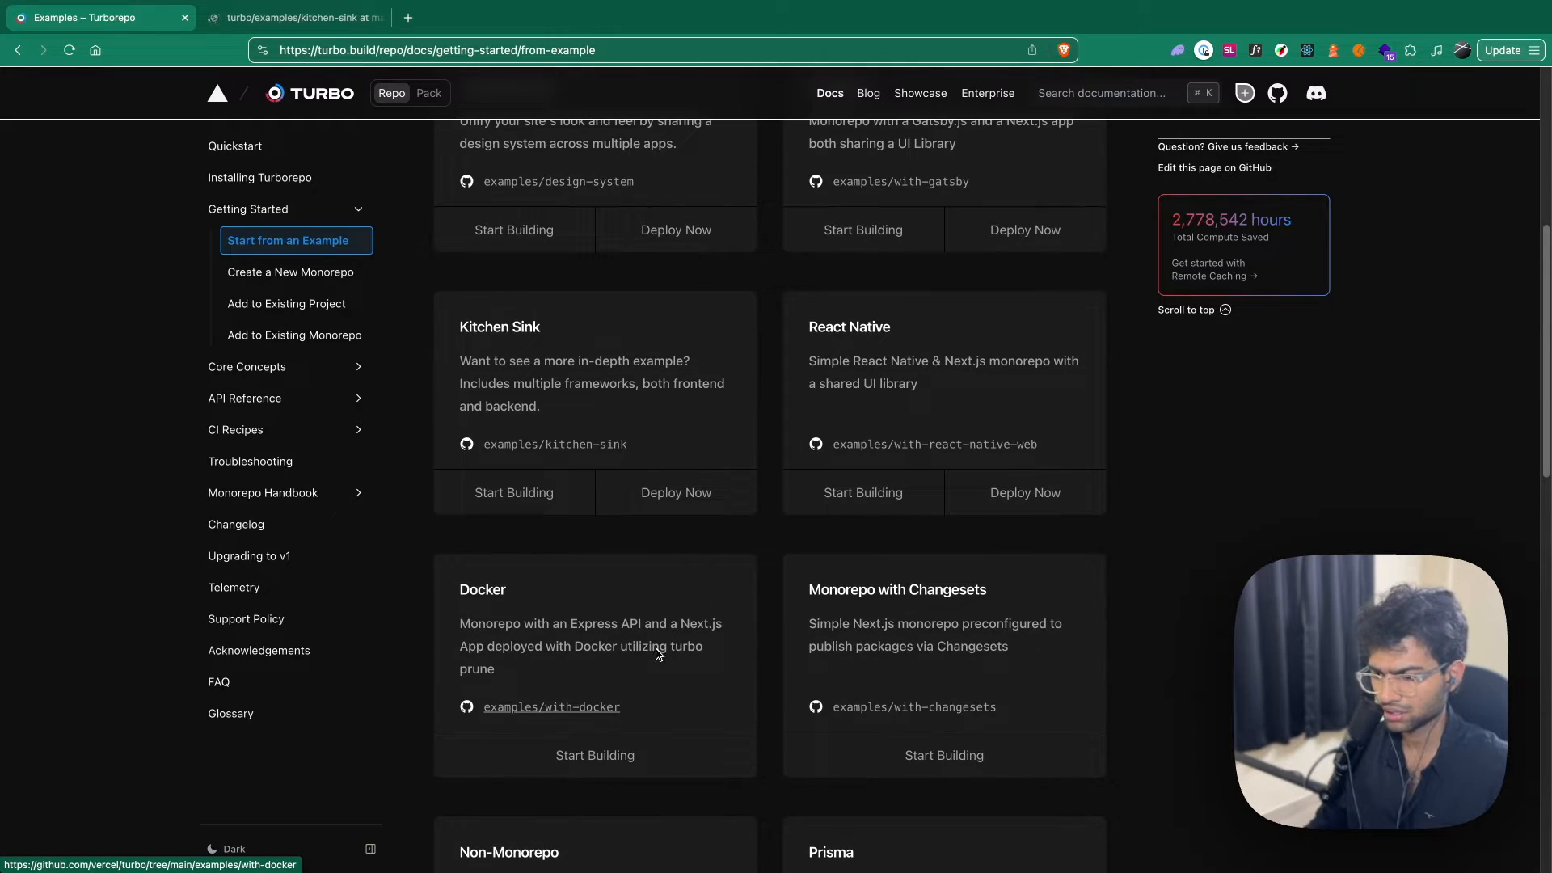
scroll("down", 3)
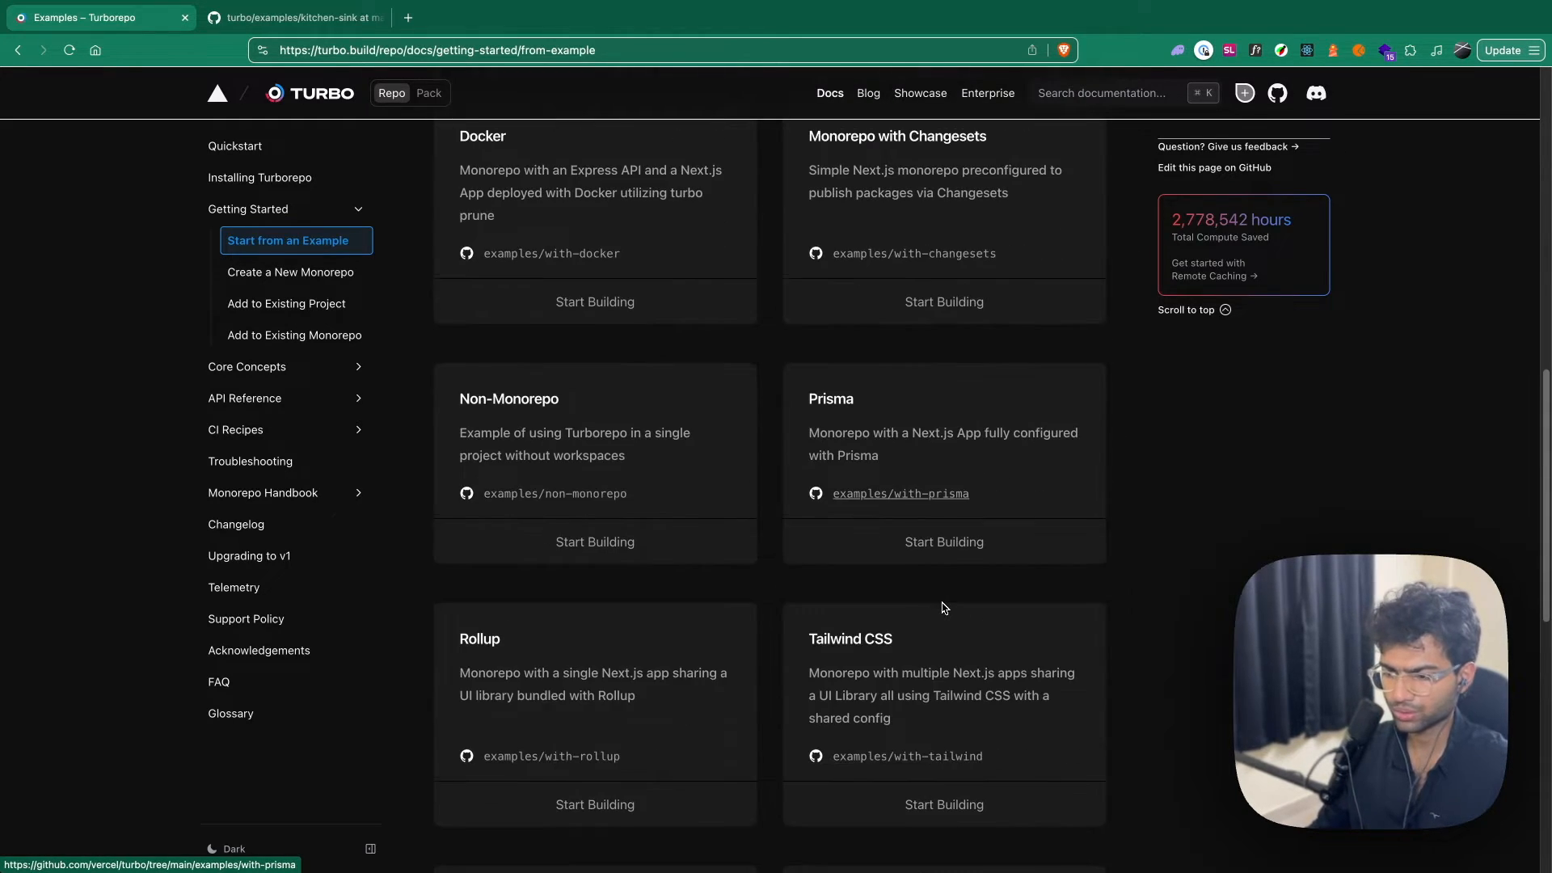
scroll("up", 3)
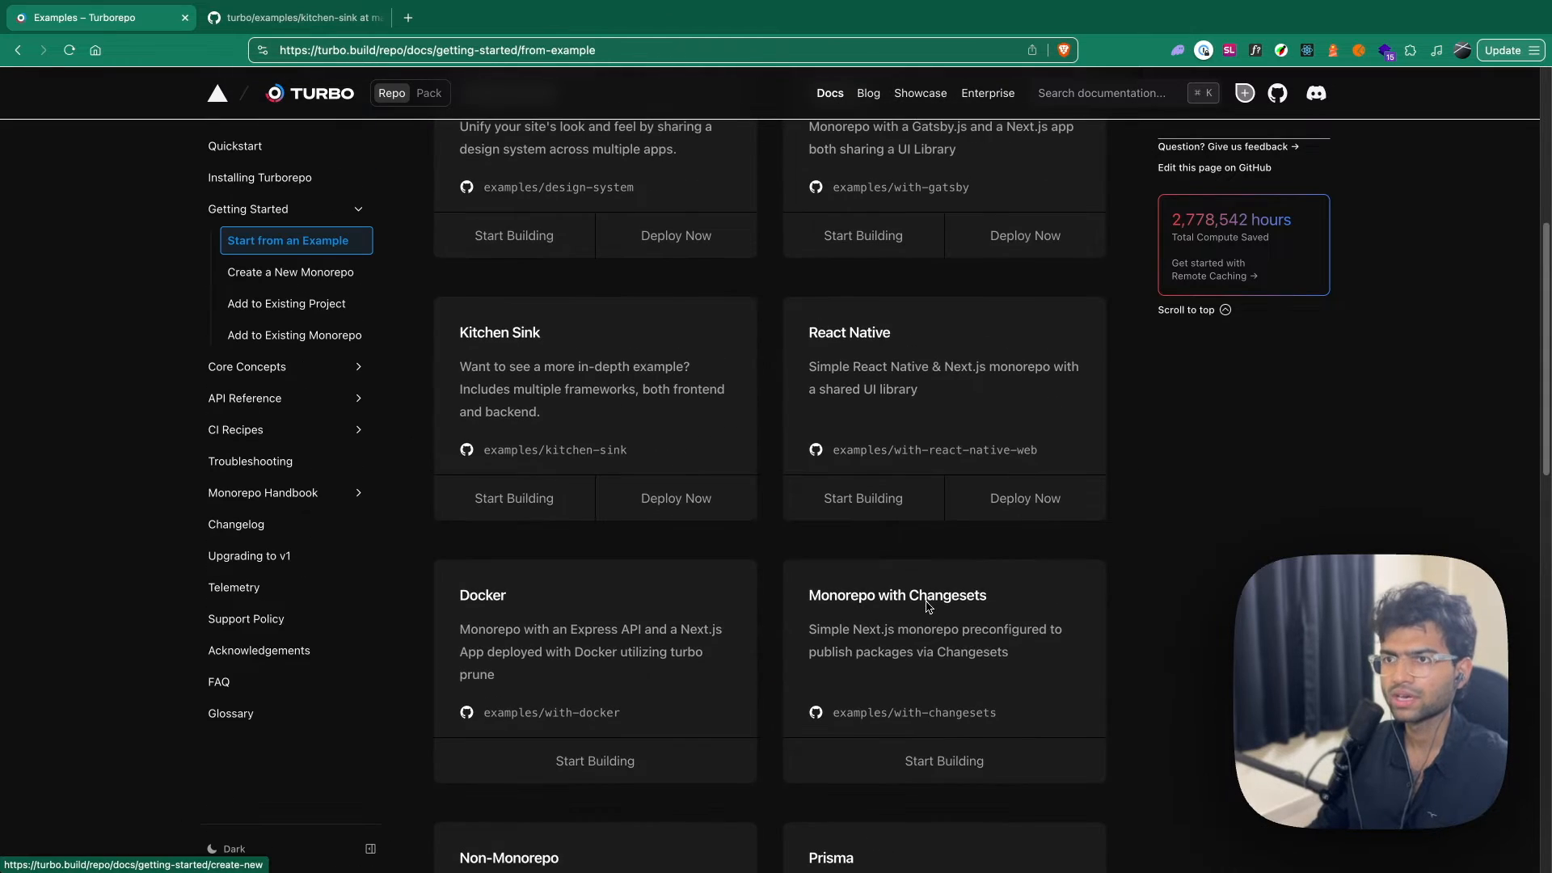
left_click(294, 18)
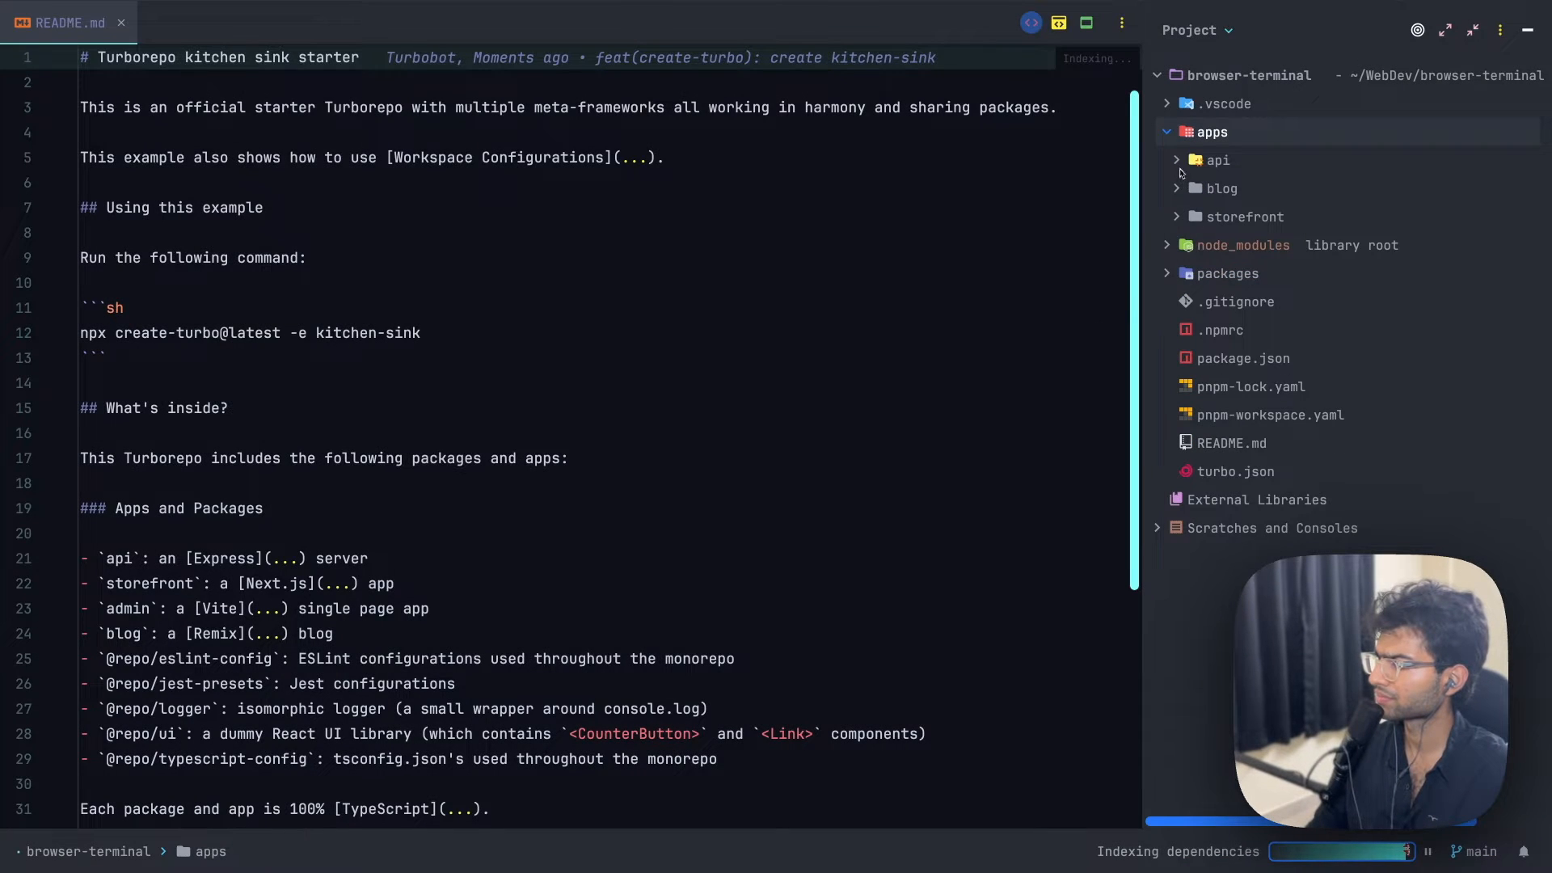
Inspect the starter's apps, then move the web folder into apps via the Move refactor
left_click(1222, 188)
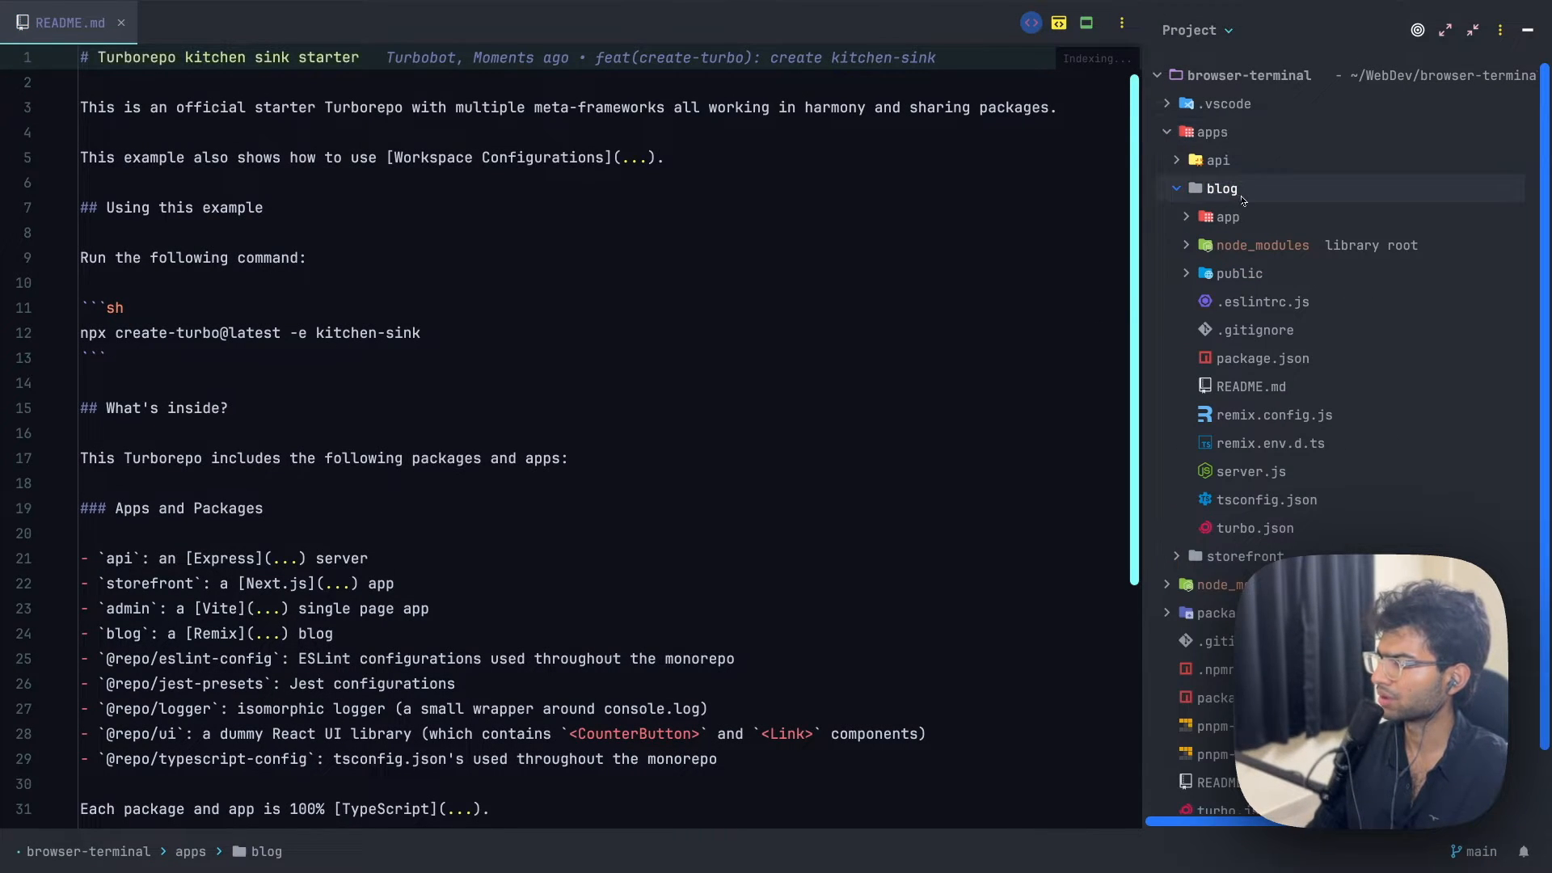
left_click(1227, 217)
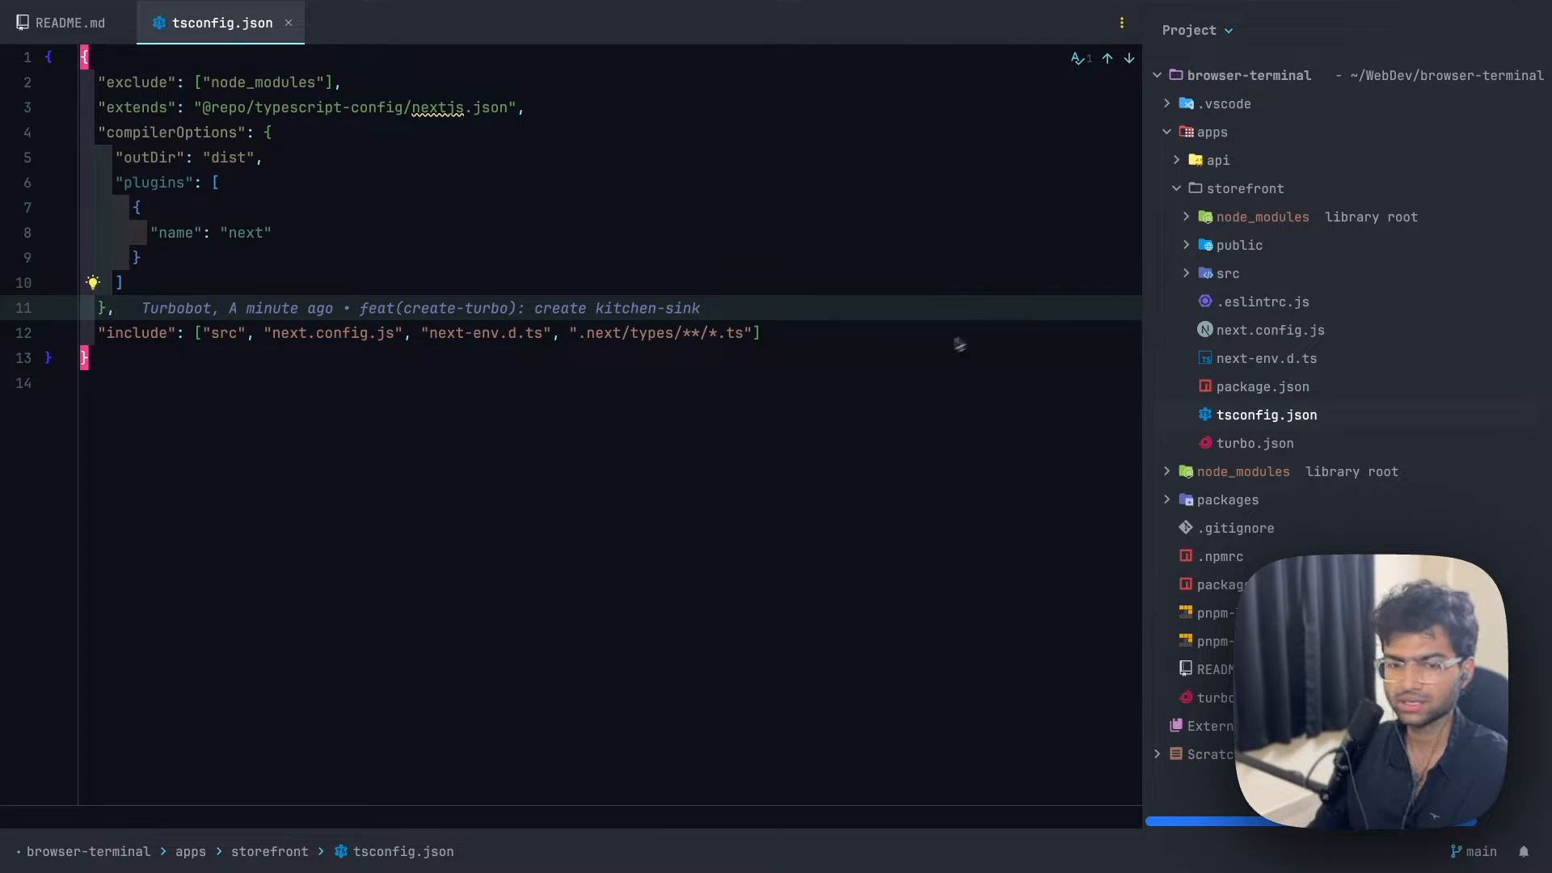
mouse_move(713, 390)
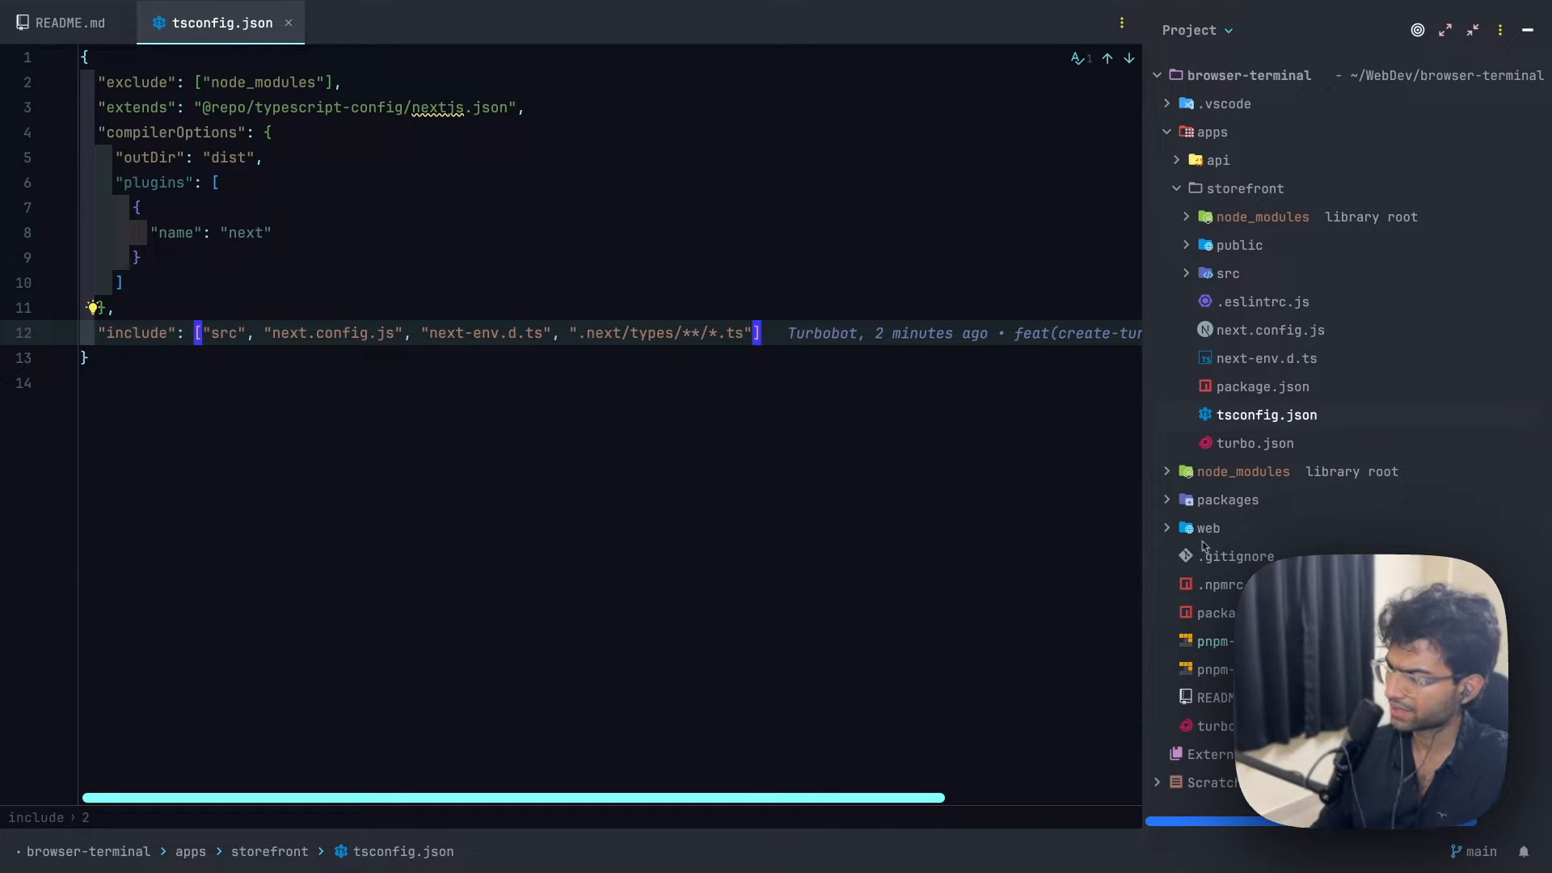
left_click(1207, 527)
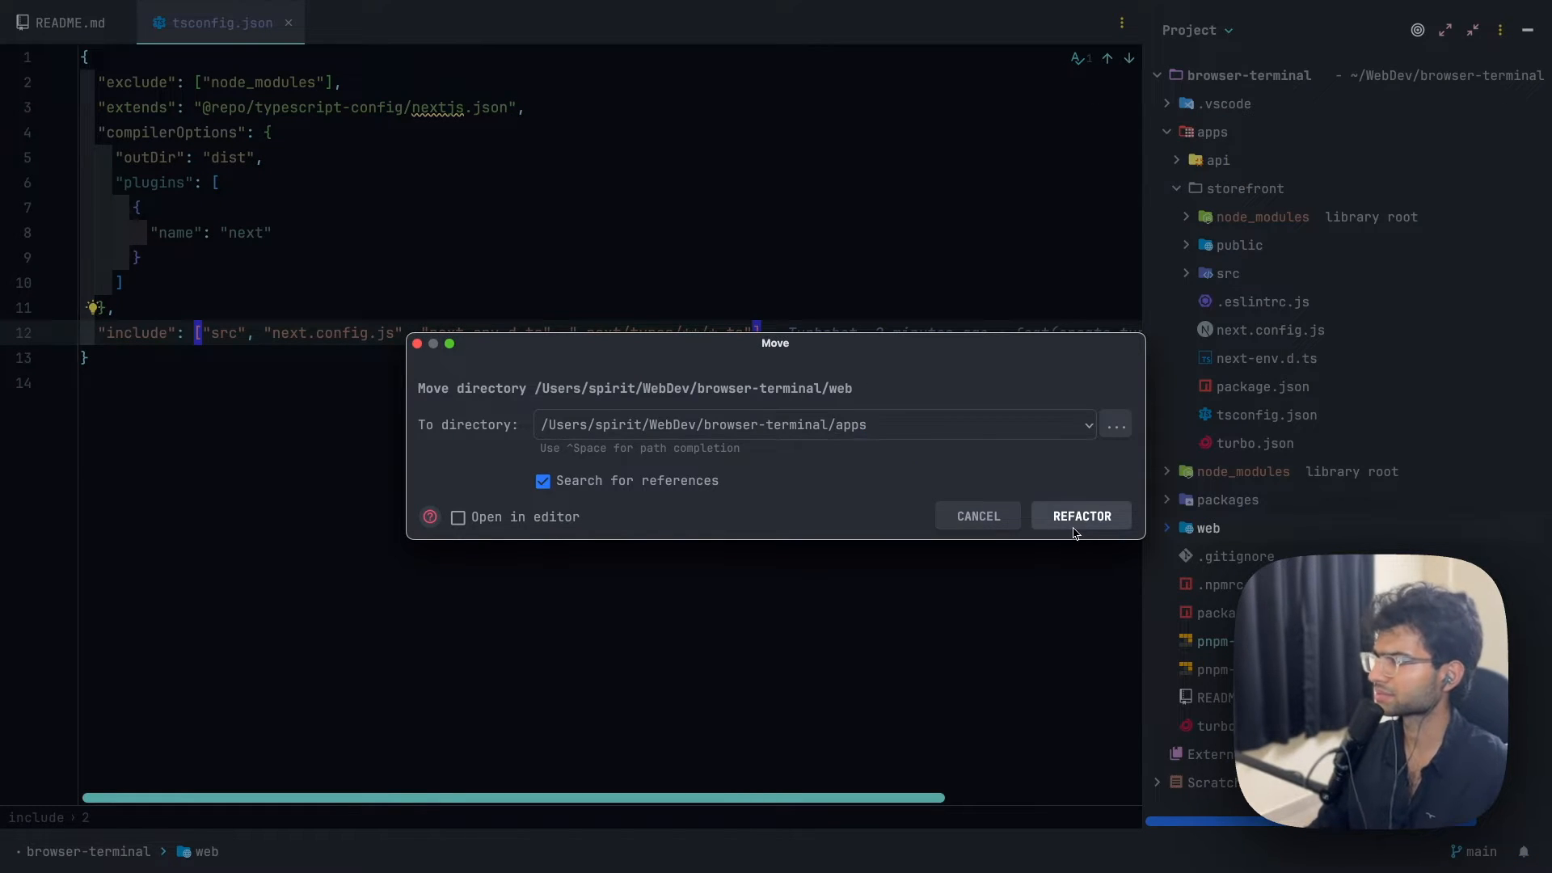
left_click(1082, 516)
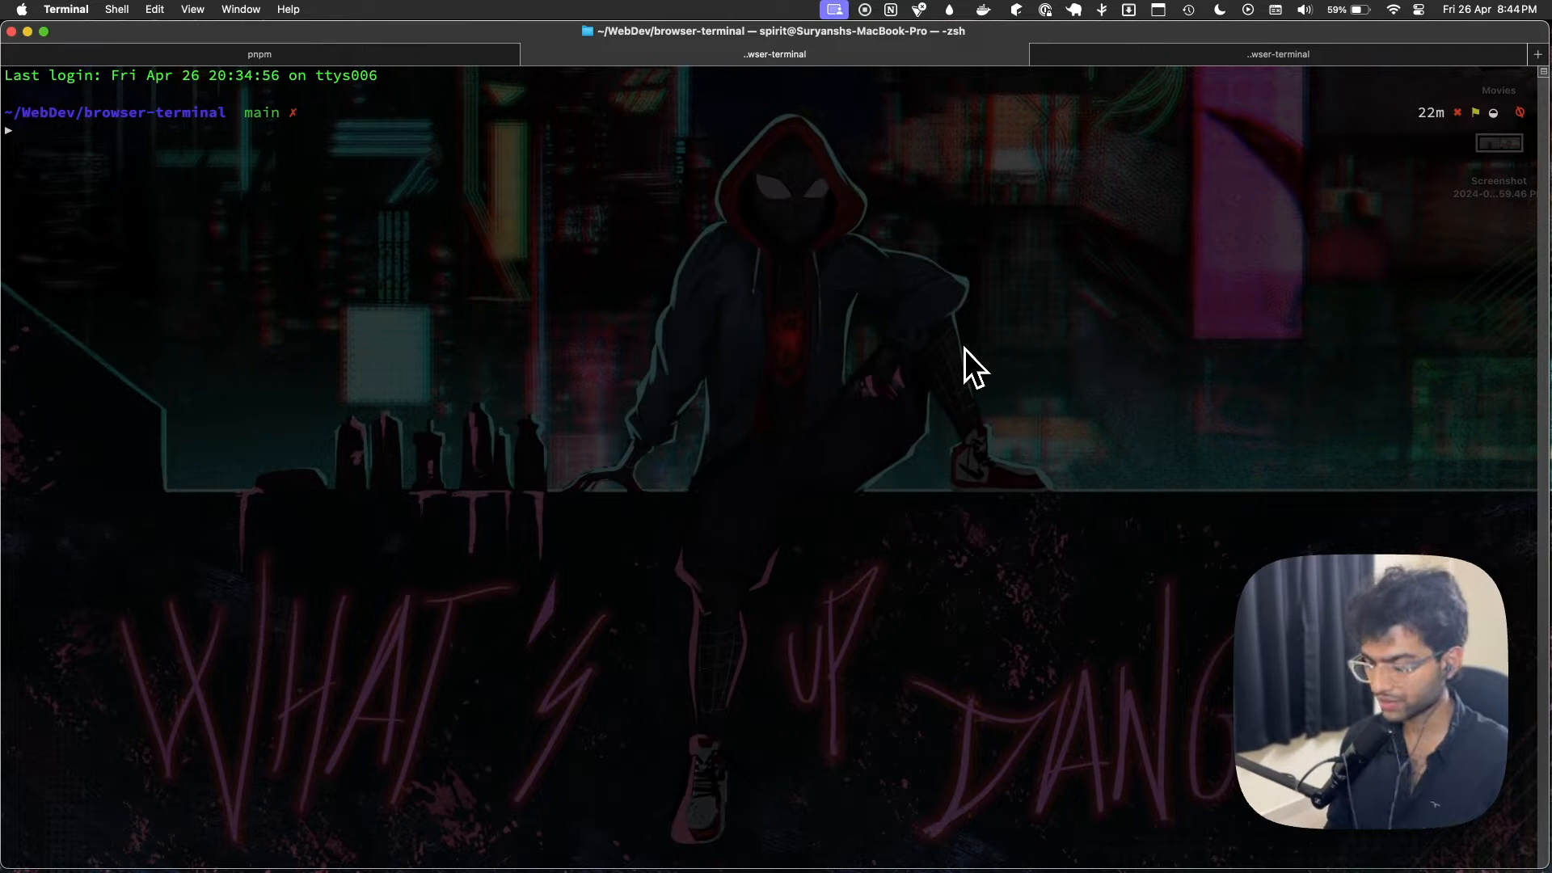
type("pnpm install @xterm/xterm -F web")
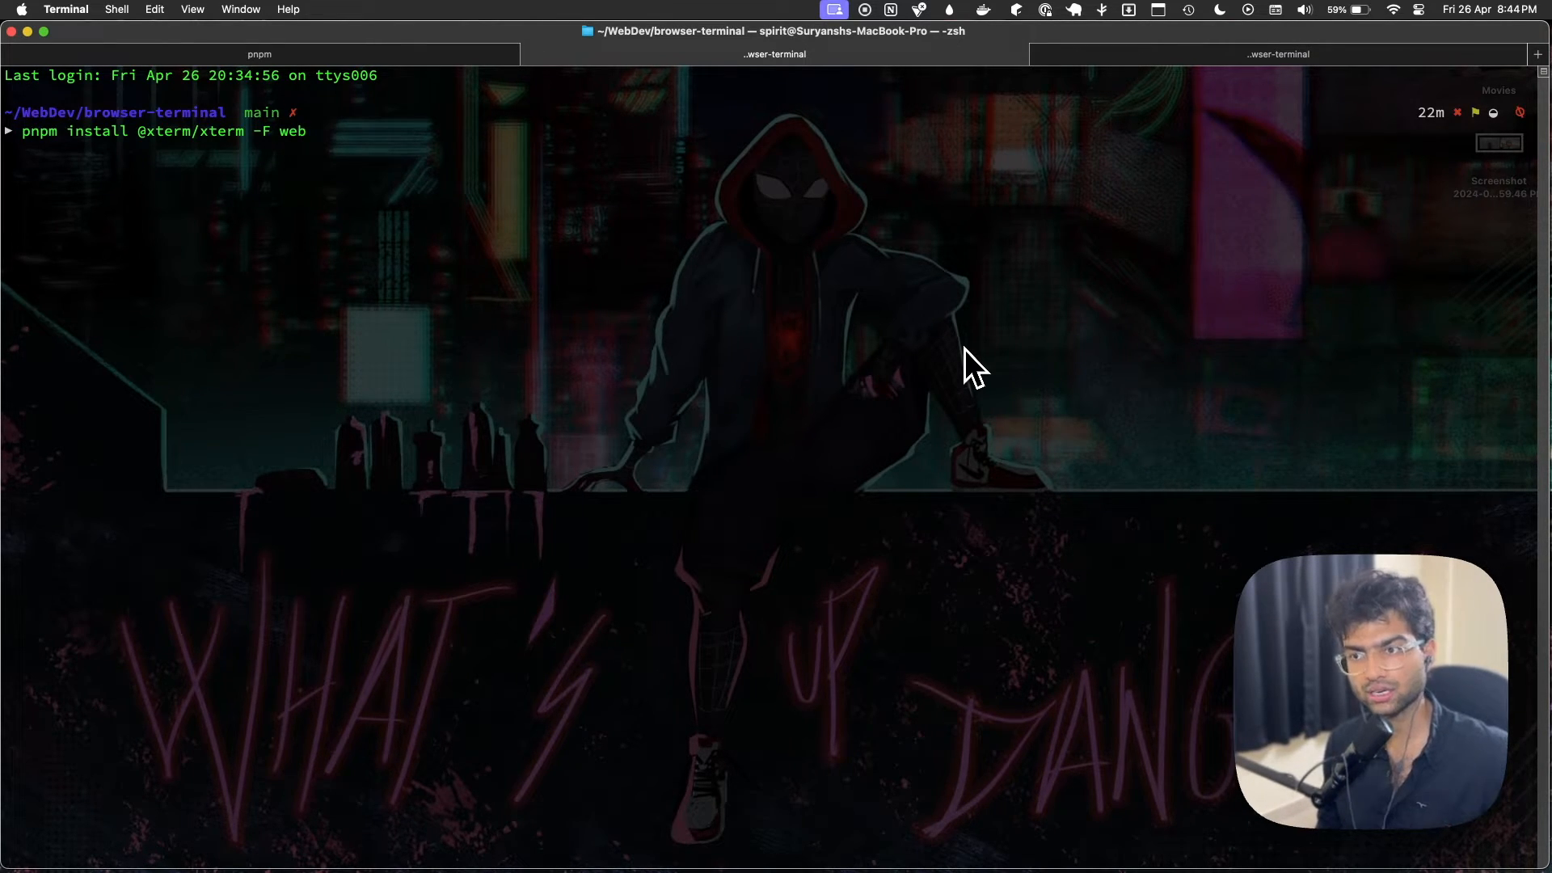
key("Return")
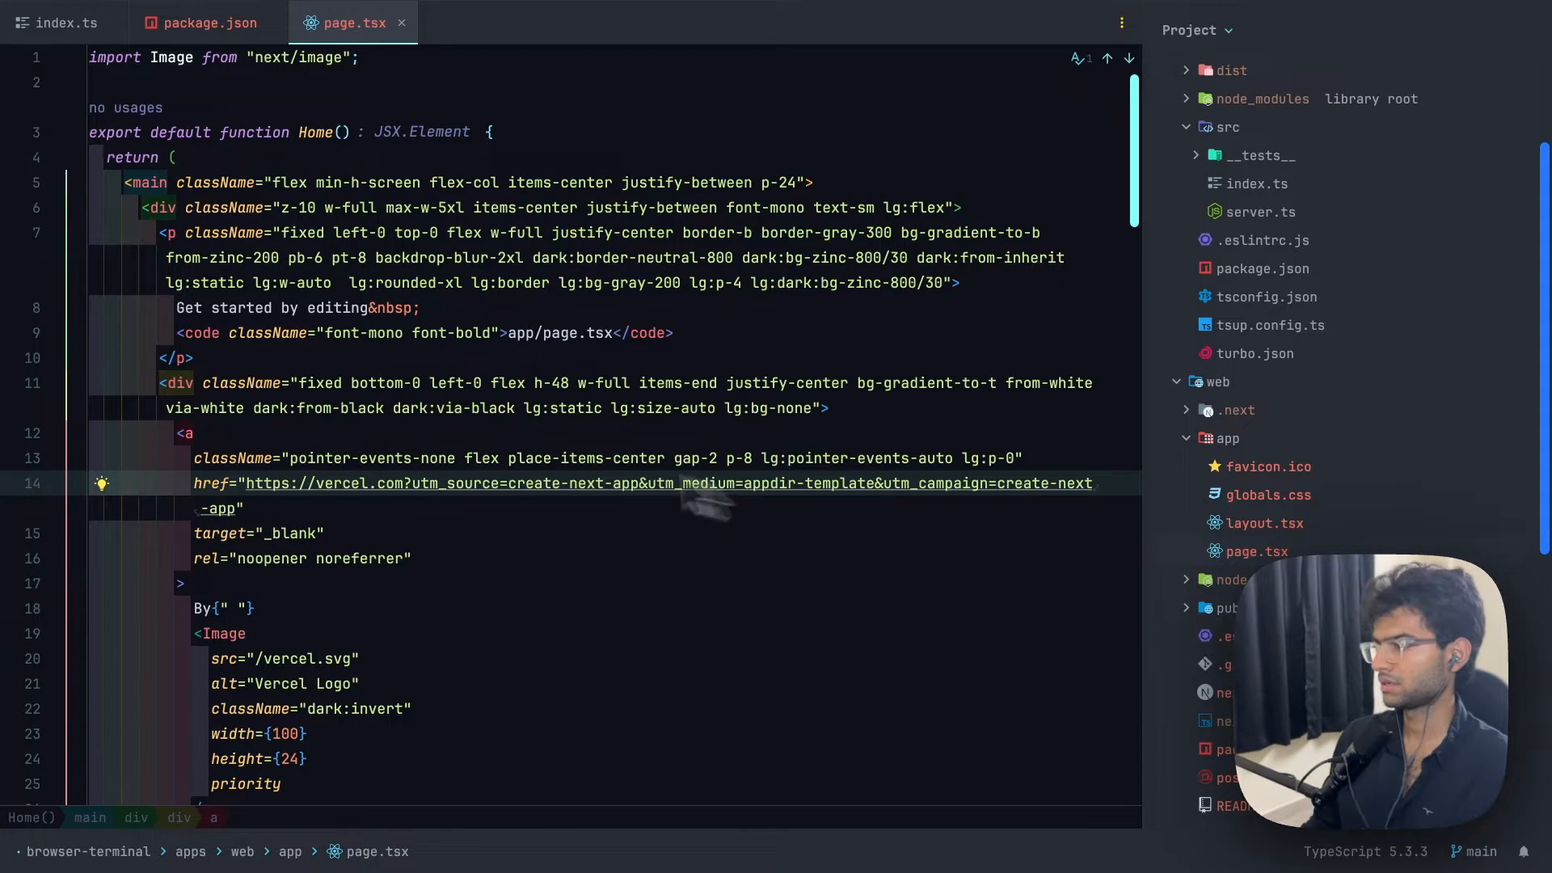
Create components/xterminal/index.tsx in web with an empty XTerminal component
right_click(1227, 438)
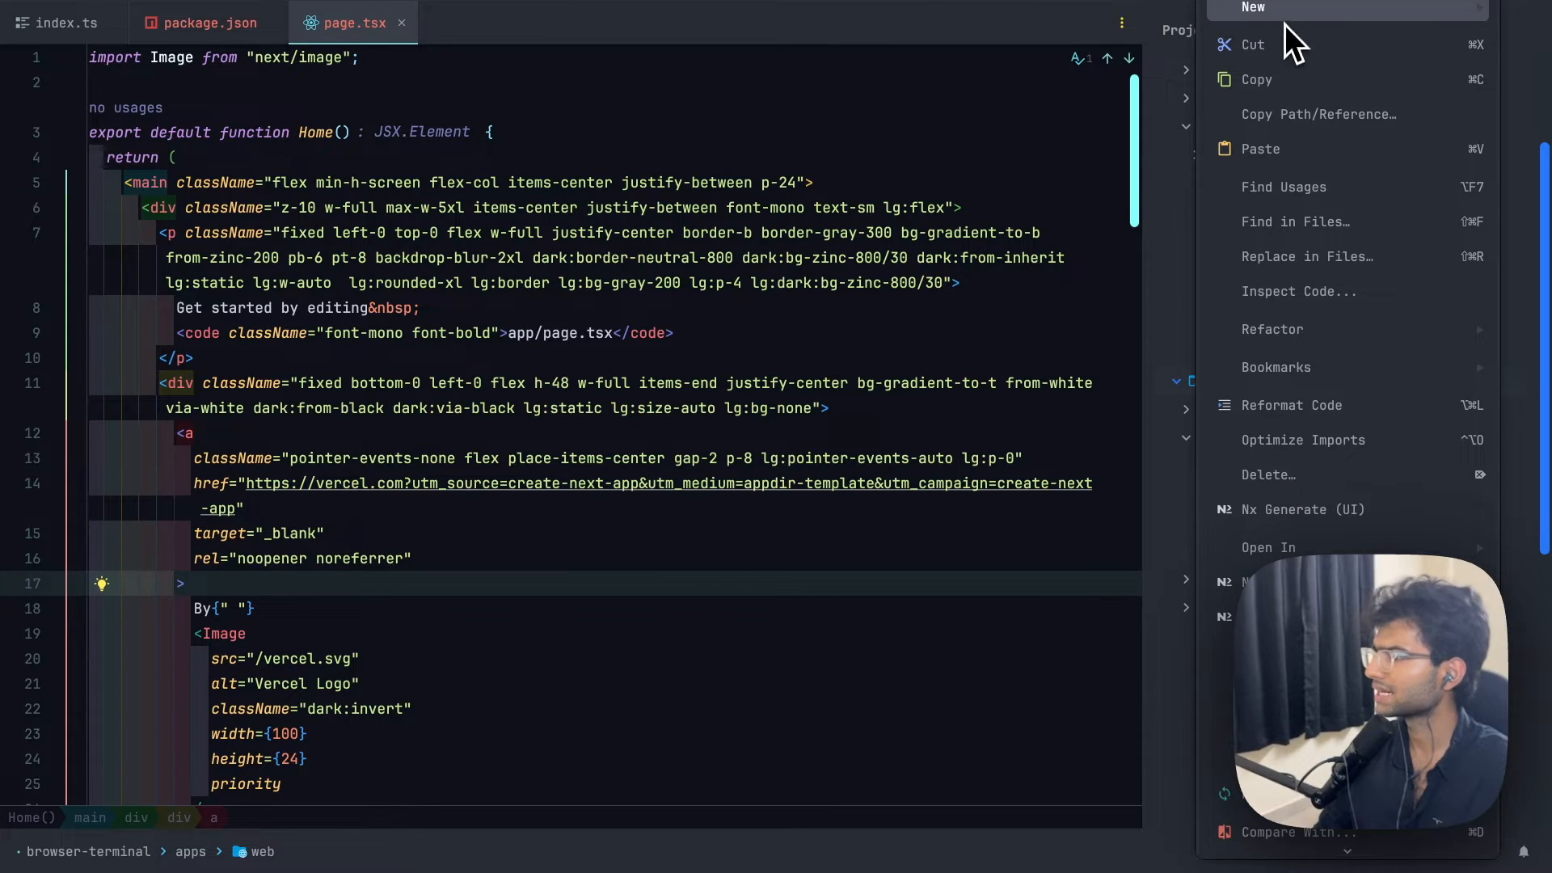
left_click(1253, 8)
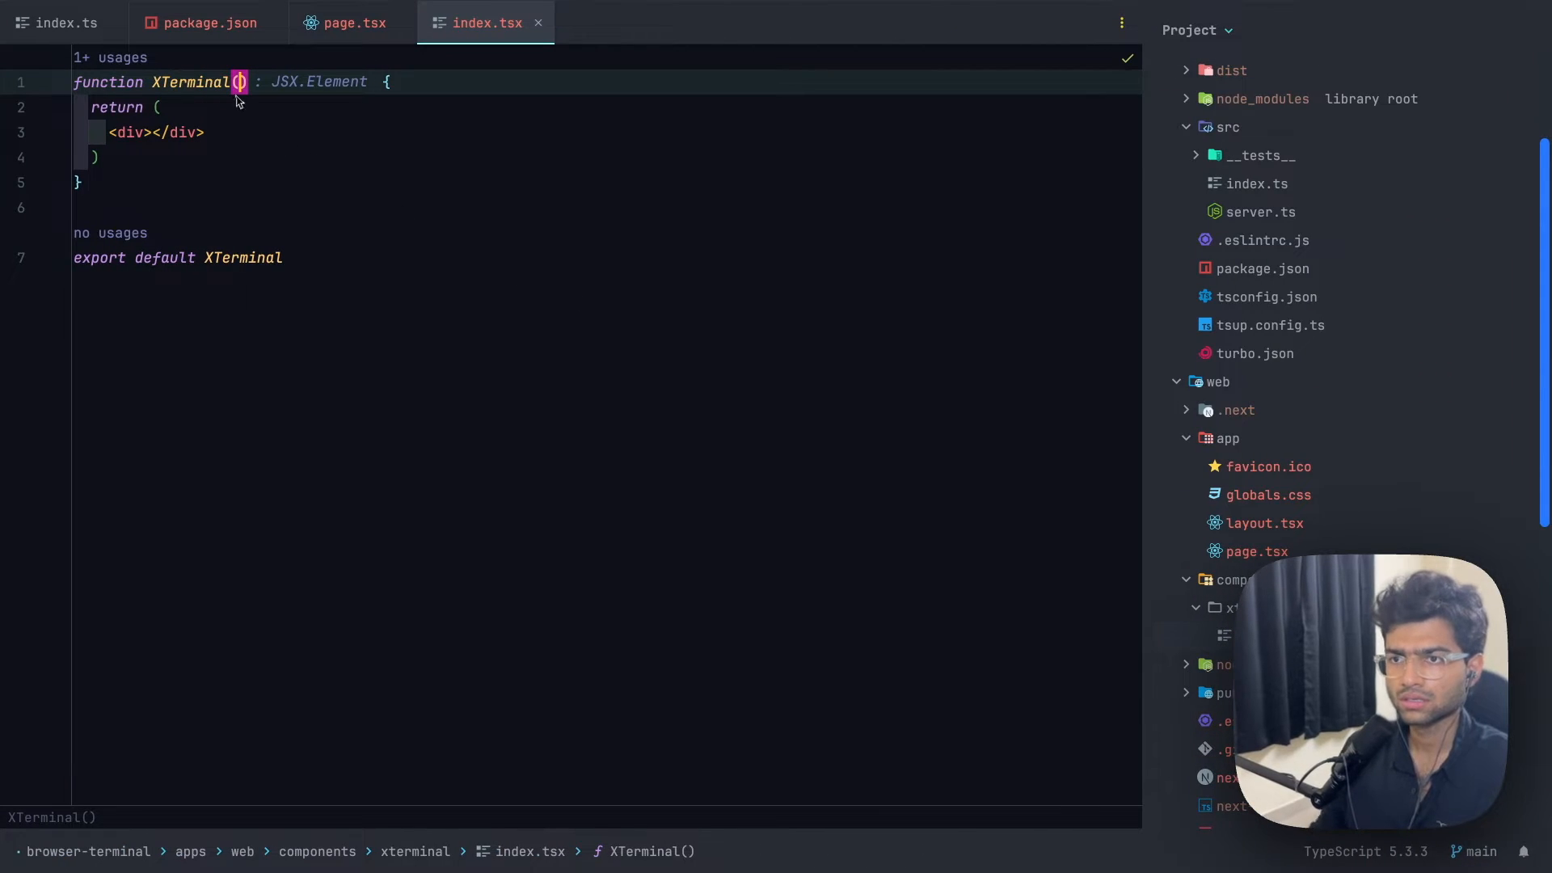
type("var term : Terminal = new Terminal();")
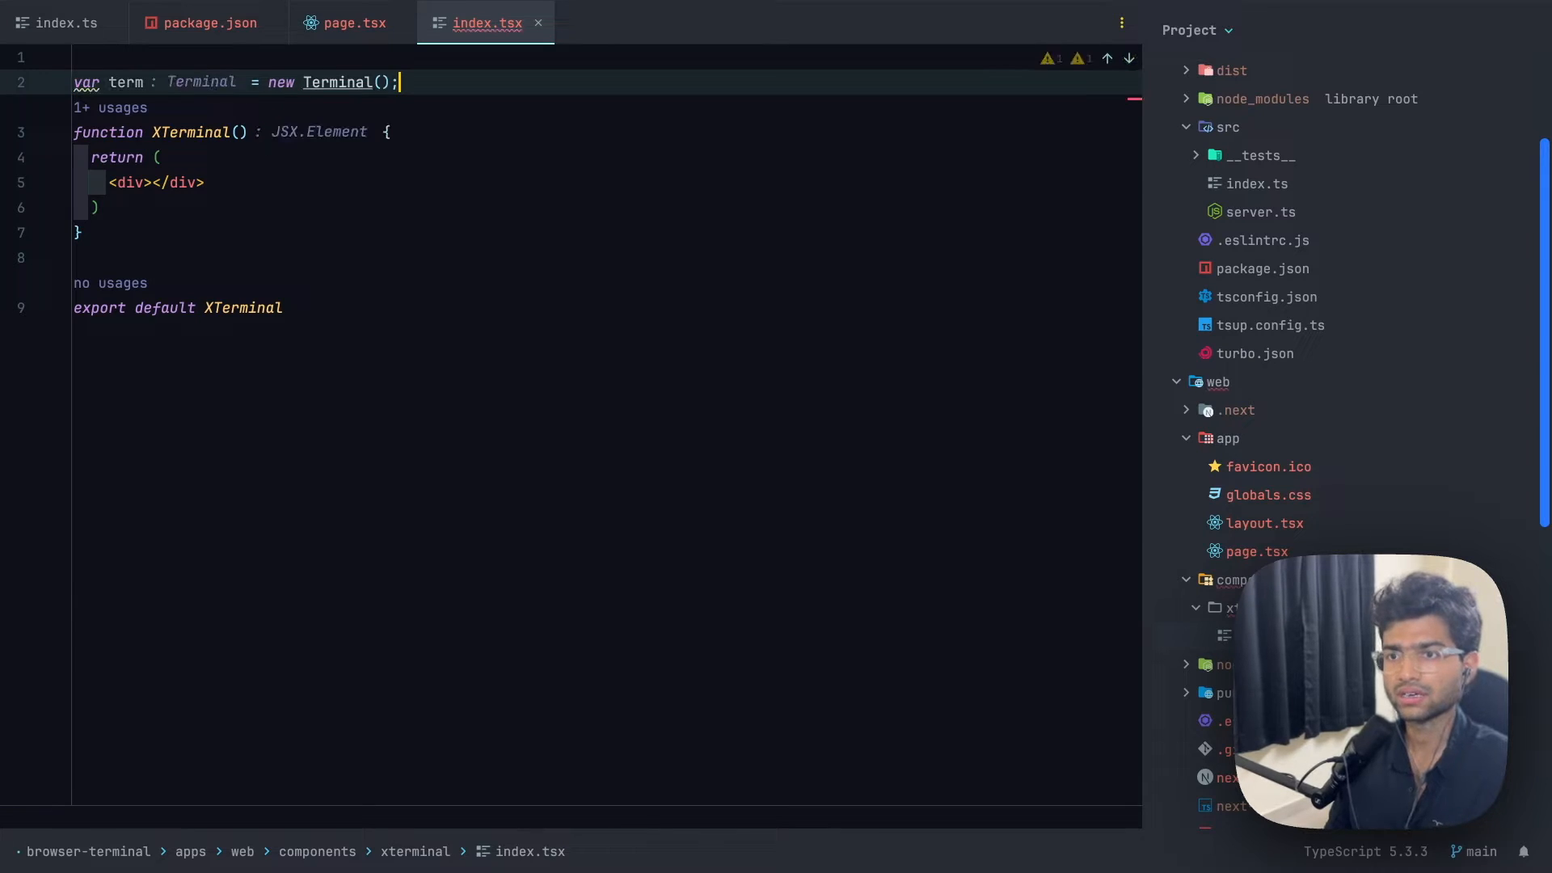
type("consty")
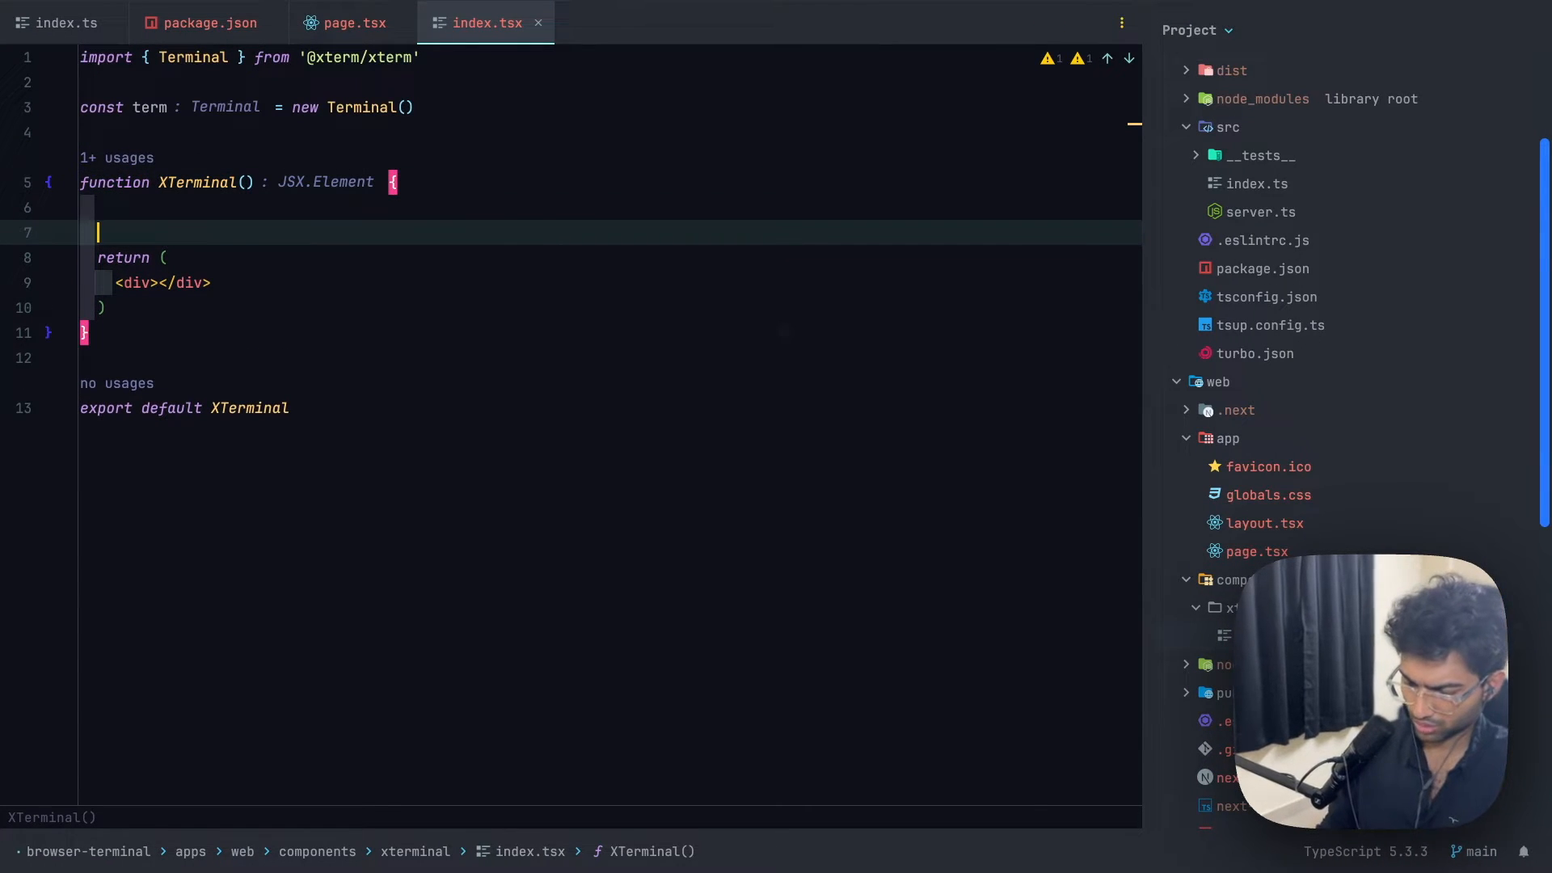
Add an HTMLDivElement ref, open term on it with a greeting in useEffect, and attach the ref to the div
type("useEffect(() => {")
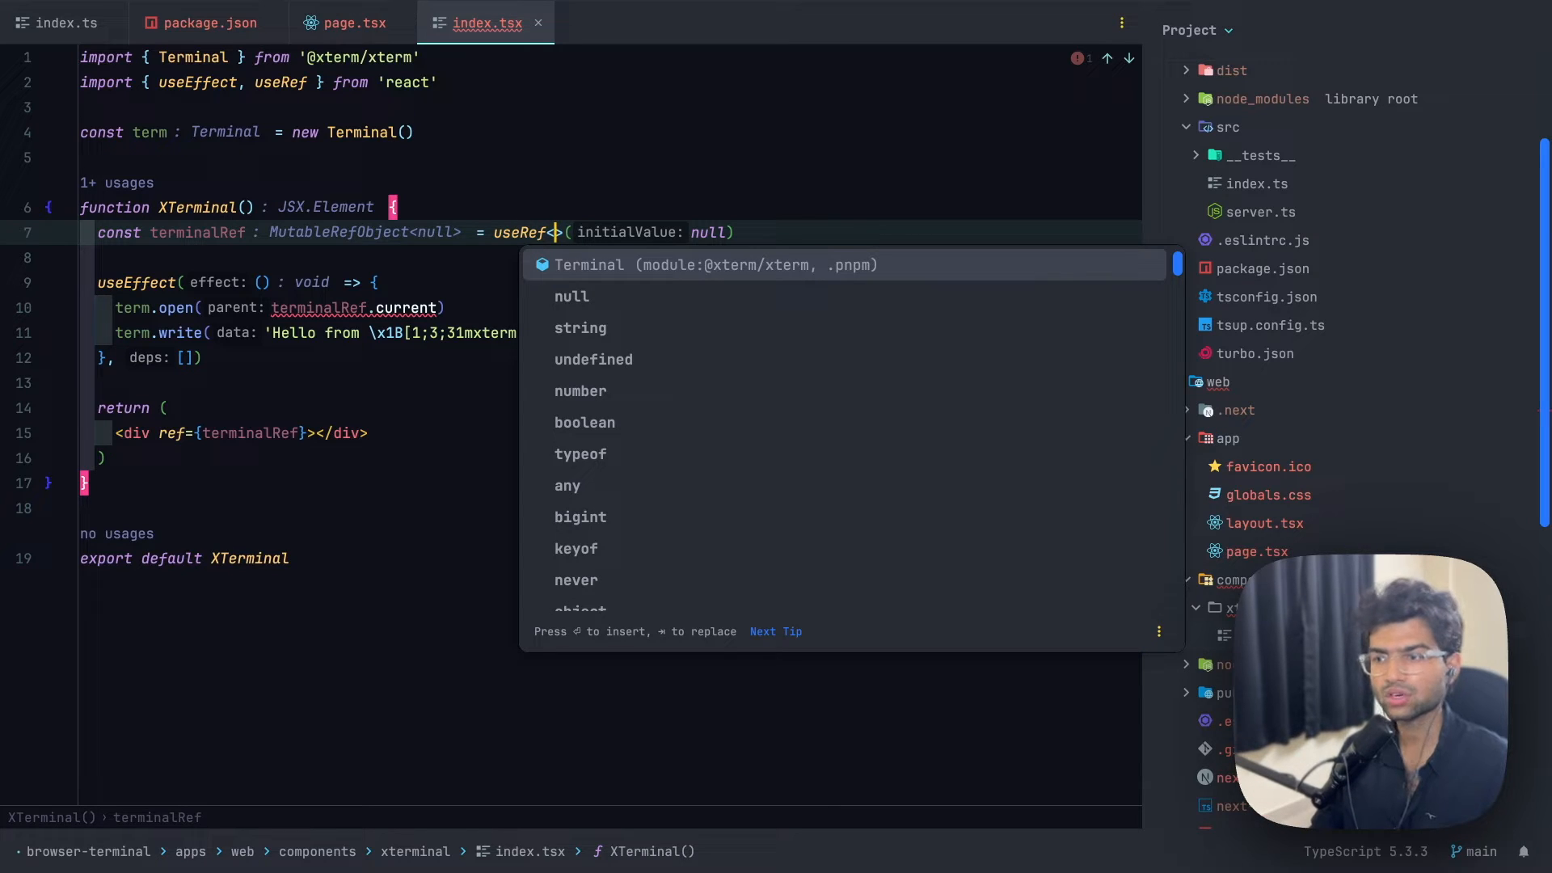
type("HML")
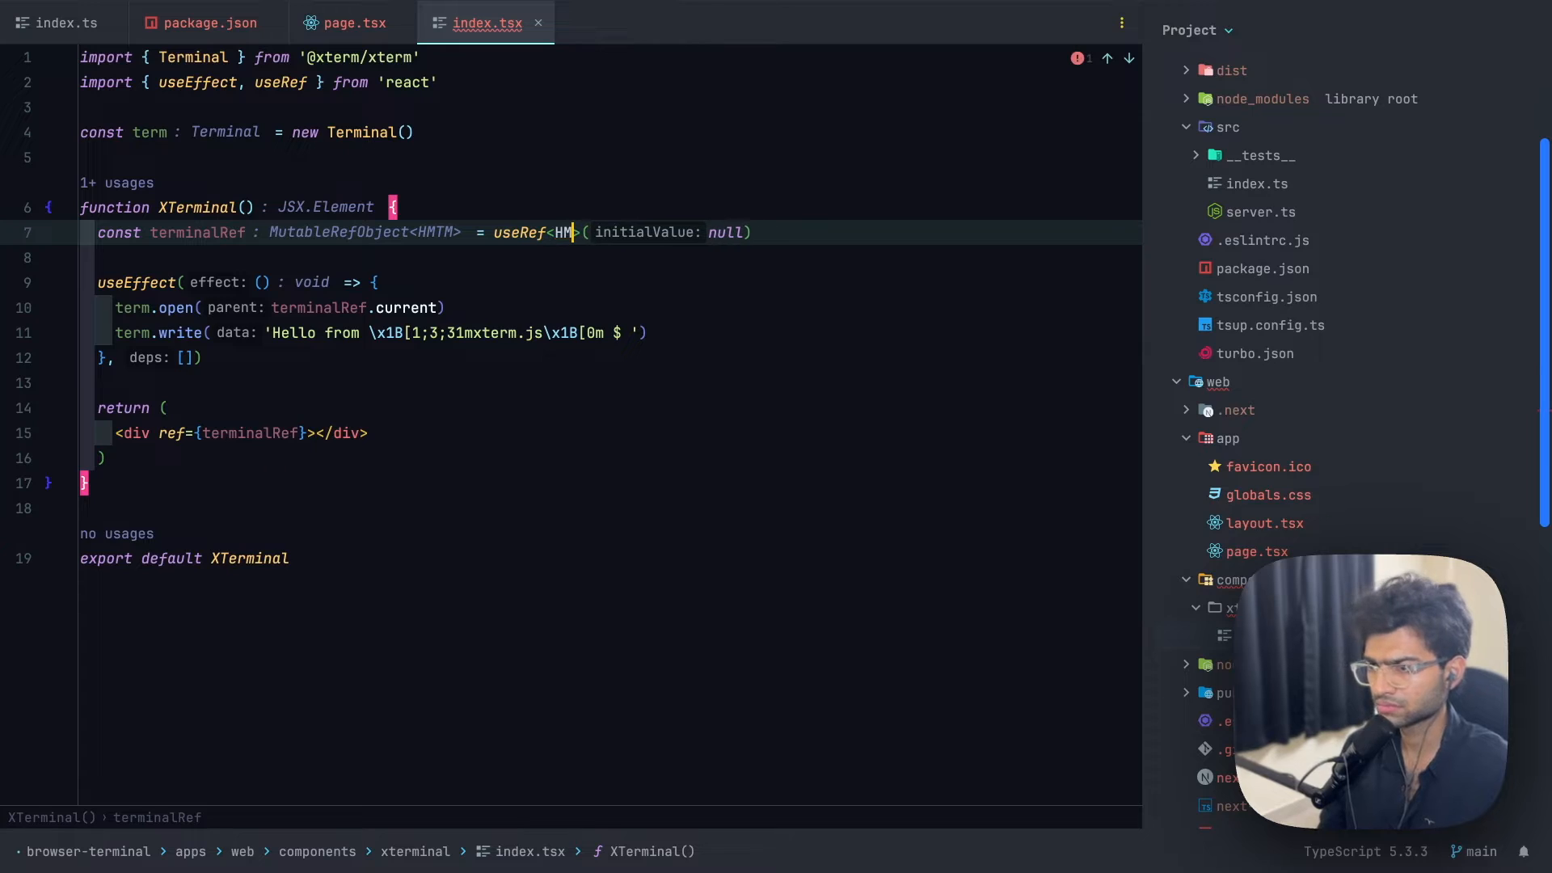
type("TMLDic")
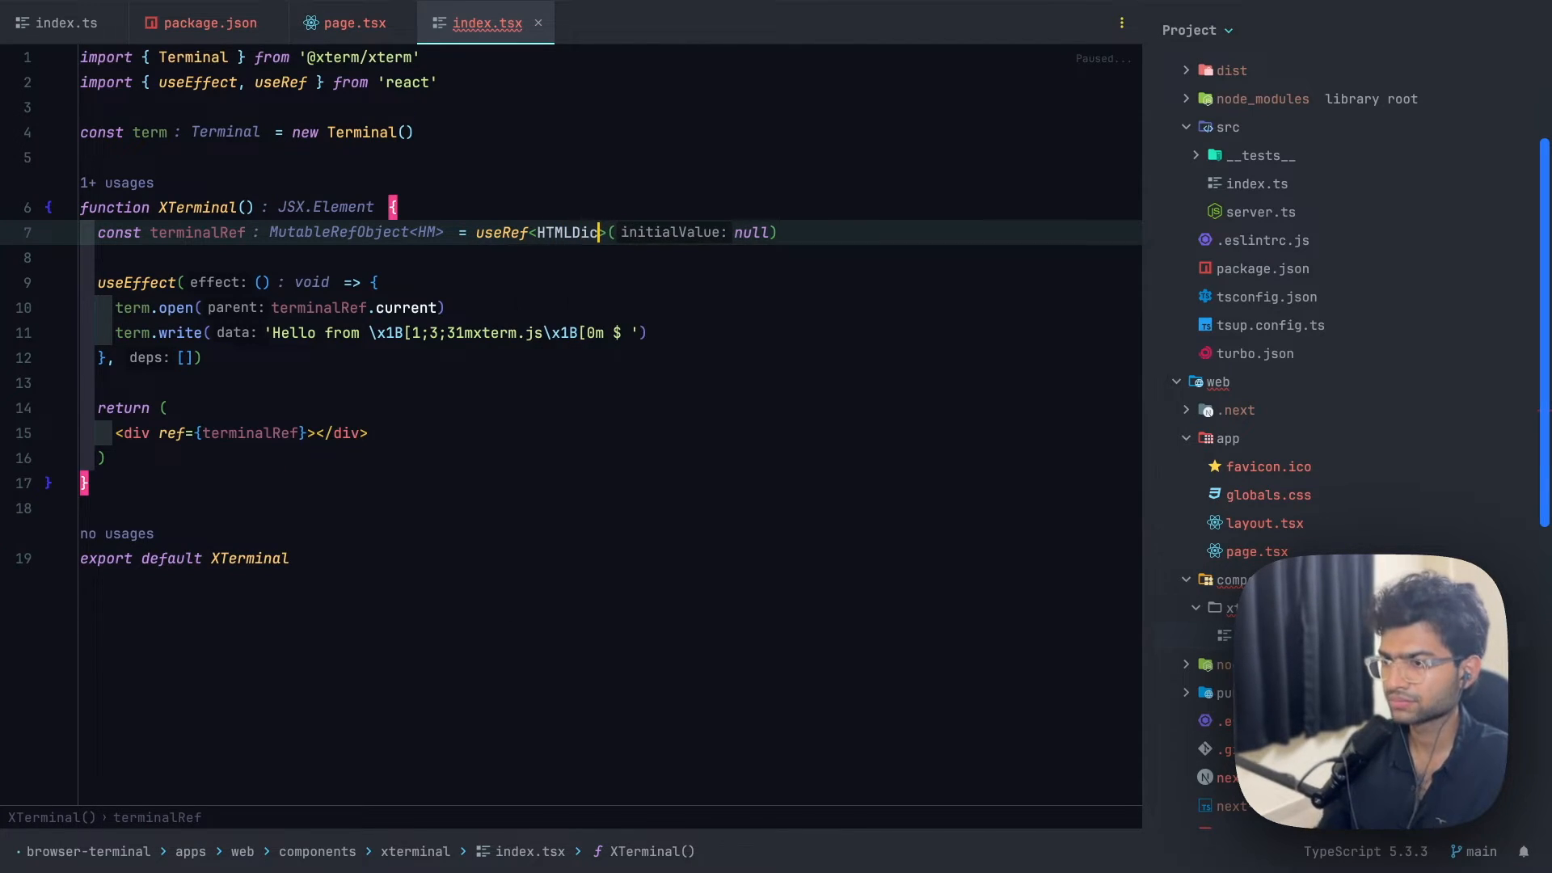
type("v")
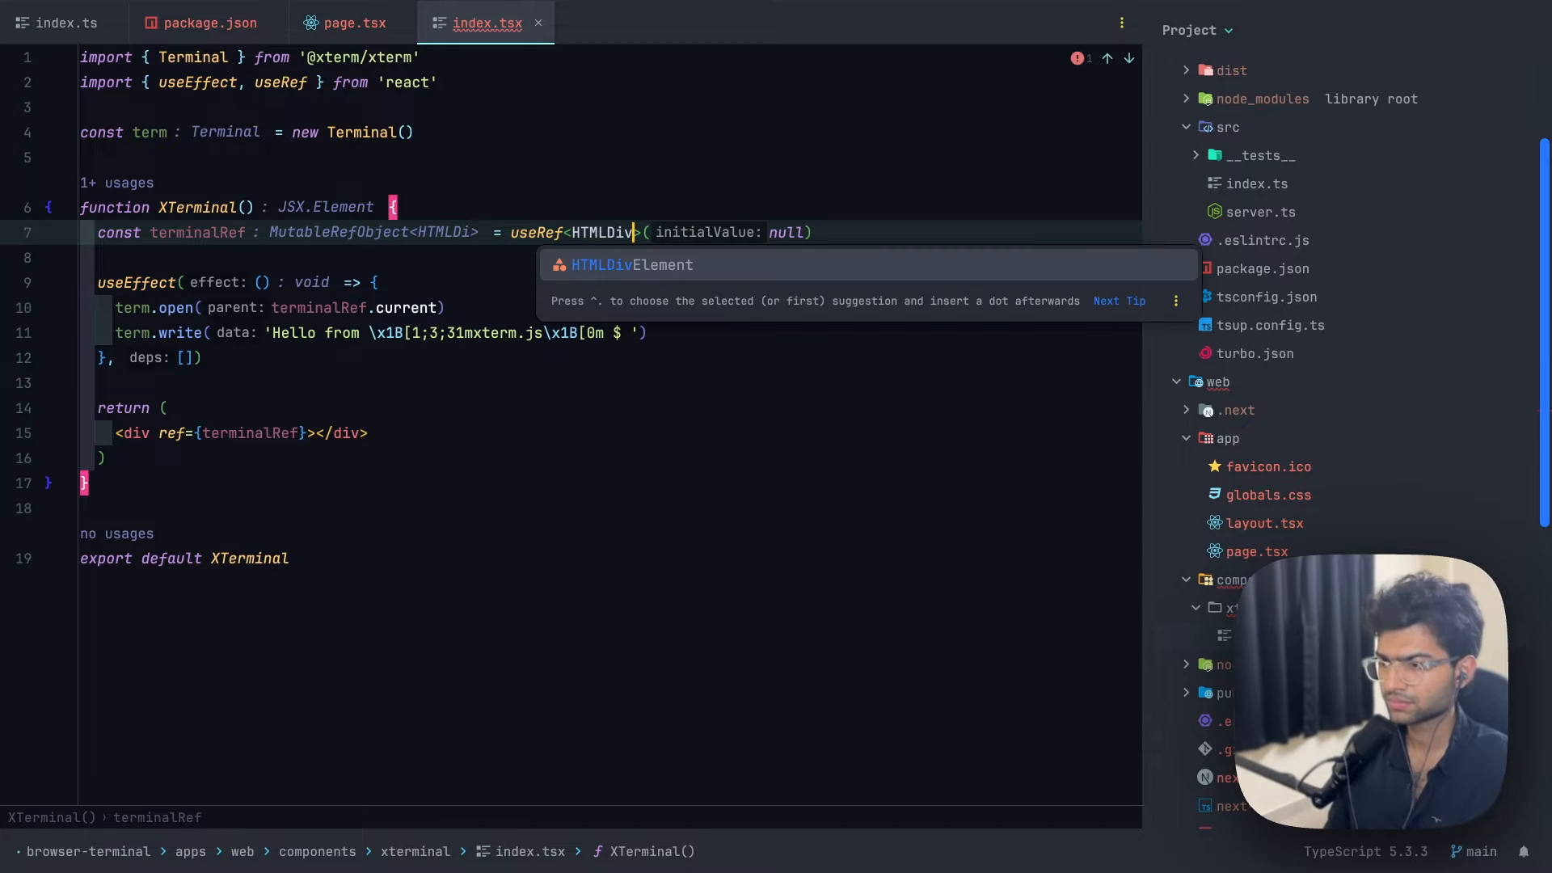
type("terminalRef.current)")
type("Element | null")
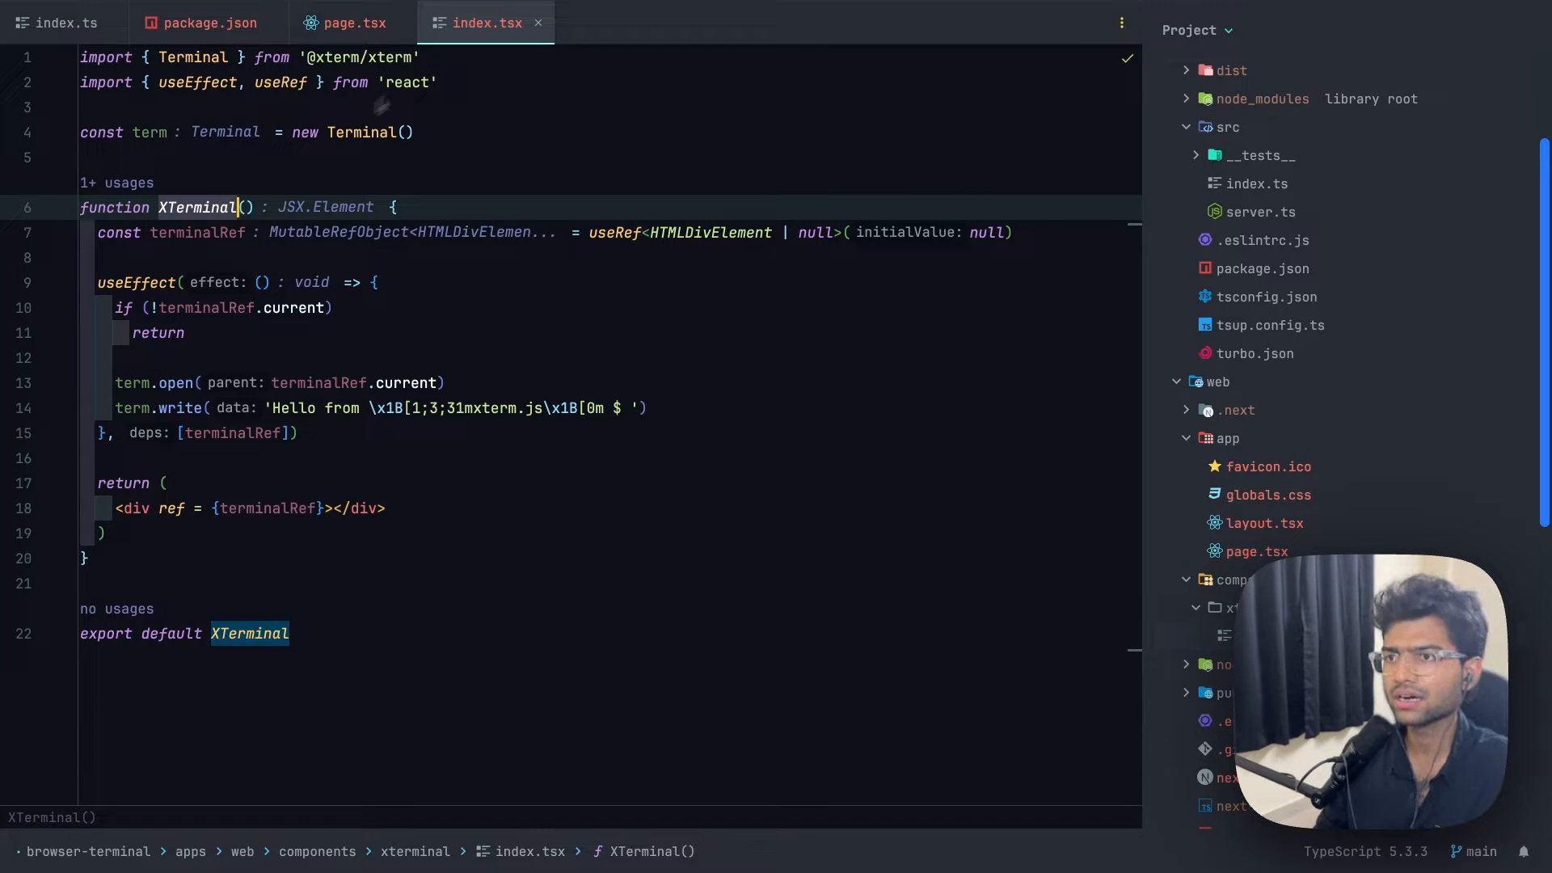
Return to page.tsx and view the home page, which now reports a useEffect/useRef client-marking error
left_click(355, 23)
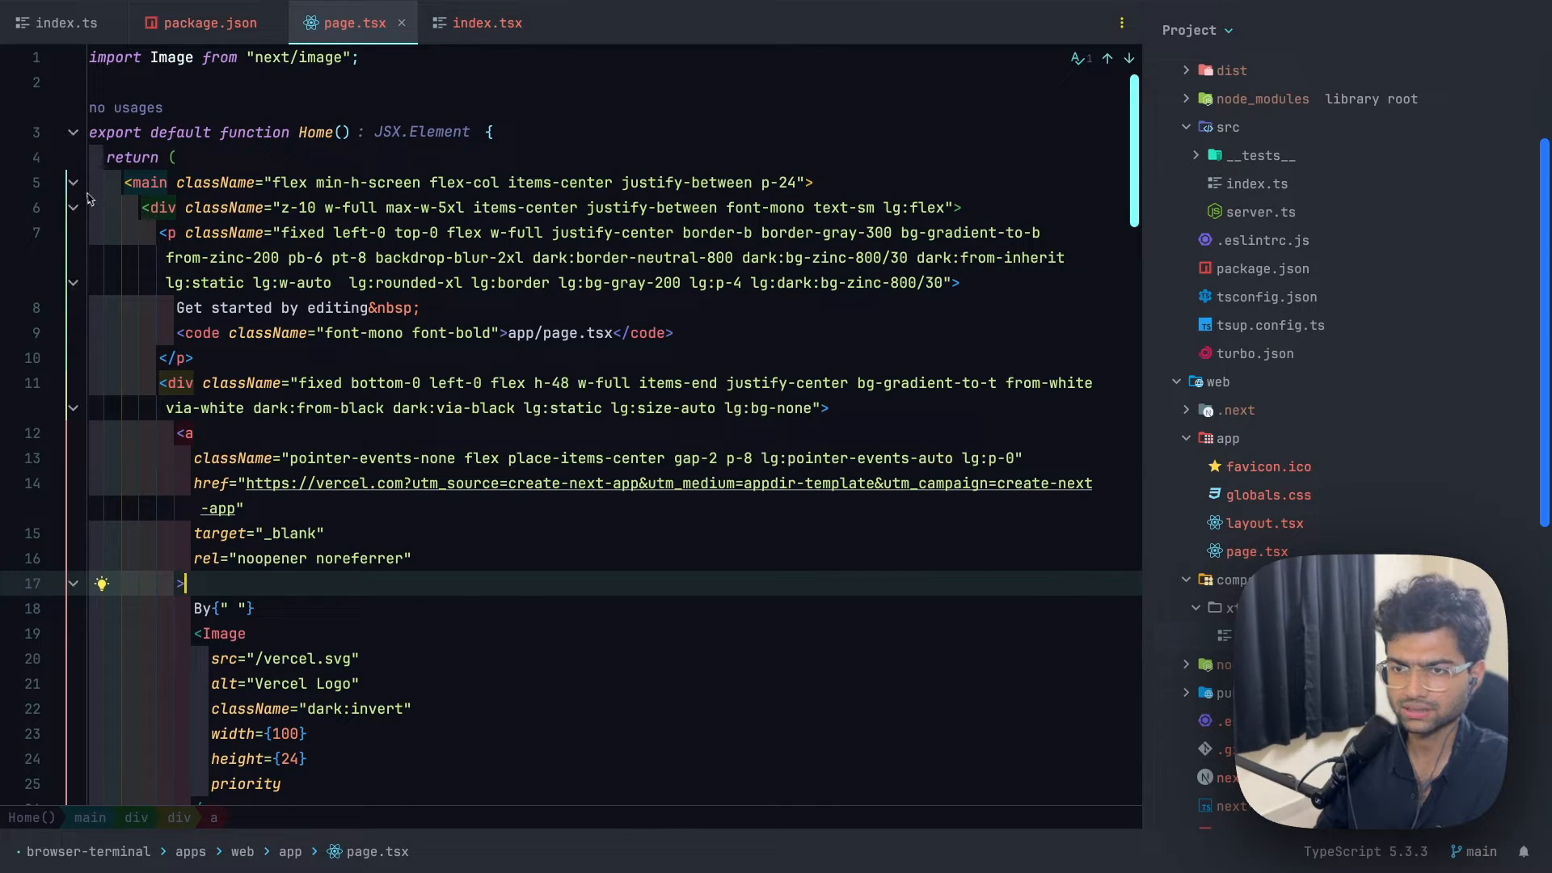
left_click(73, 181)
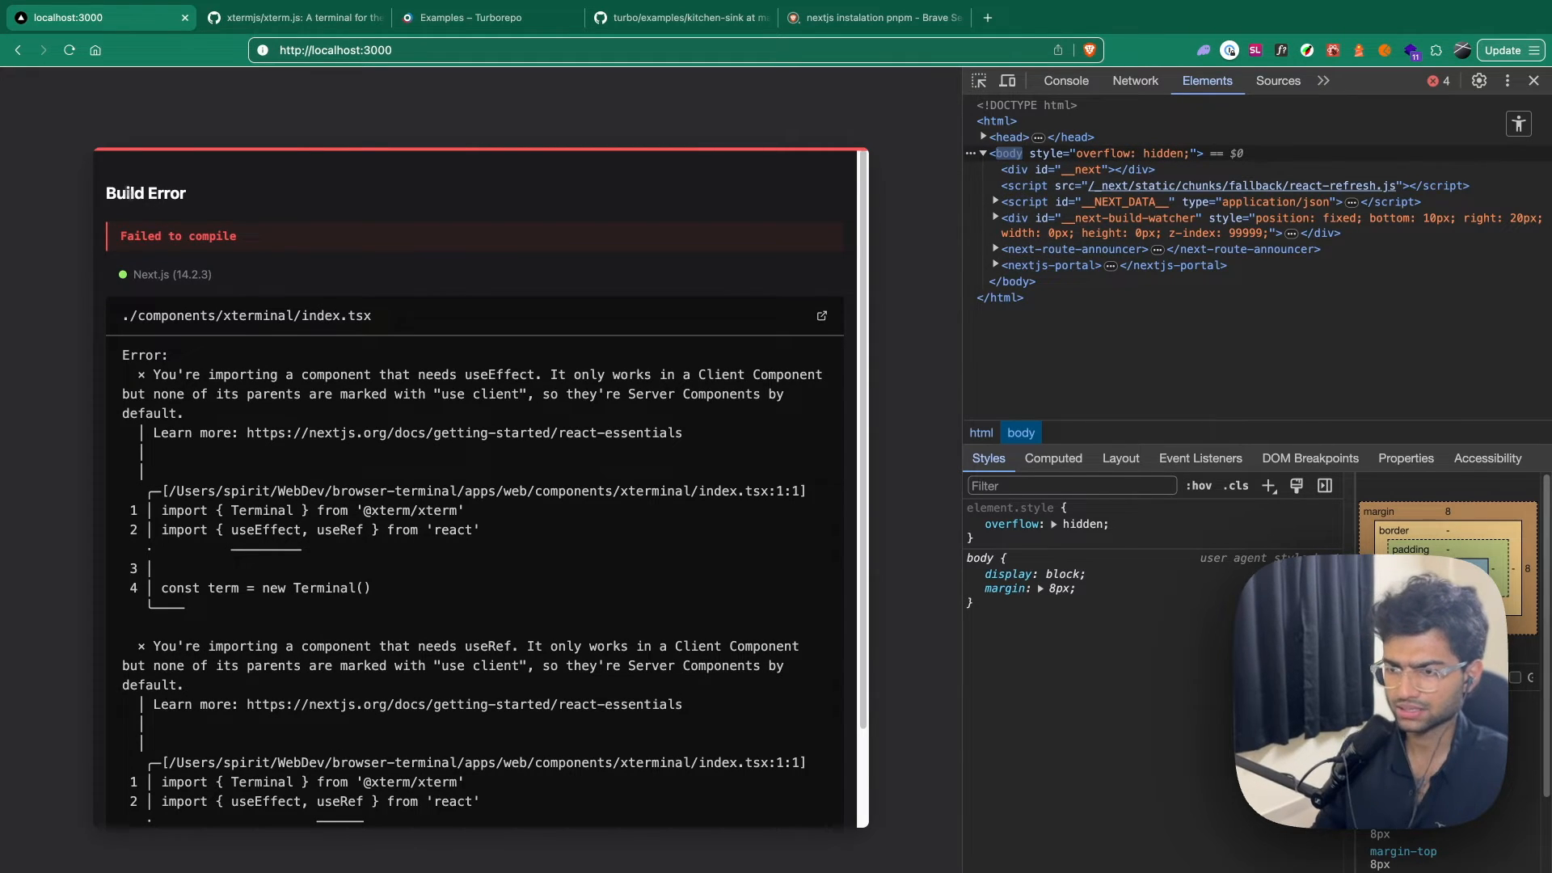
Add "use client" at the top of index.tsx so localhost:3000 renders the xterm greeting
left_click_drag(306, 373, 603, 374)
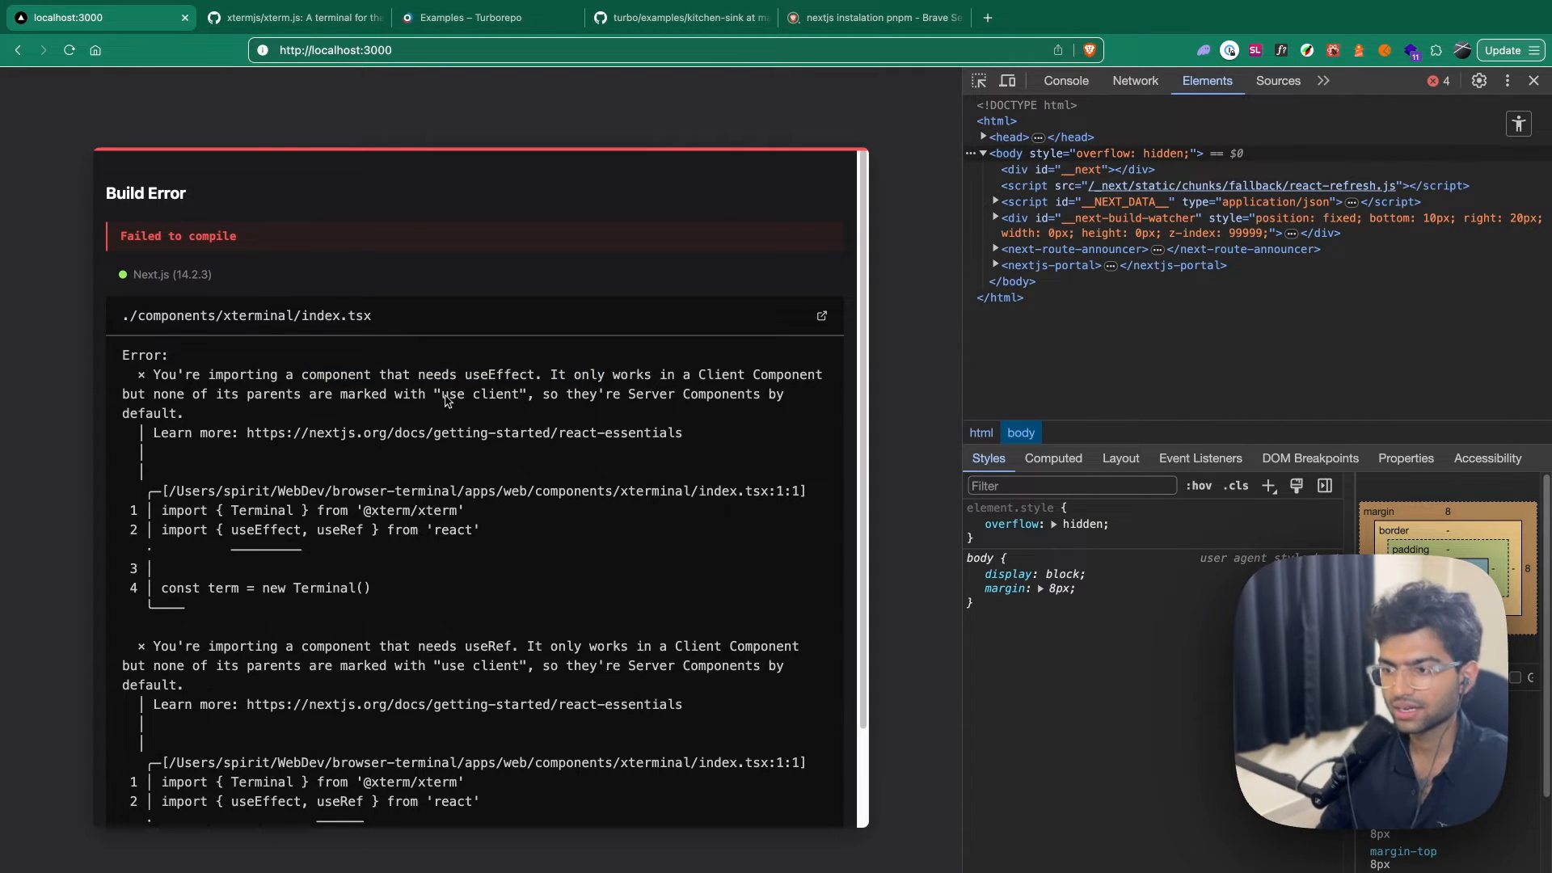
double_click(481, 395)
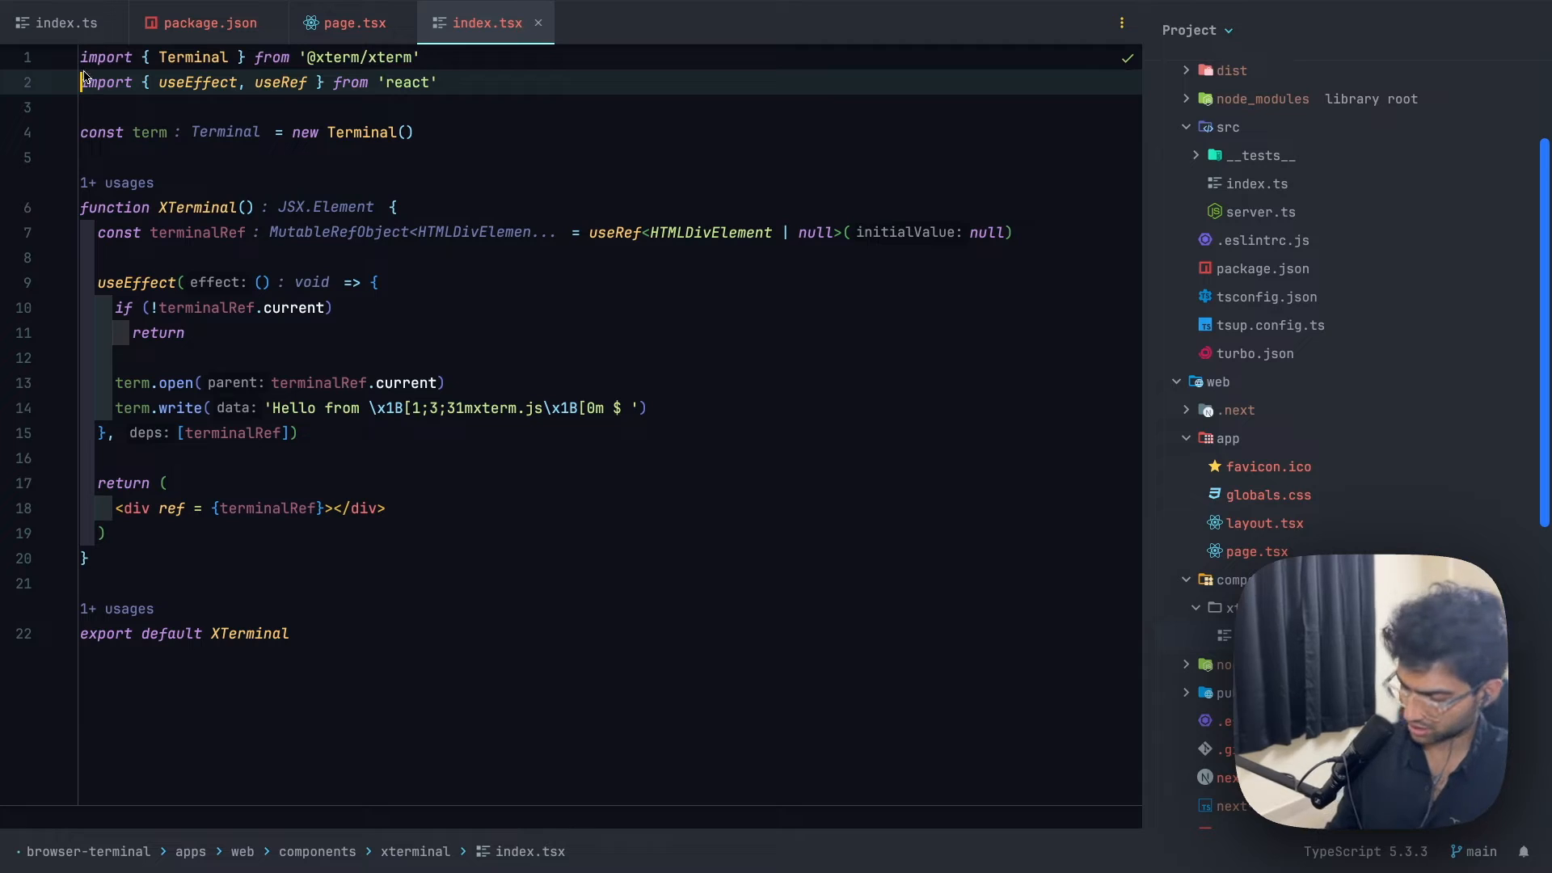
type("\"use client\"")
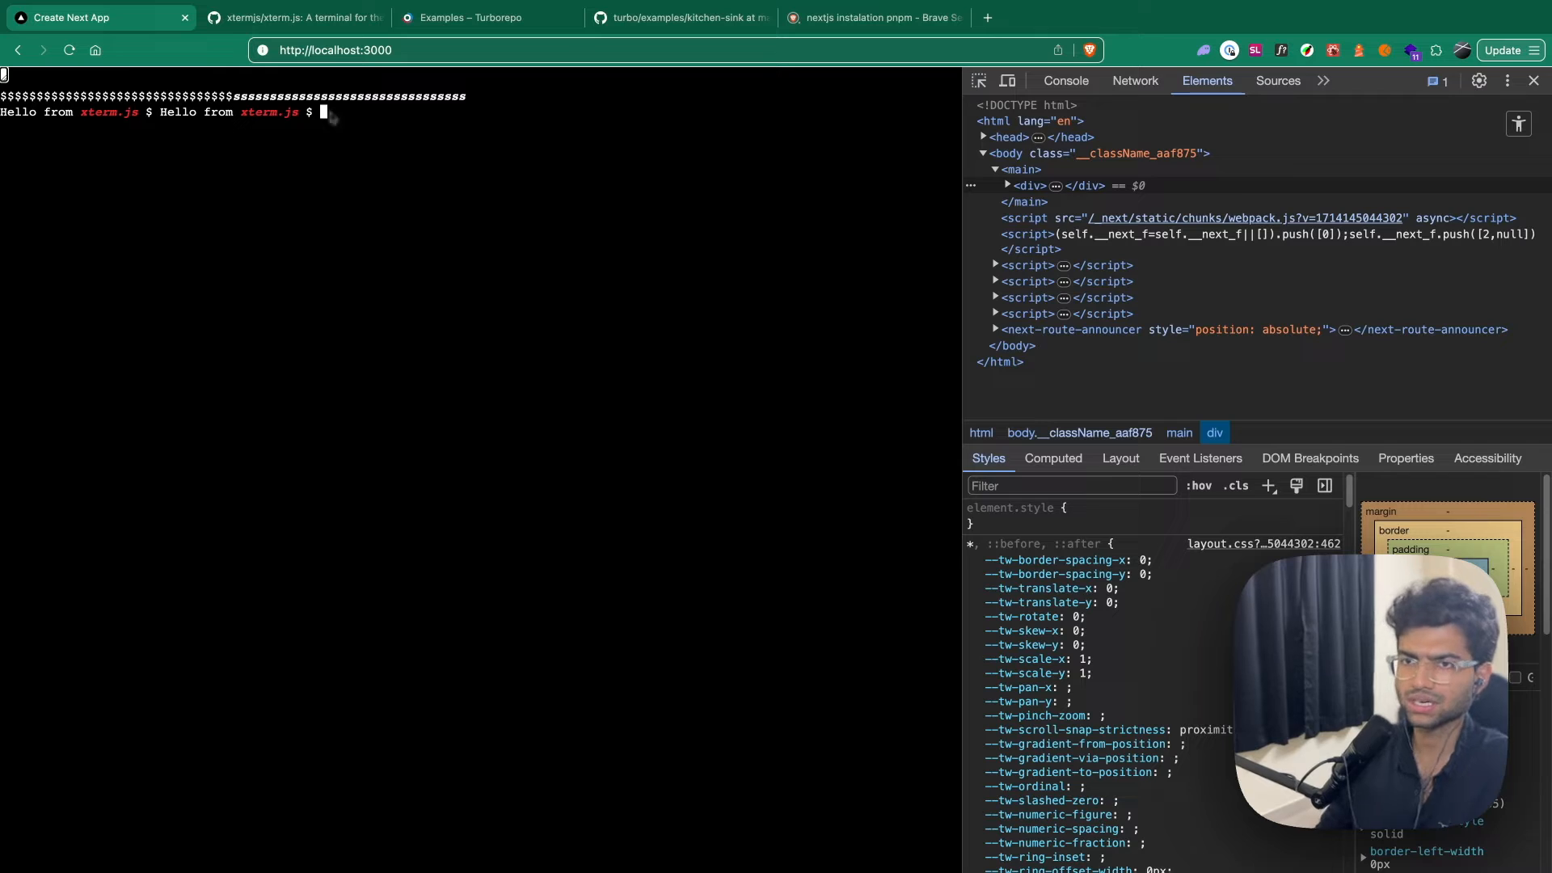
mouse_move(385, 142)
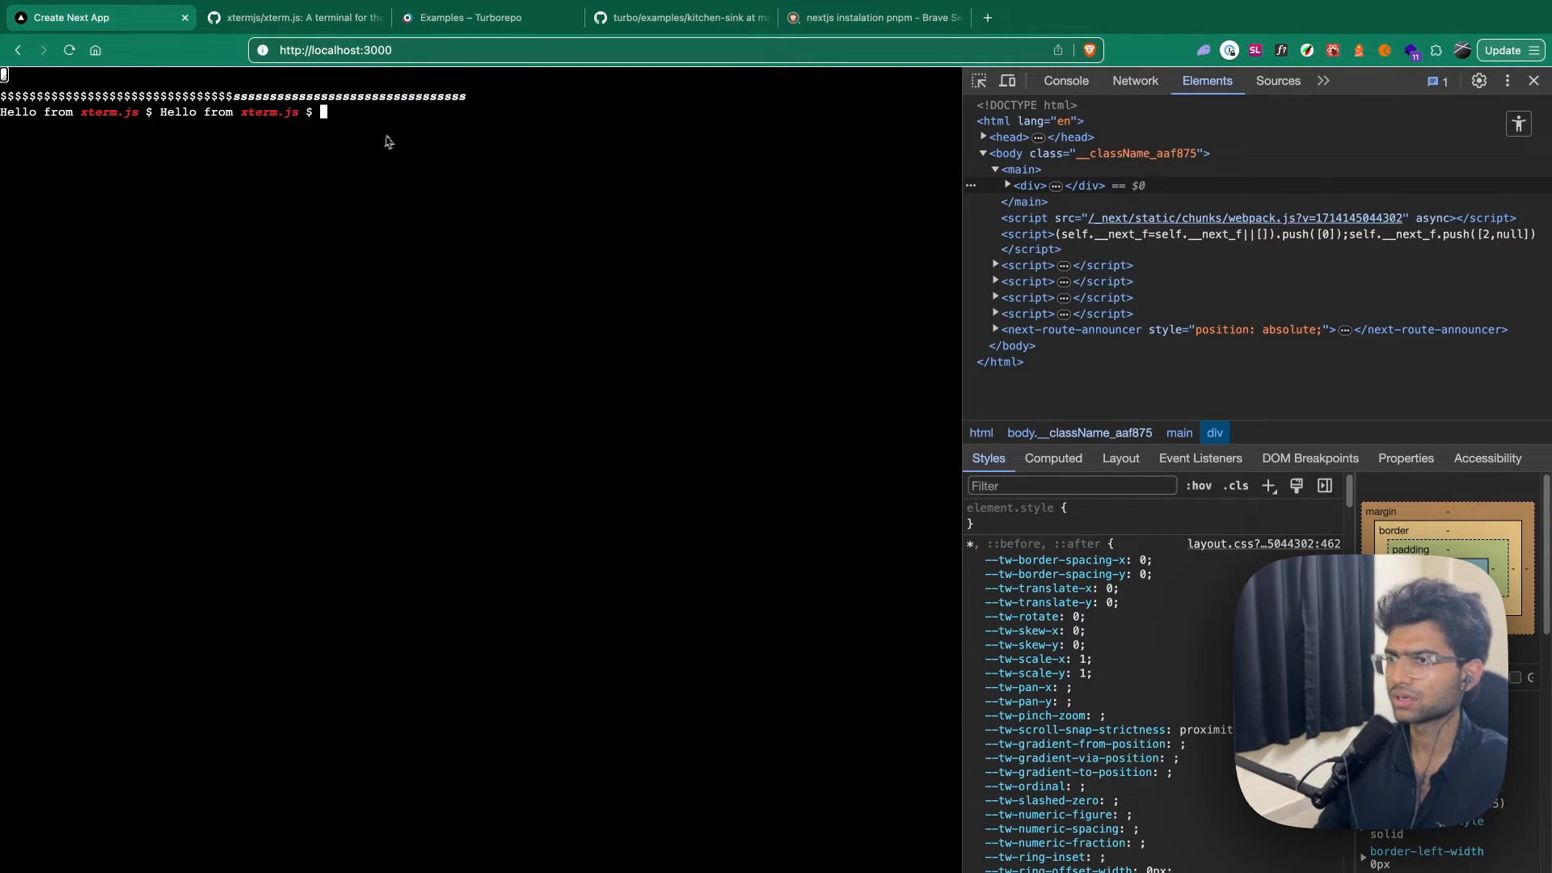
Review the xterm.js README and pnpm results, confirm a single greeting on localhost, then move to Excalidraw
left_click(295, 18)
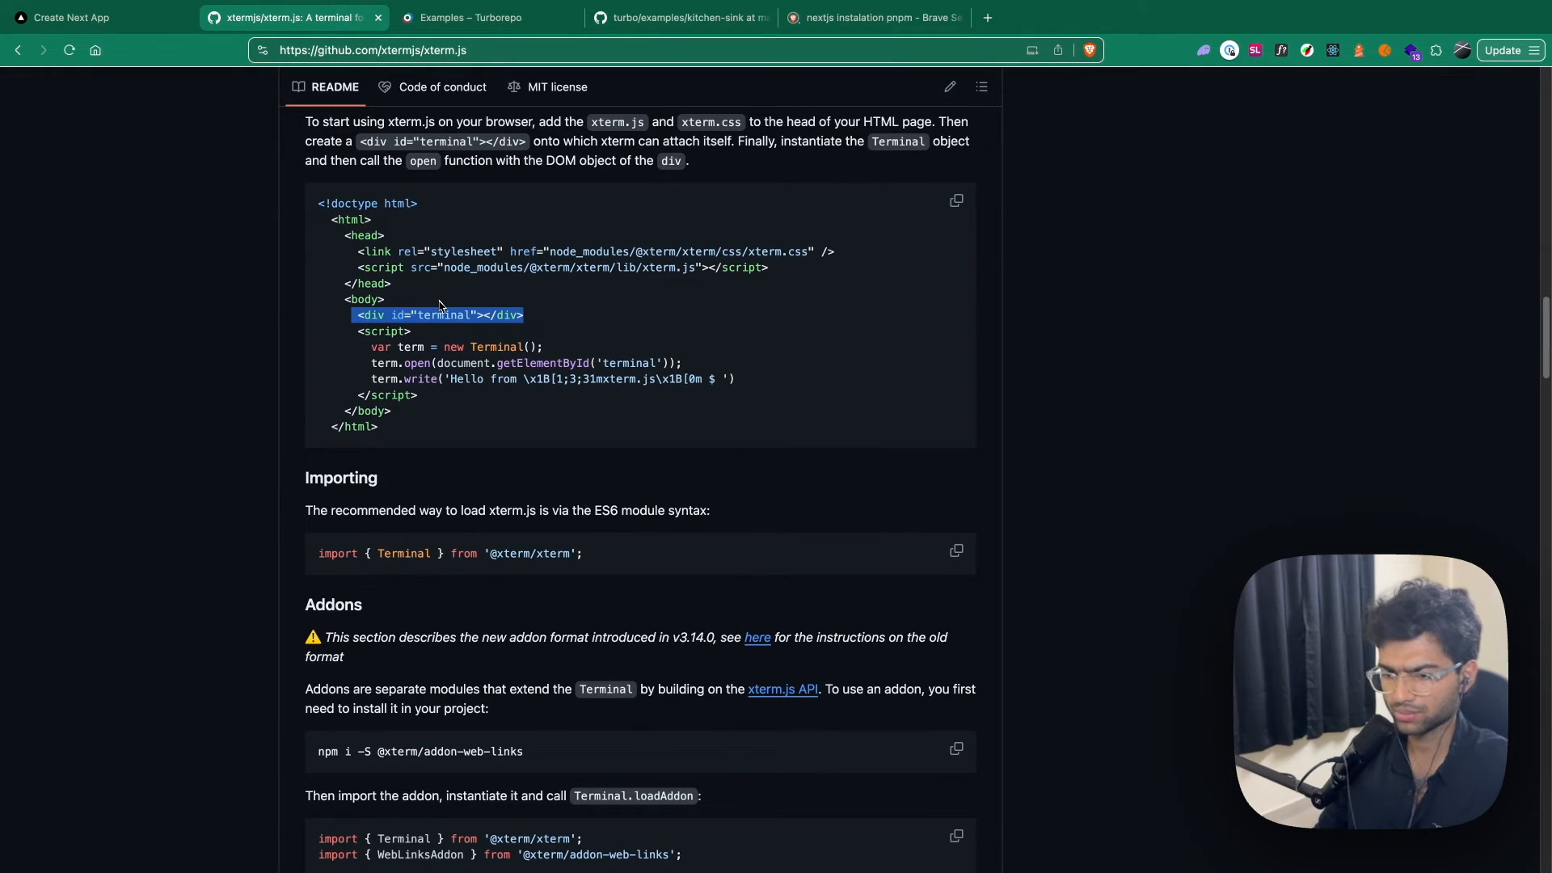
scroll("down", 3)
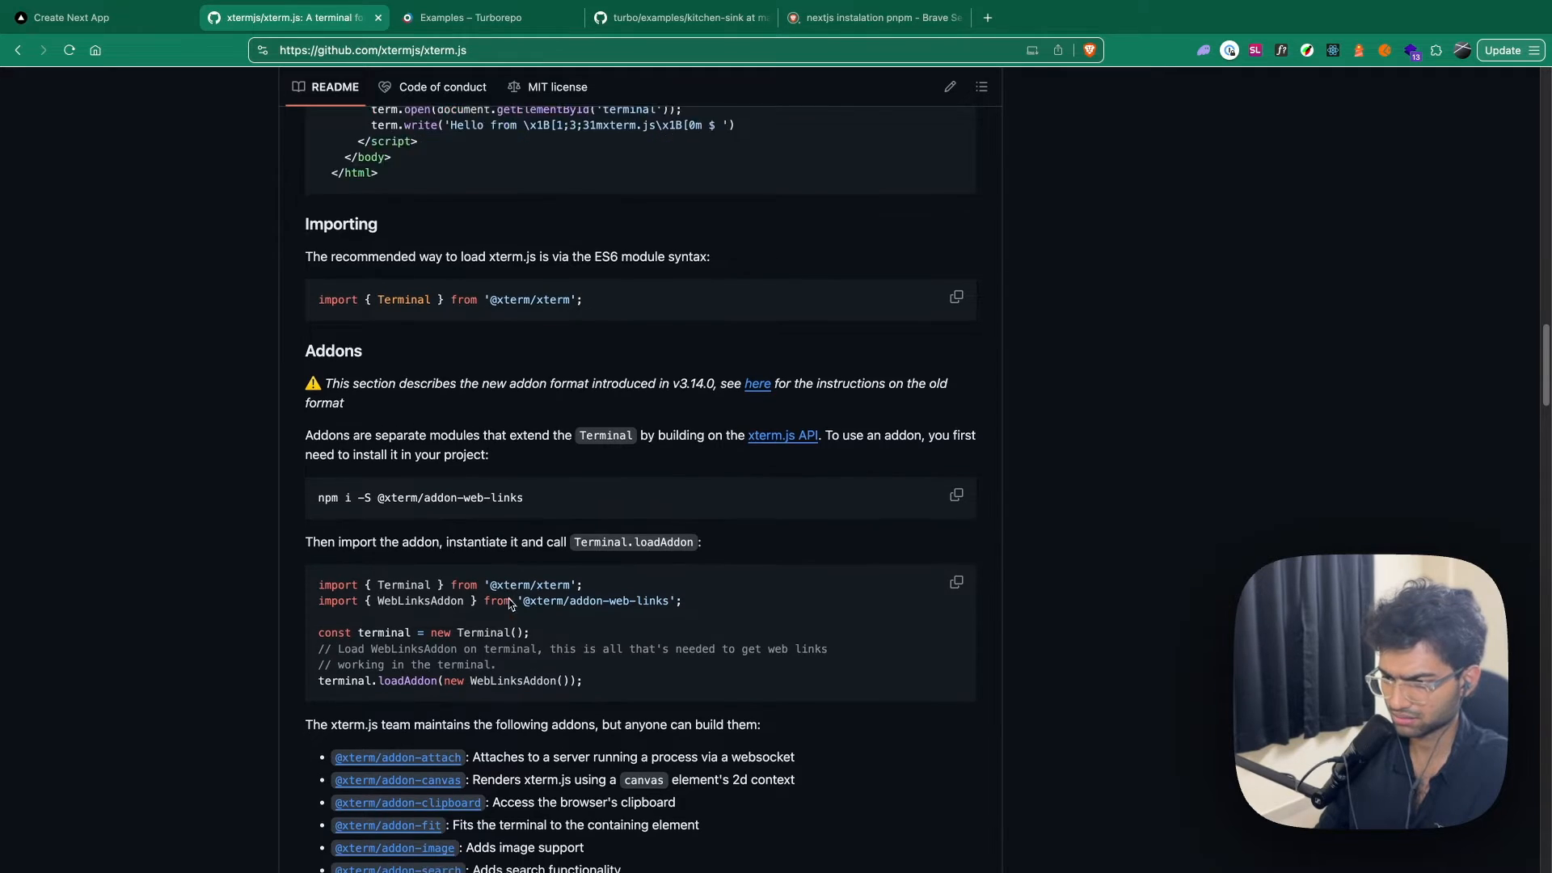
scroll("down", 3)
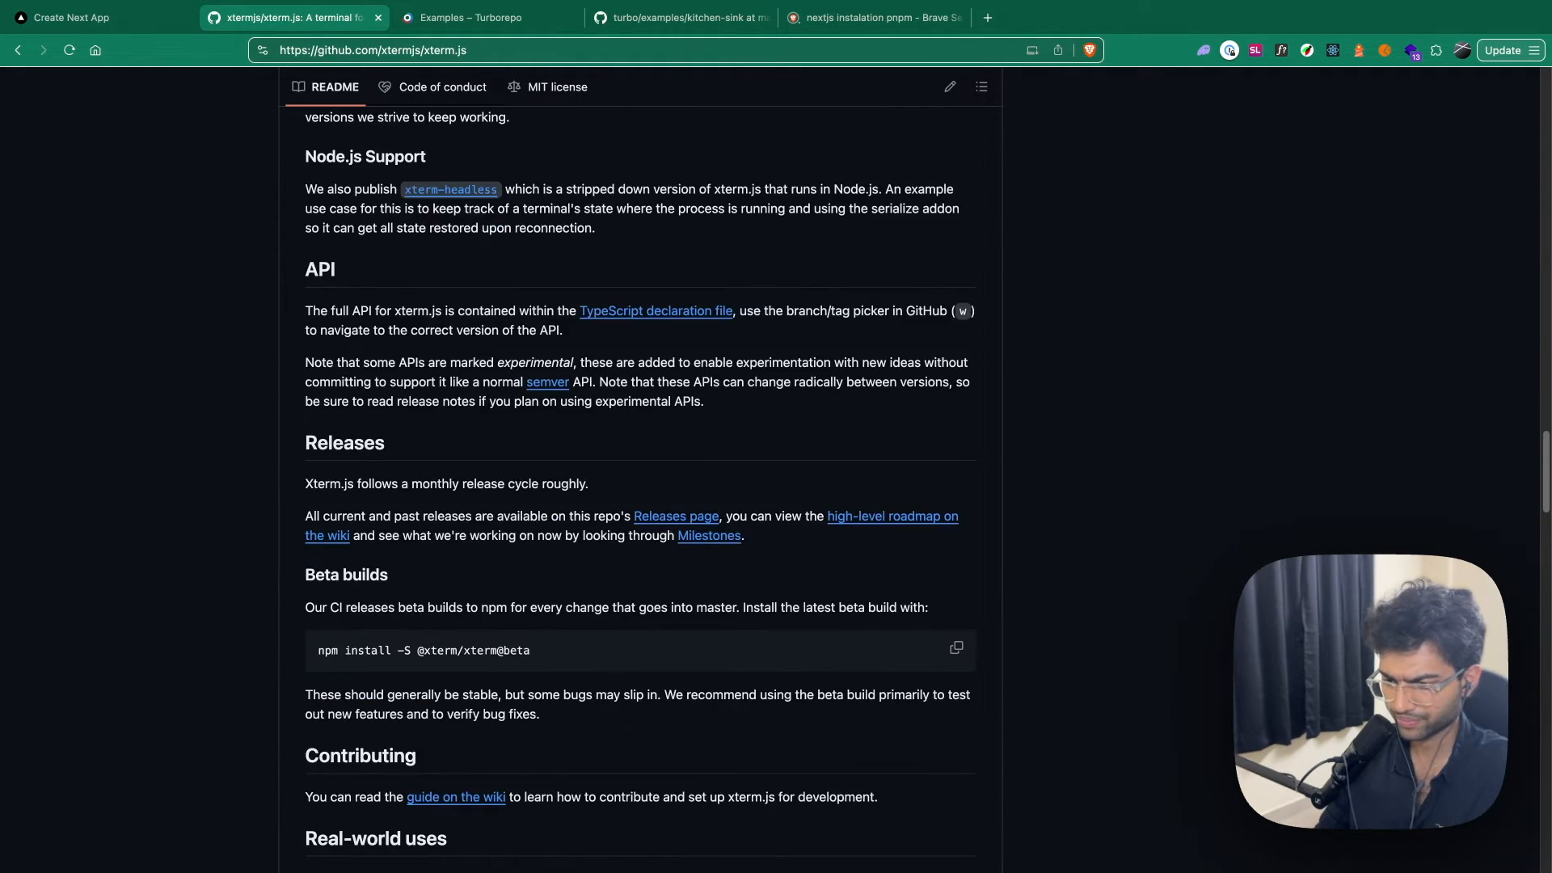
left_click(873, 18)
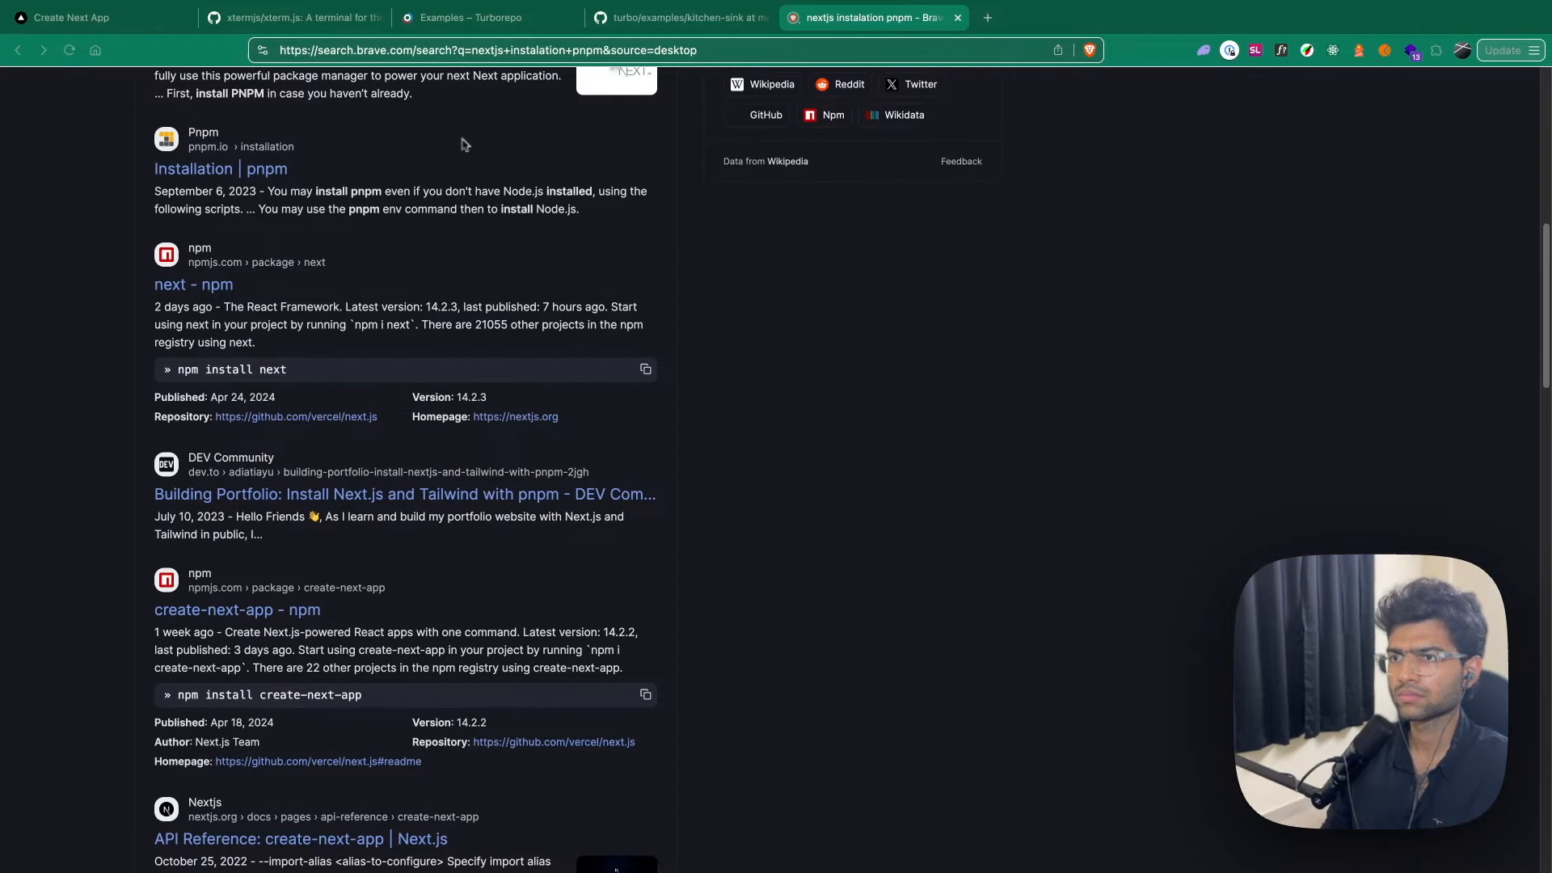
left_click(97, 17)
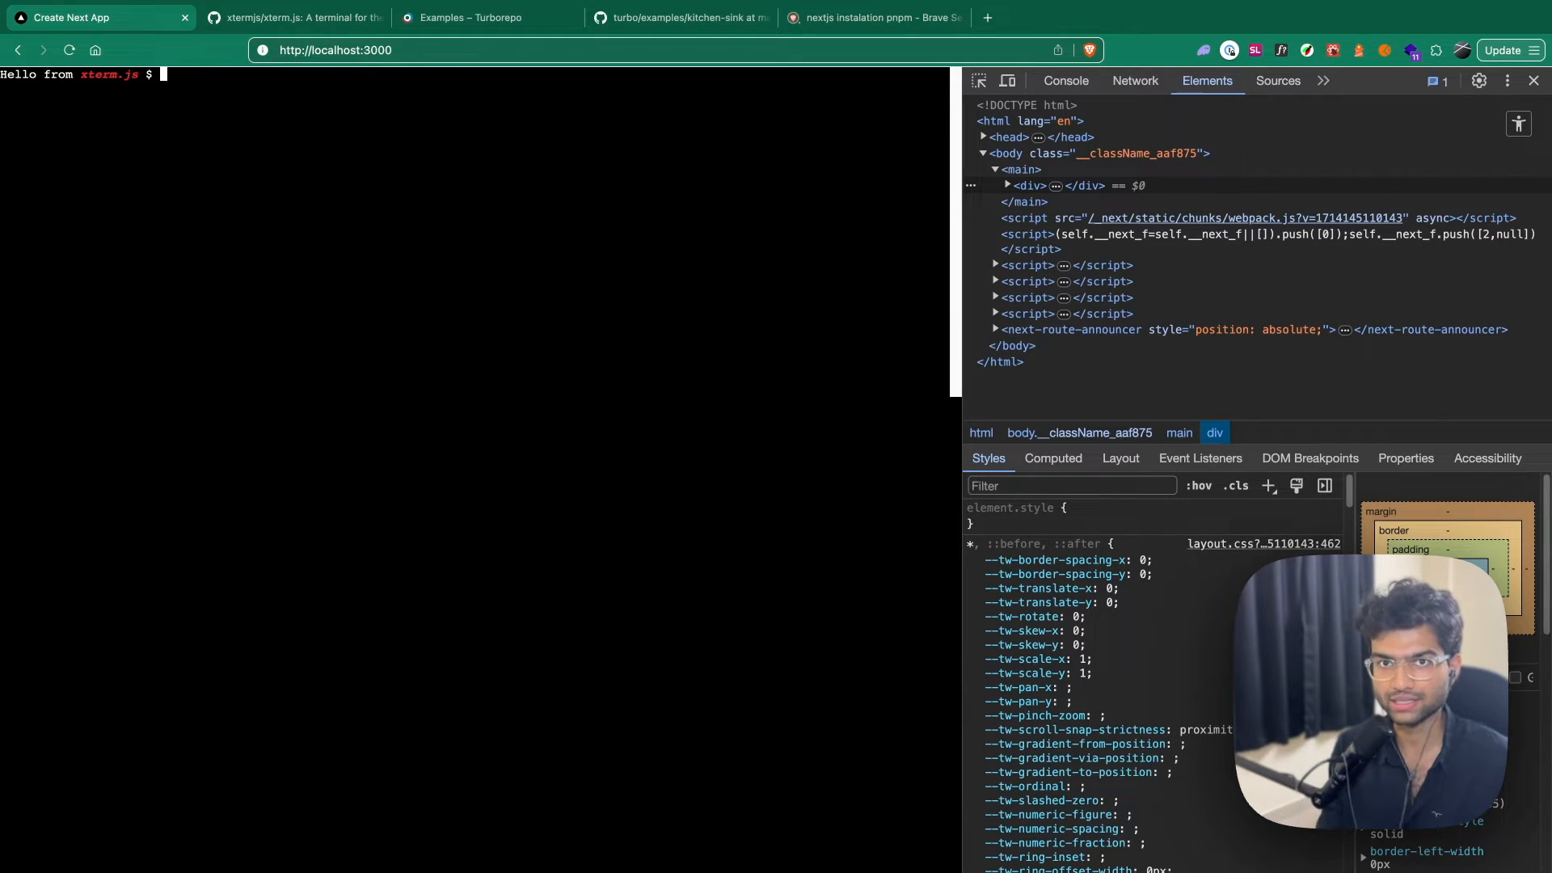
left_click(1065, 18)
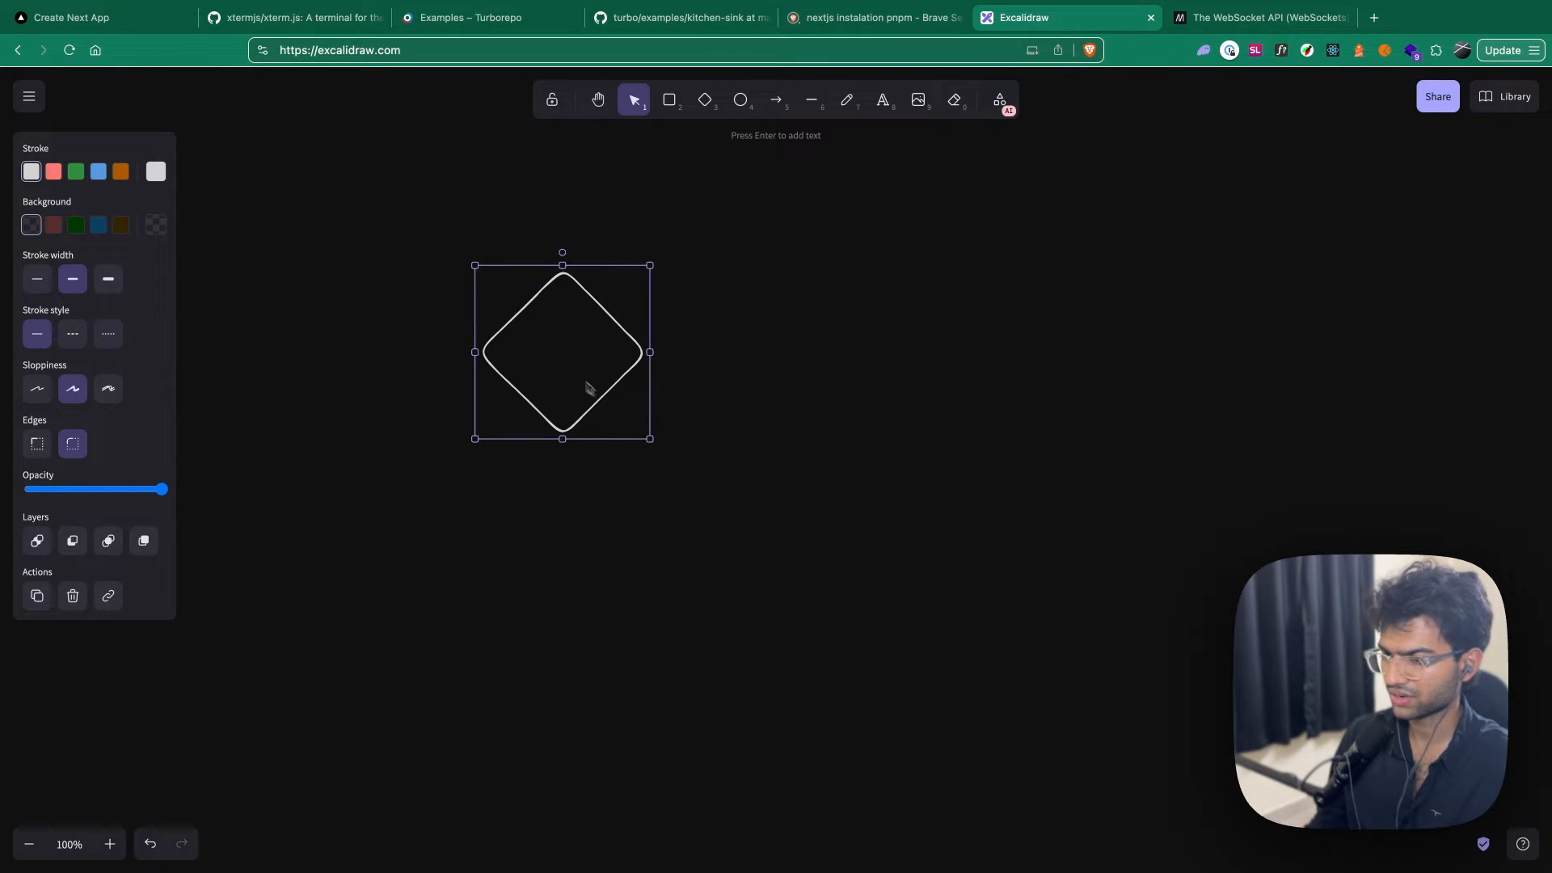
Label the diamond 'frontend' and draw a 'server' ellipse to its right
type("frontend")
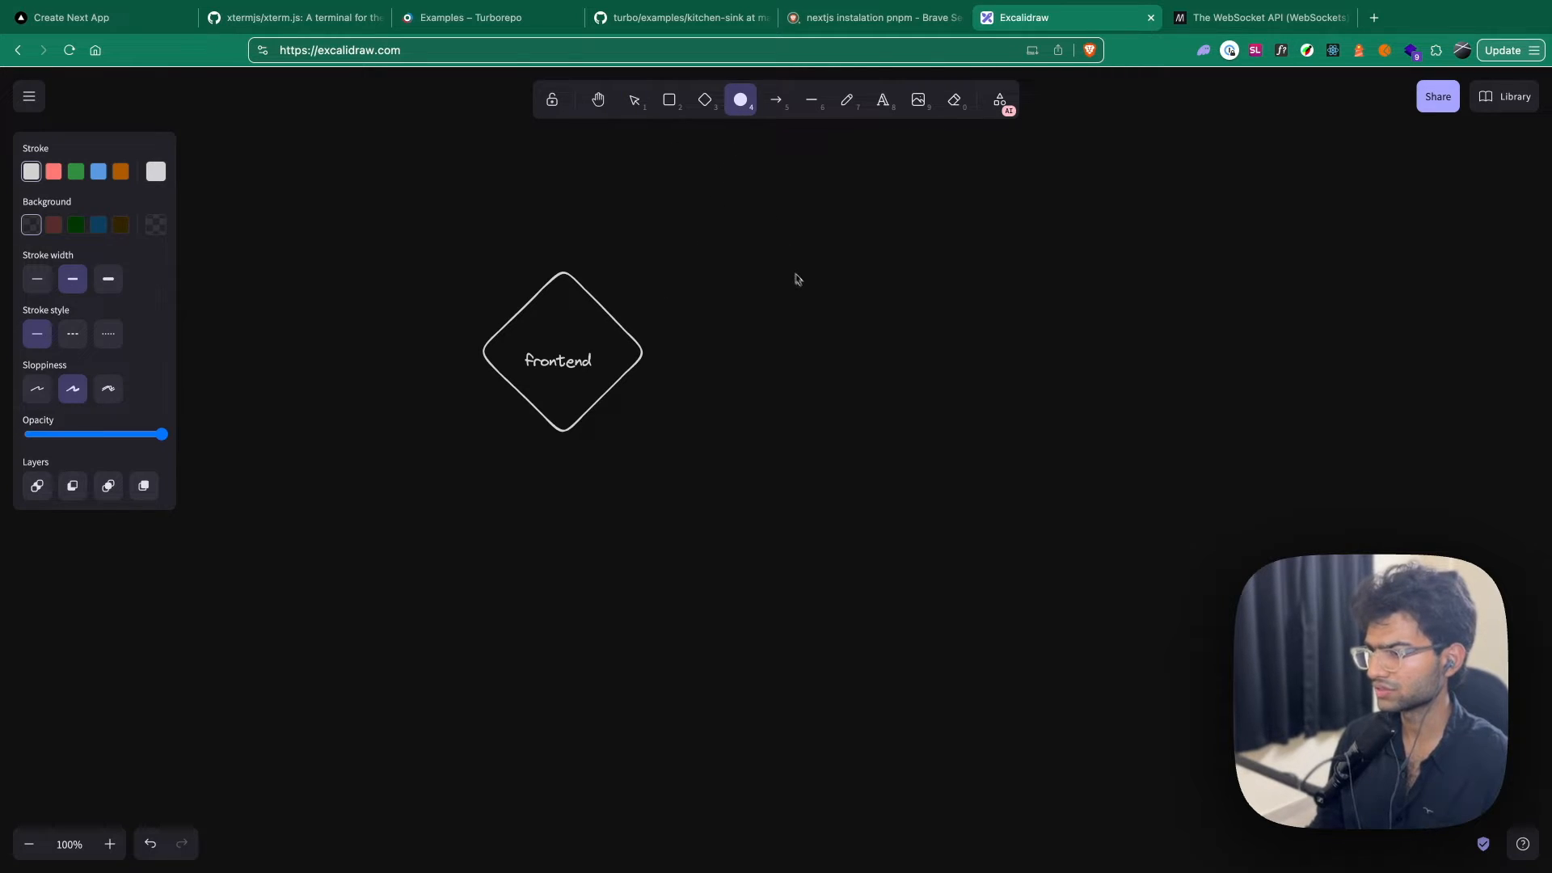
left_click_drag(807, 279, 1059, 461)
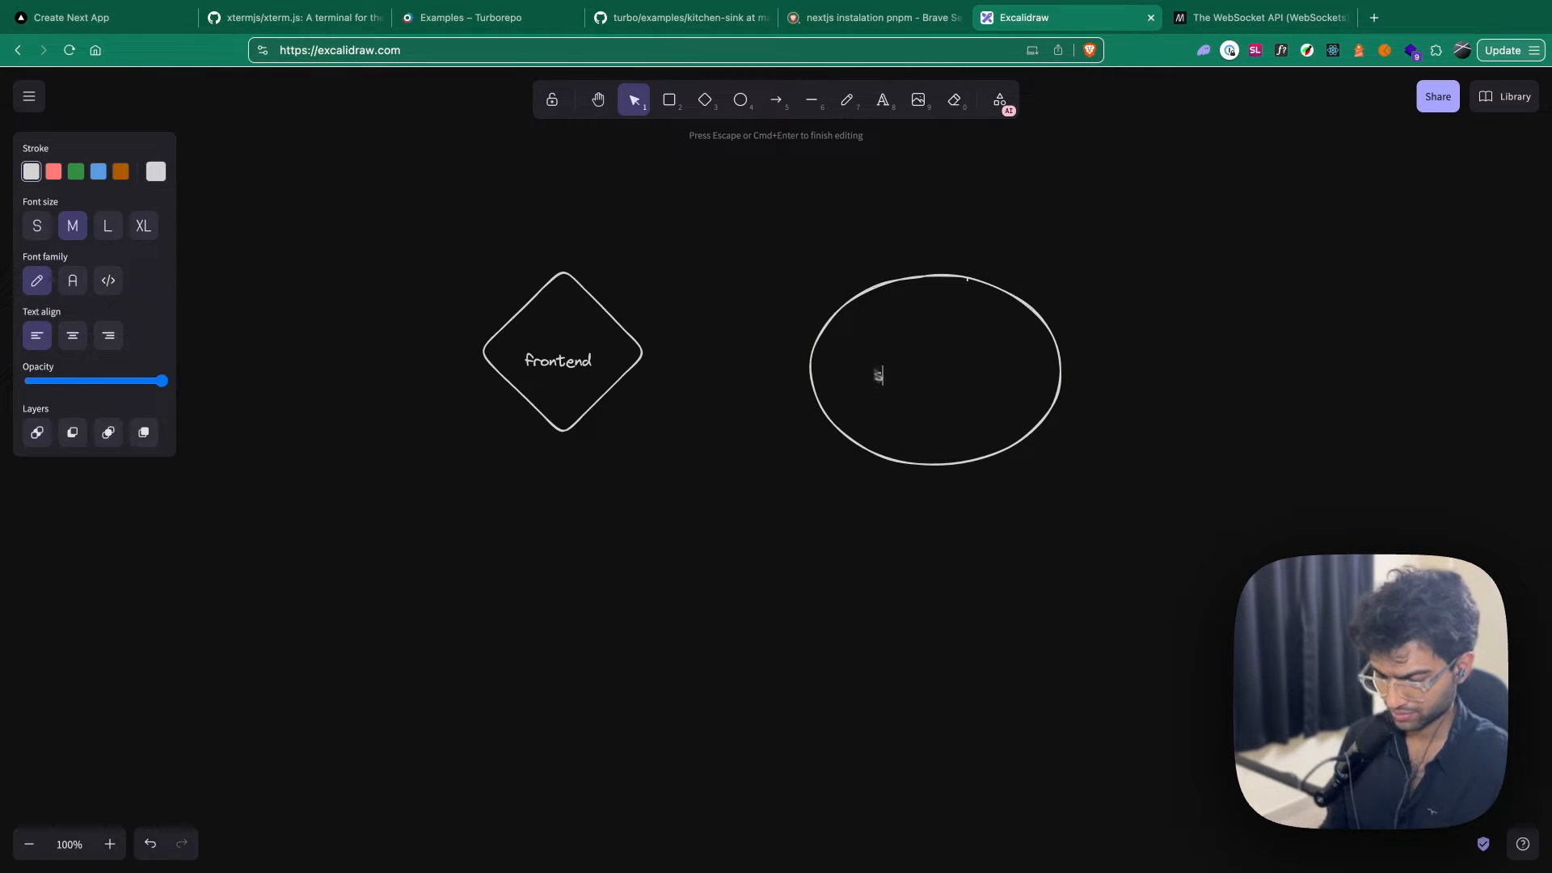
type("server")
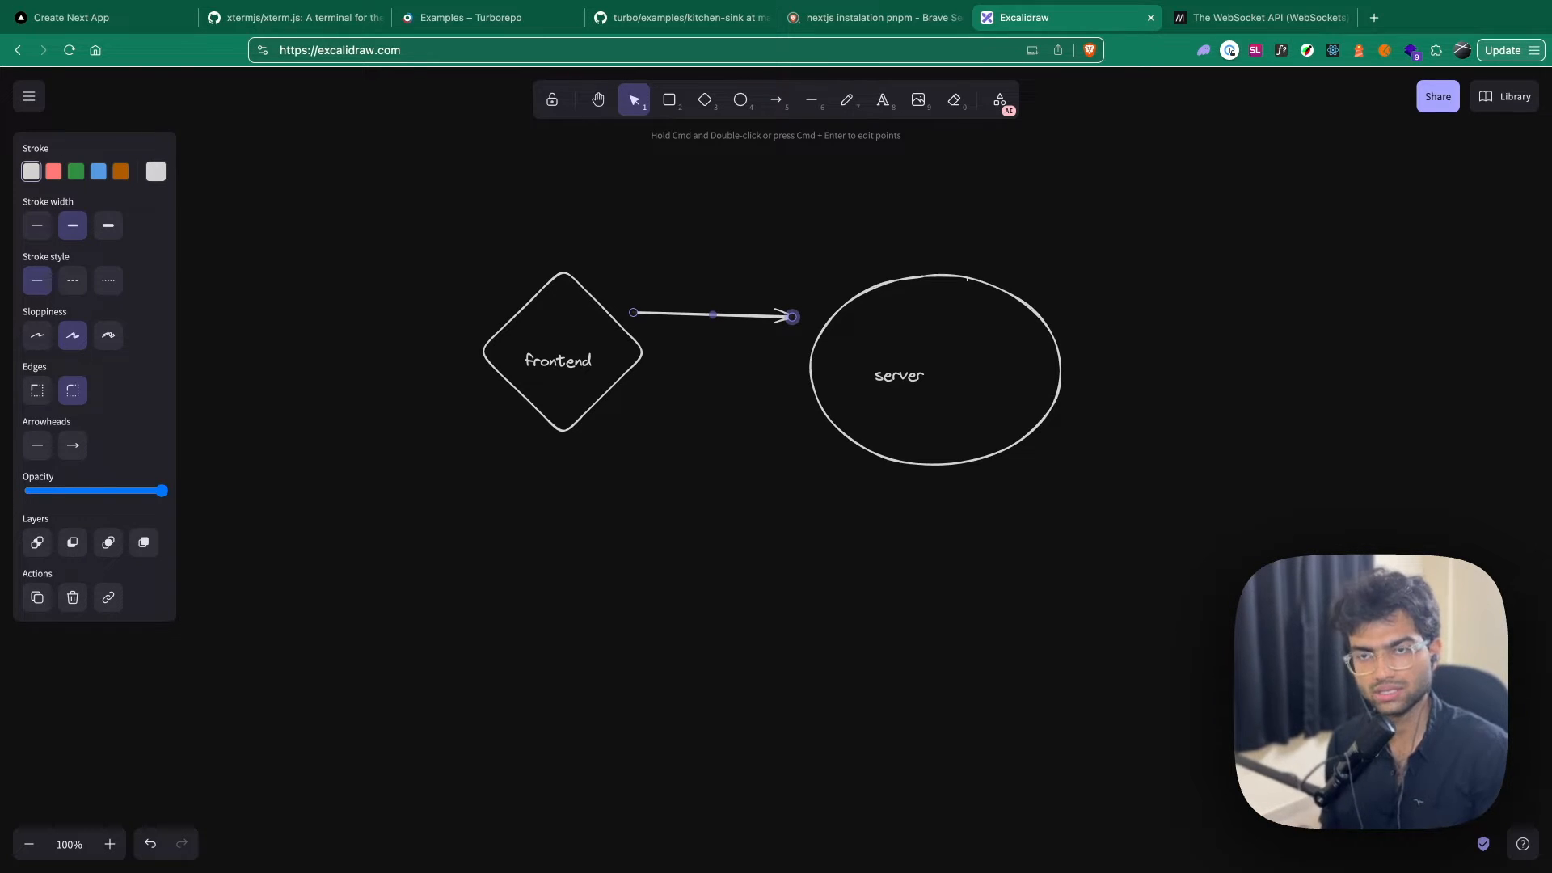
Connect server and frontend with arrows in both directions, then head to MDN's WebSocket API page
left_click(776, 100)
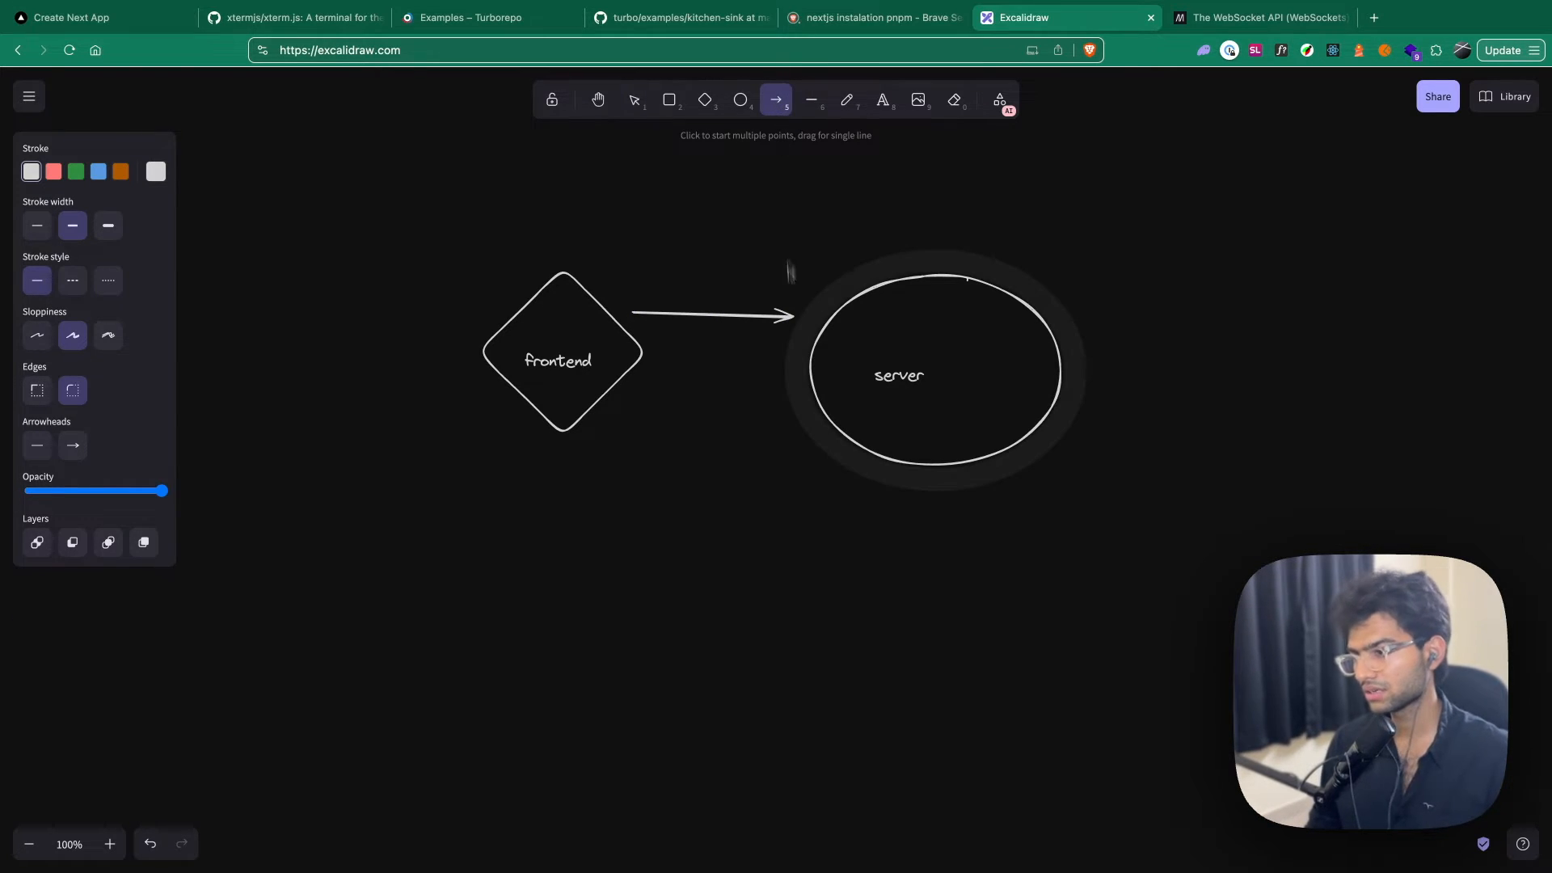
left_click_drag(791, 349, 663, 349)
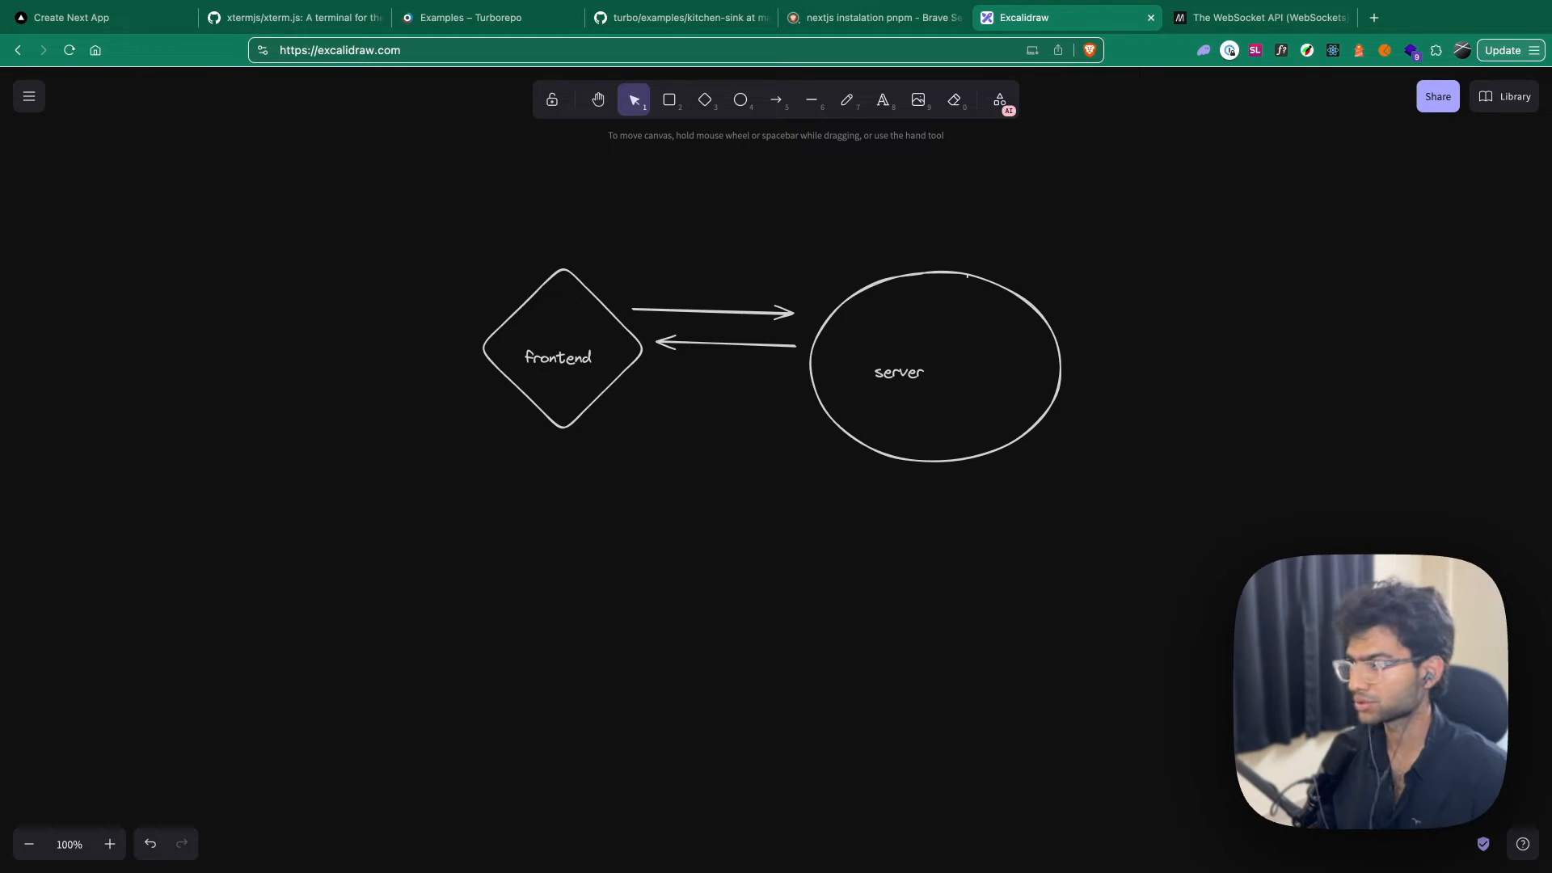
left_click(1261, 17)
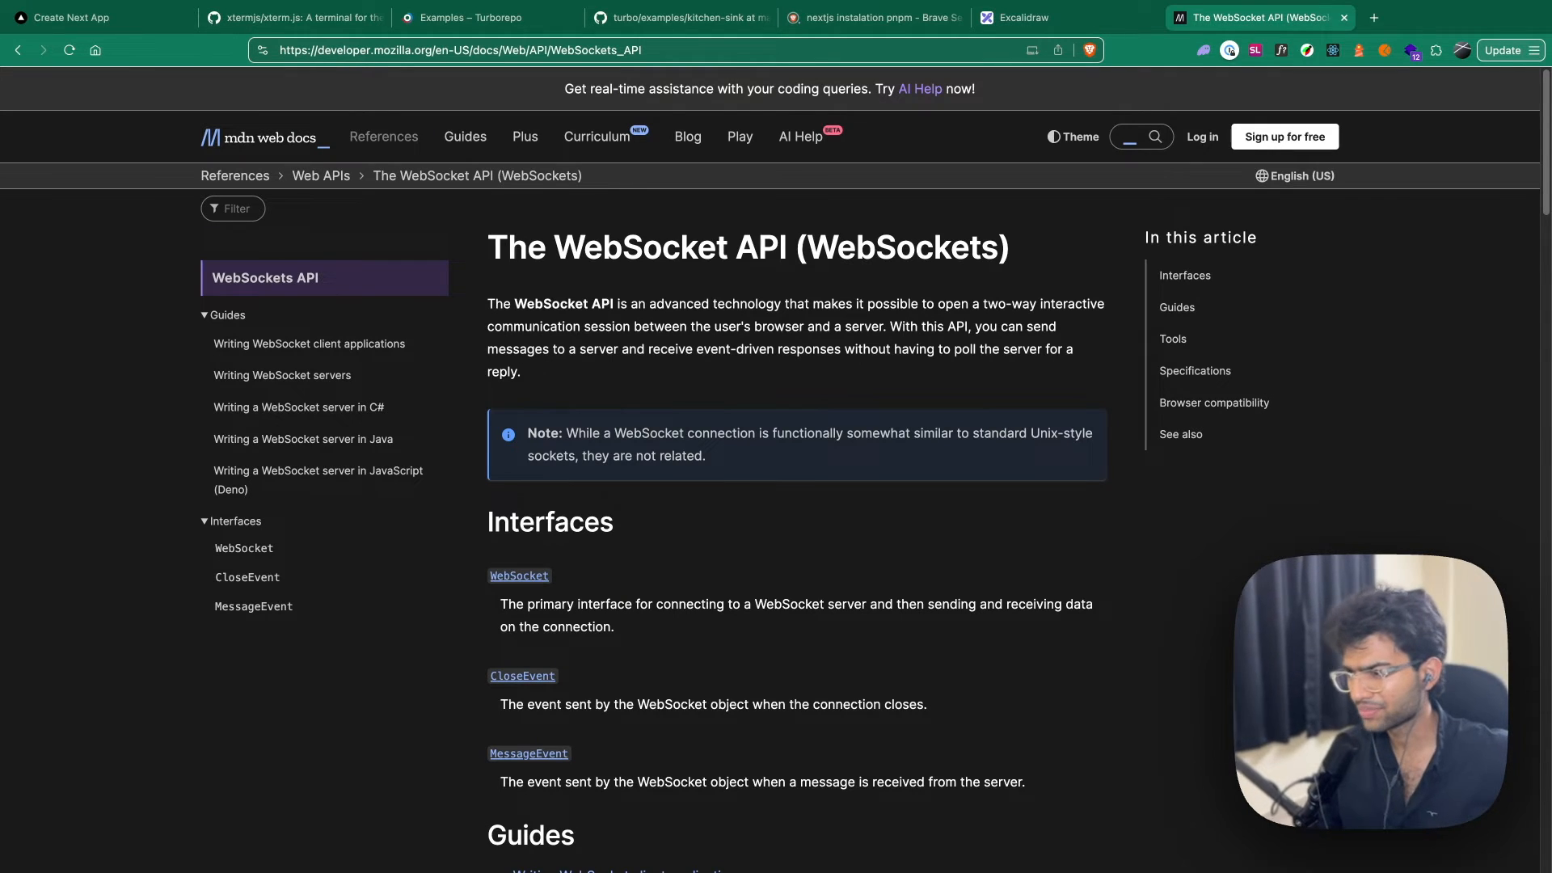
mouse_move(731, 381)
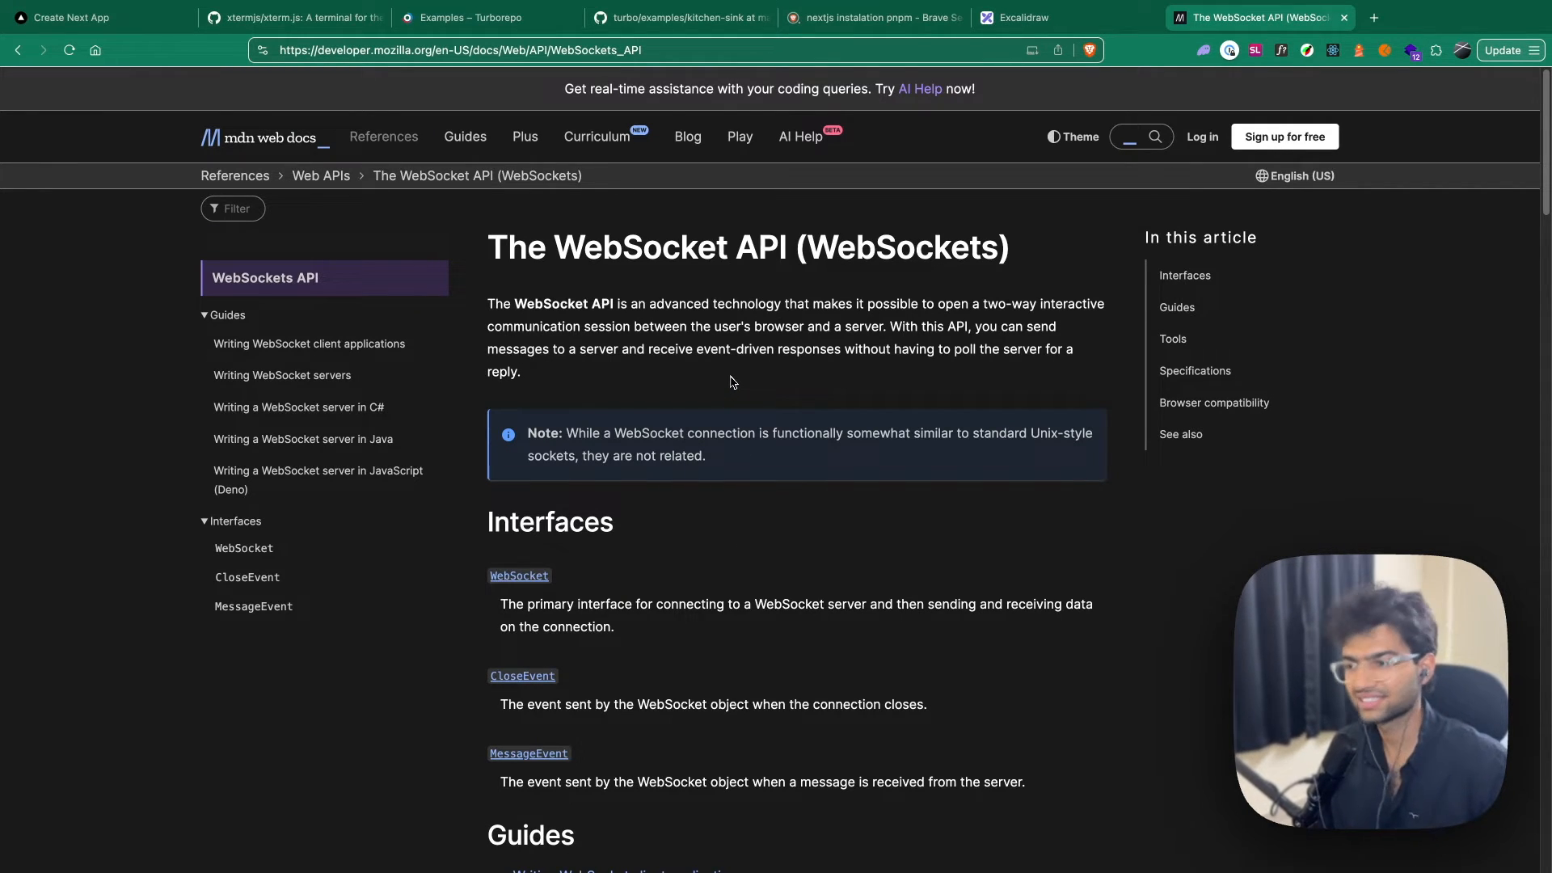
mouse_move(815, 320)
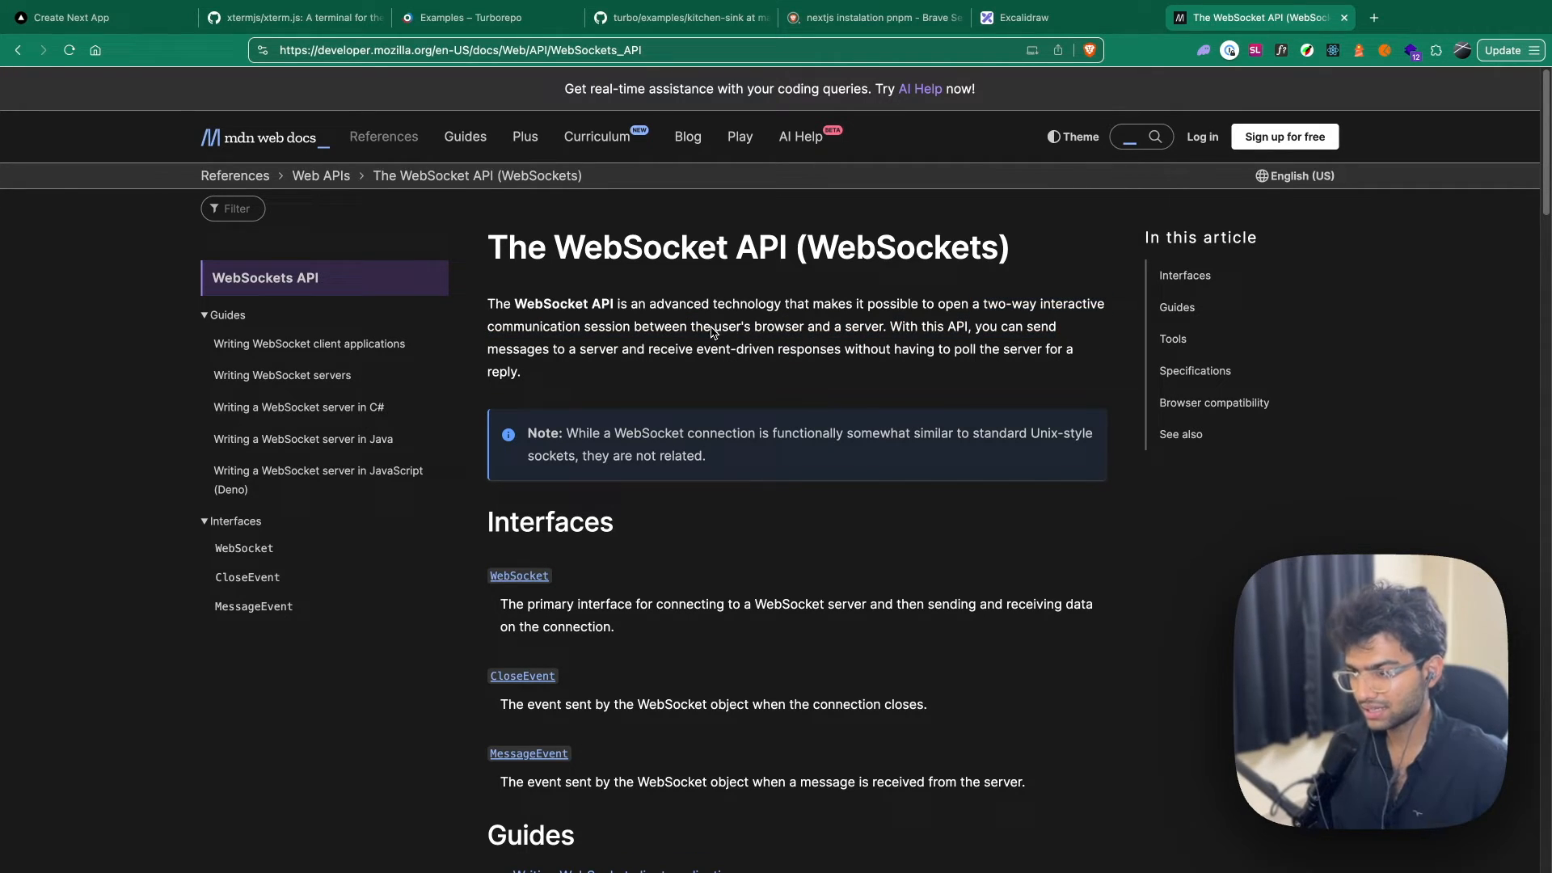
Highlight MDN's description of two-way WebSocket communication before heading to the ws repo
left_click_drag(711, 325, 836, 350)
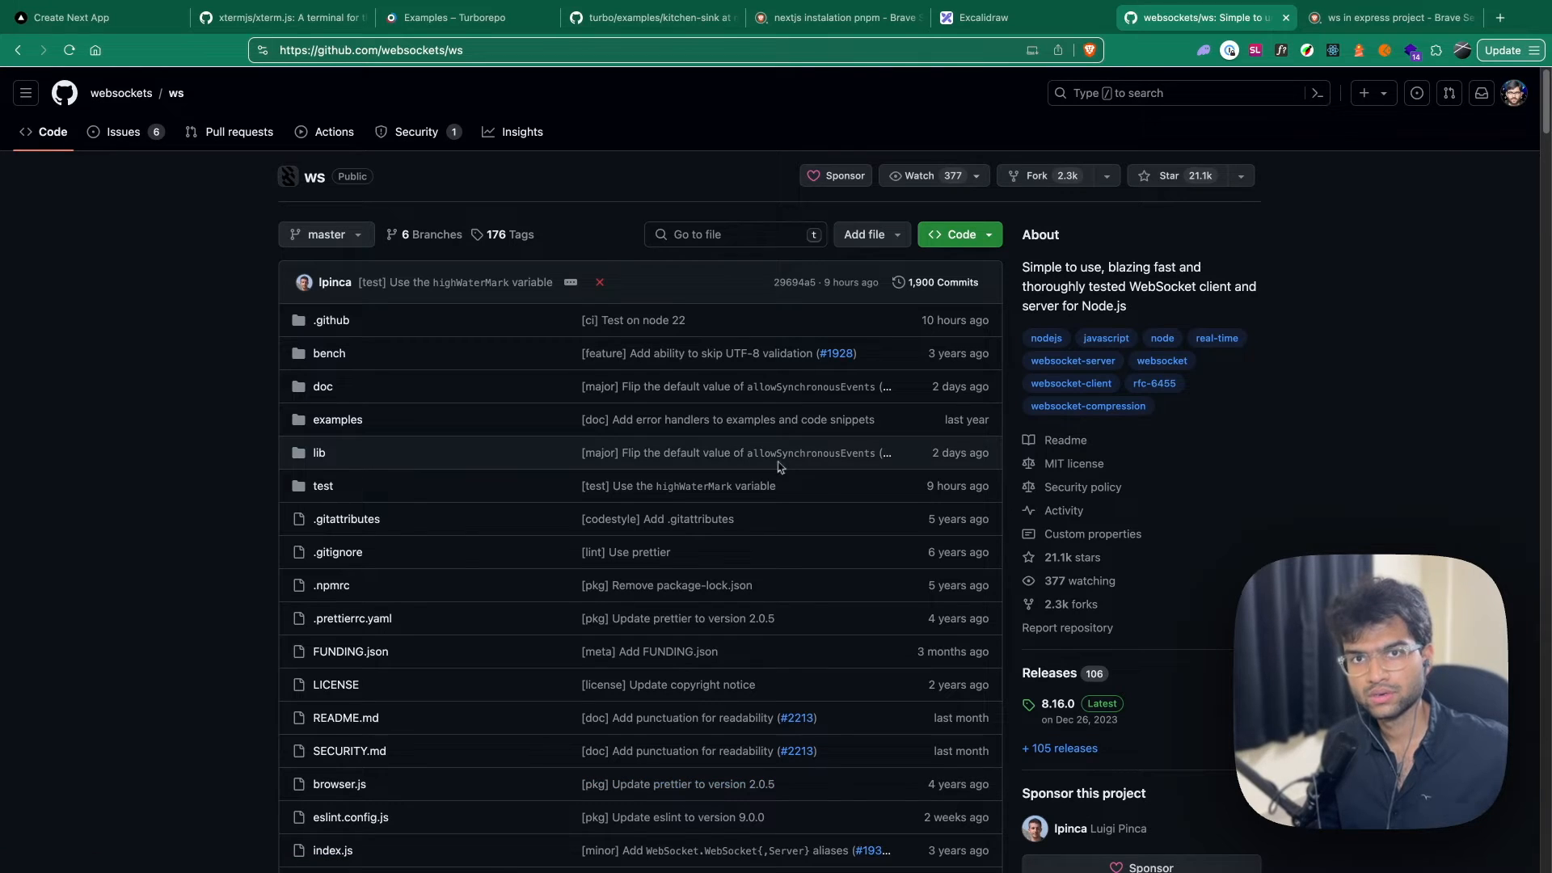
mouse_move(778, 485)
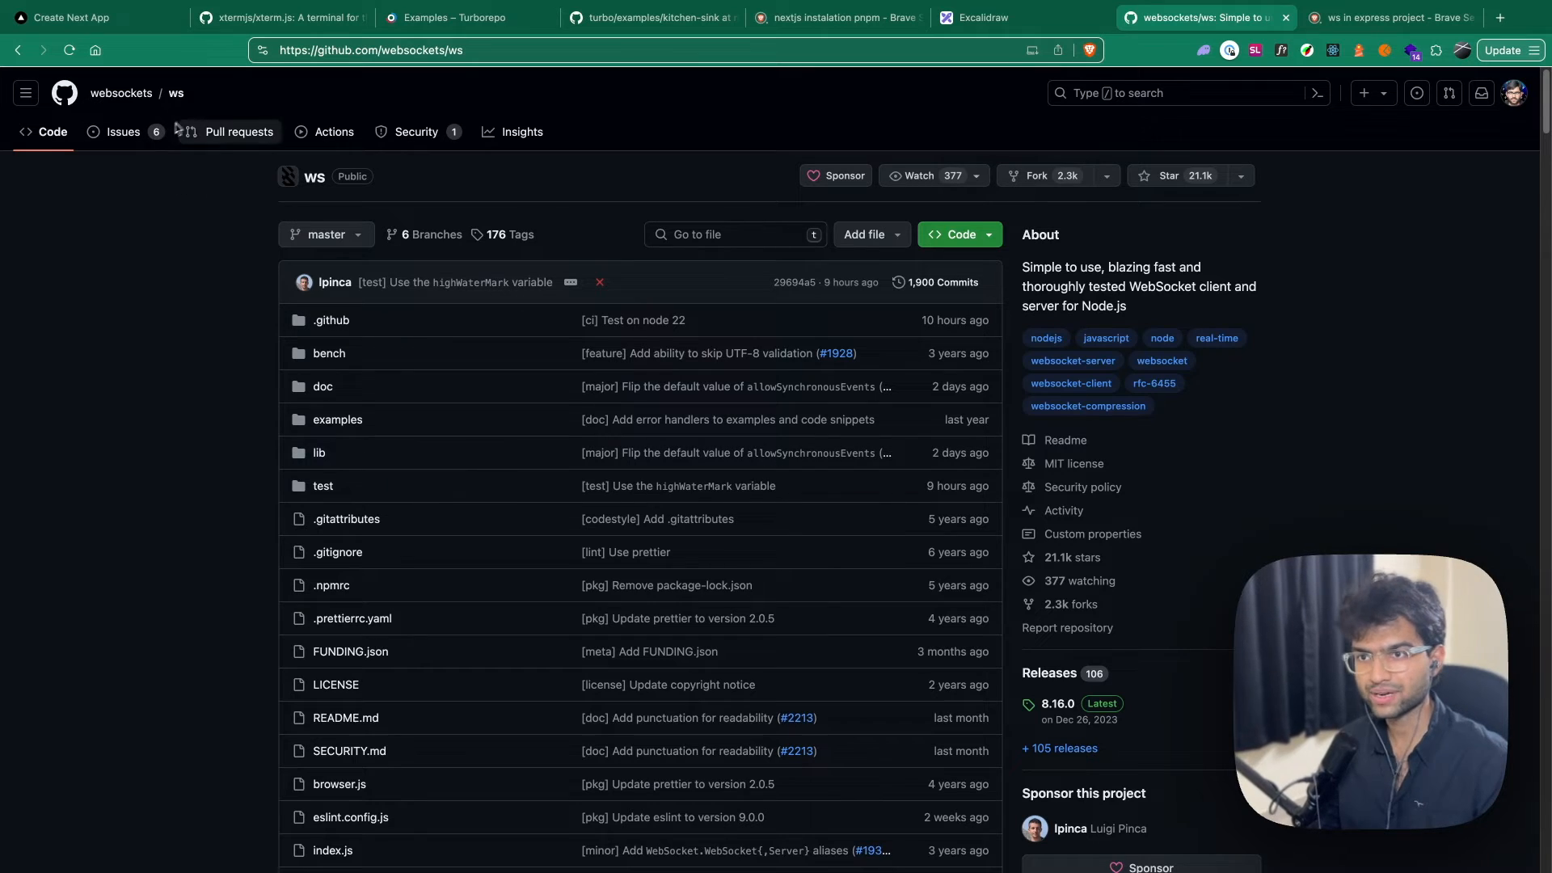
Scroll through the websockets/ws README usage examples on GitHub
scroll("down", 3)
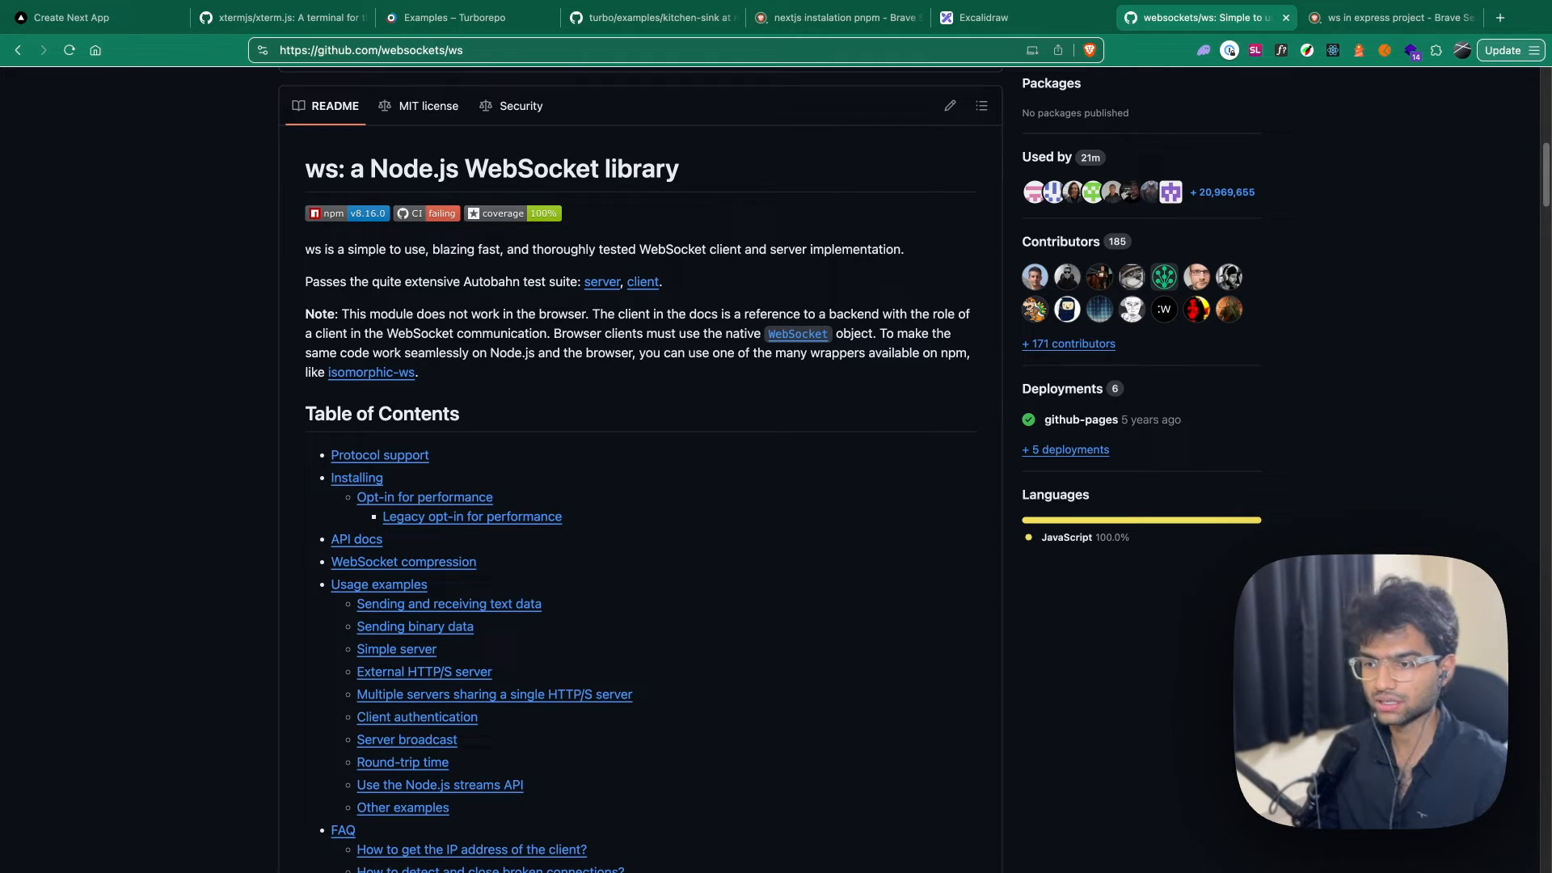
scroll("down", 3)
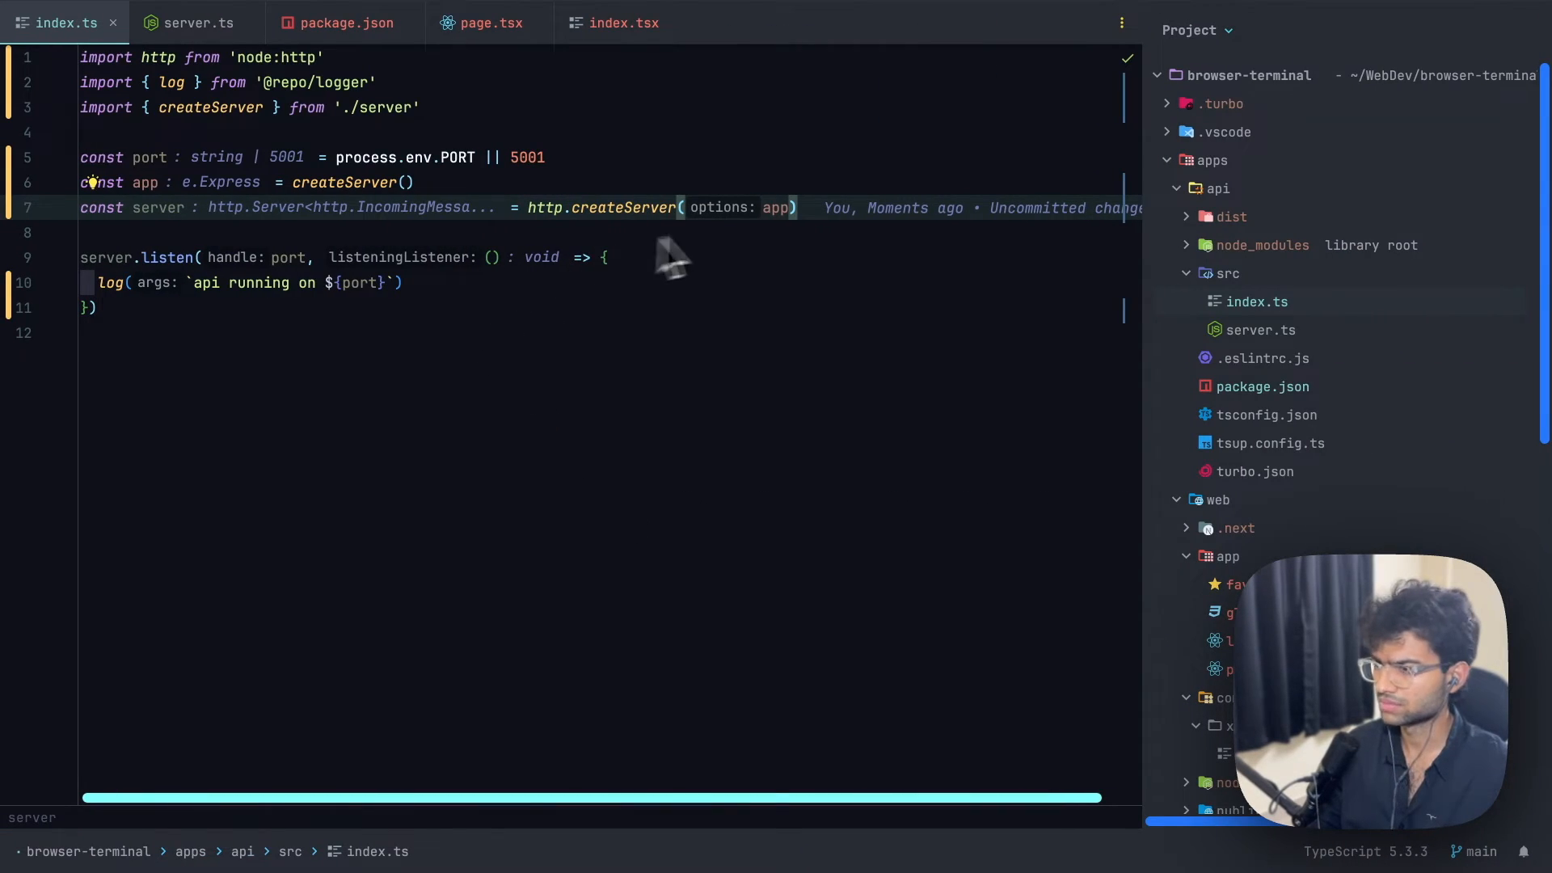
mouse_move(767, 246)
type("const wss = new WebSocketServer({ server });")
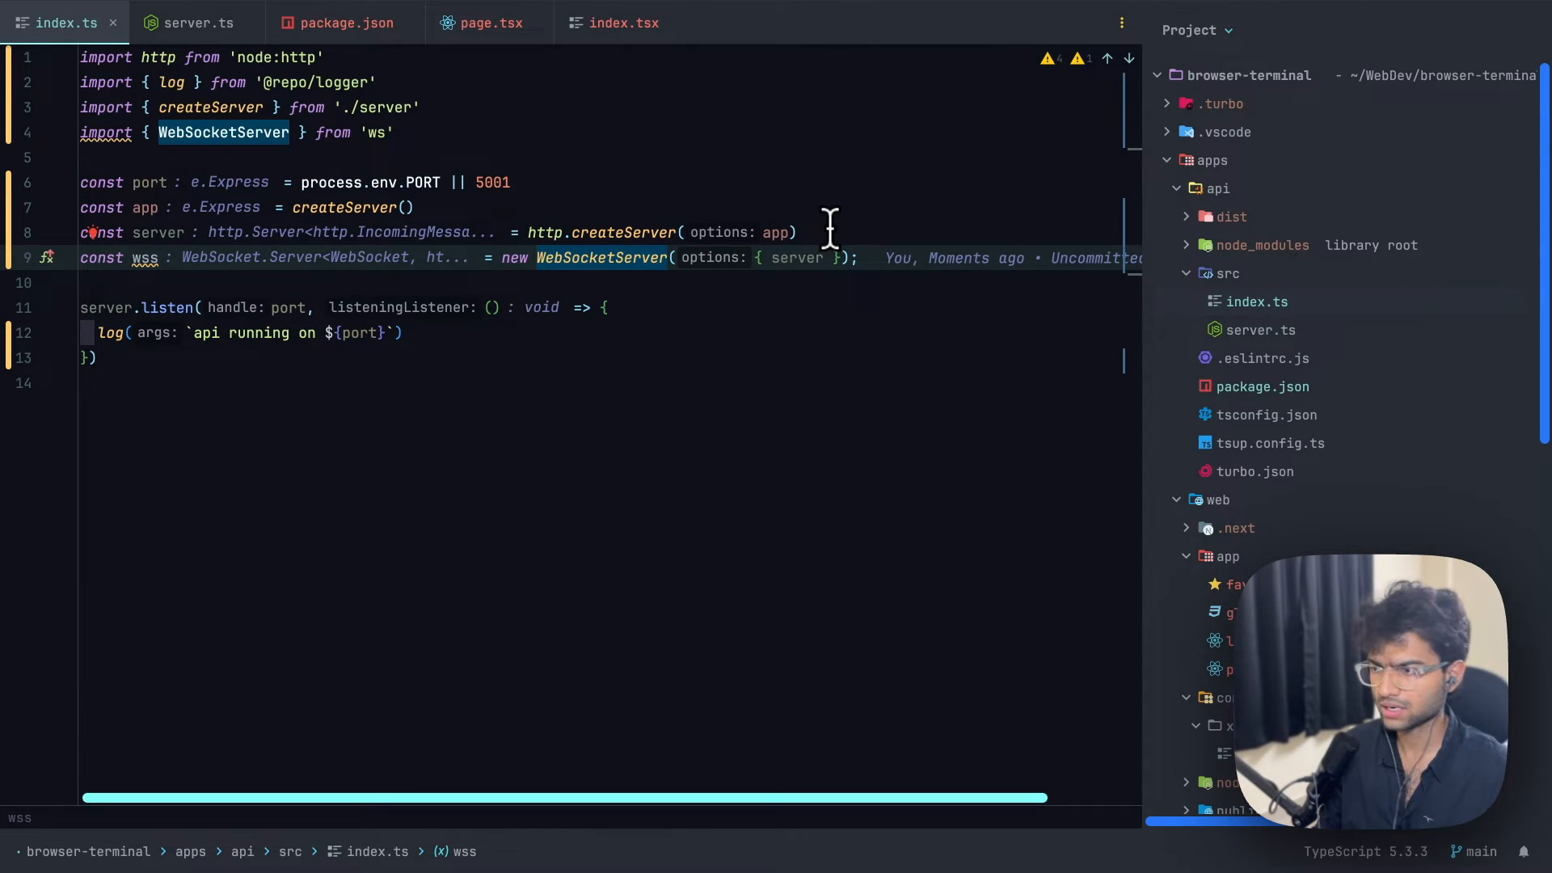
Begin a wss.on handler on the new WebSocketServer in index.ts
type("wss.")
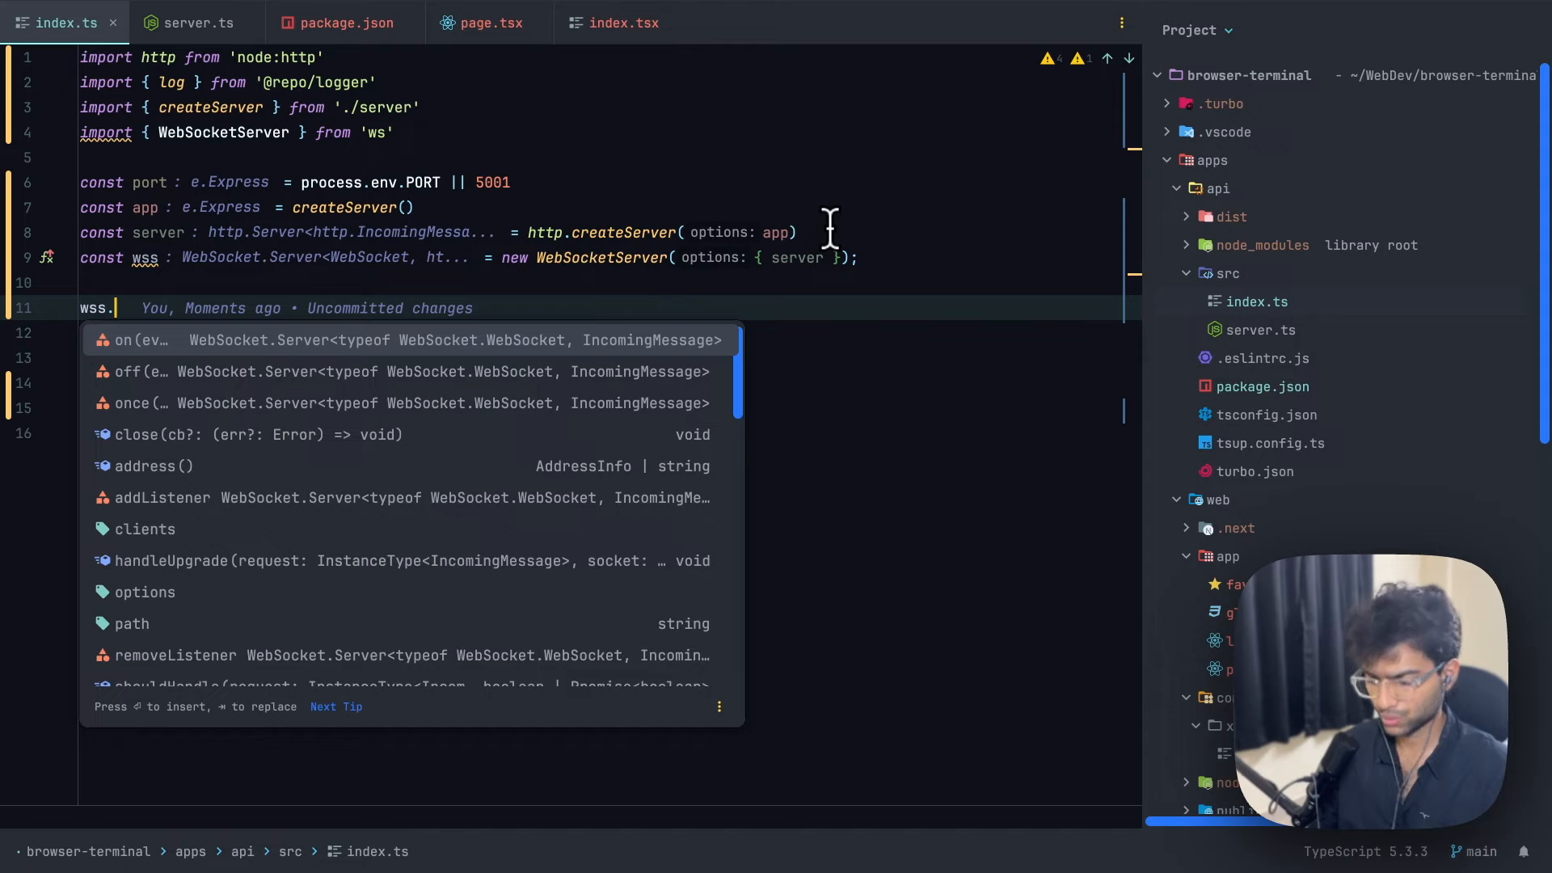
type("on")
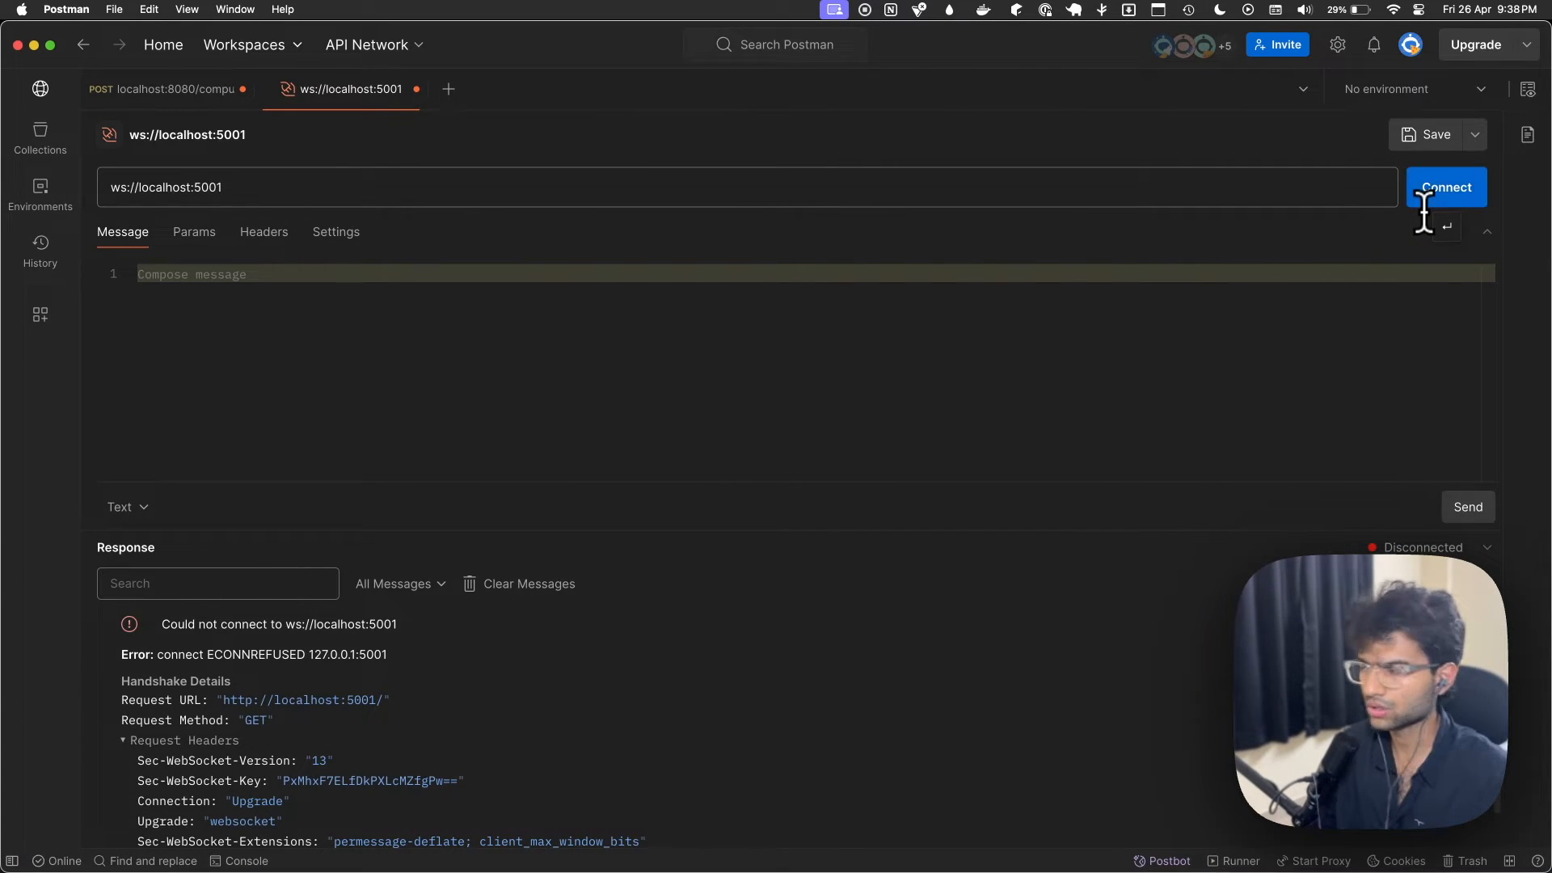
Connect to ws://localhost:5001 and send {"message":"hi"} to the server
left_click(1447, 188)
type("{")
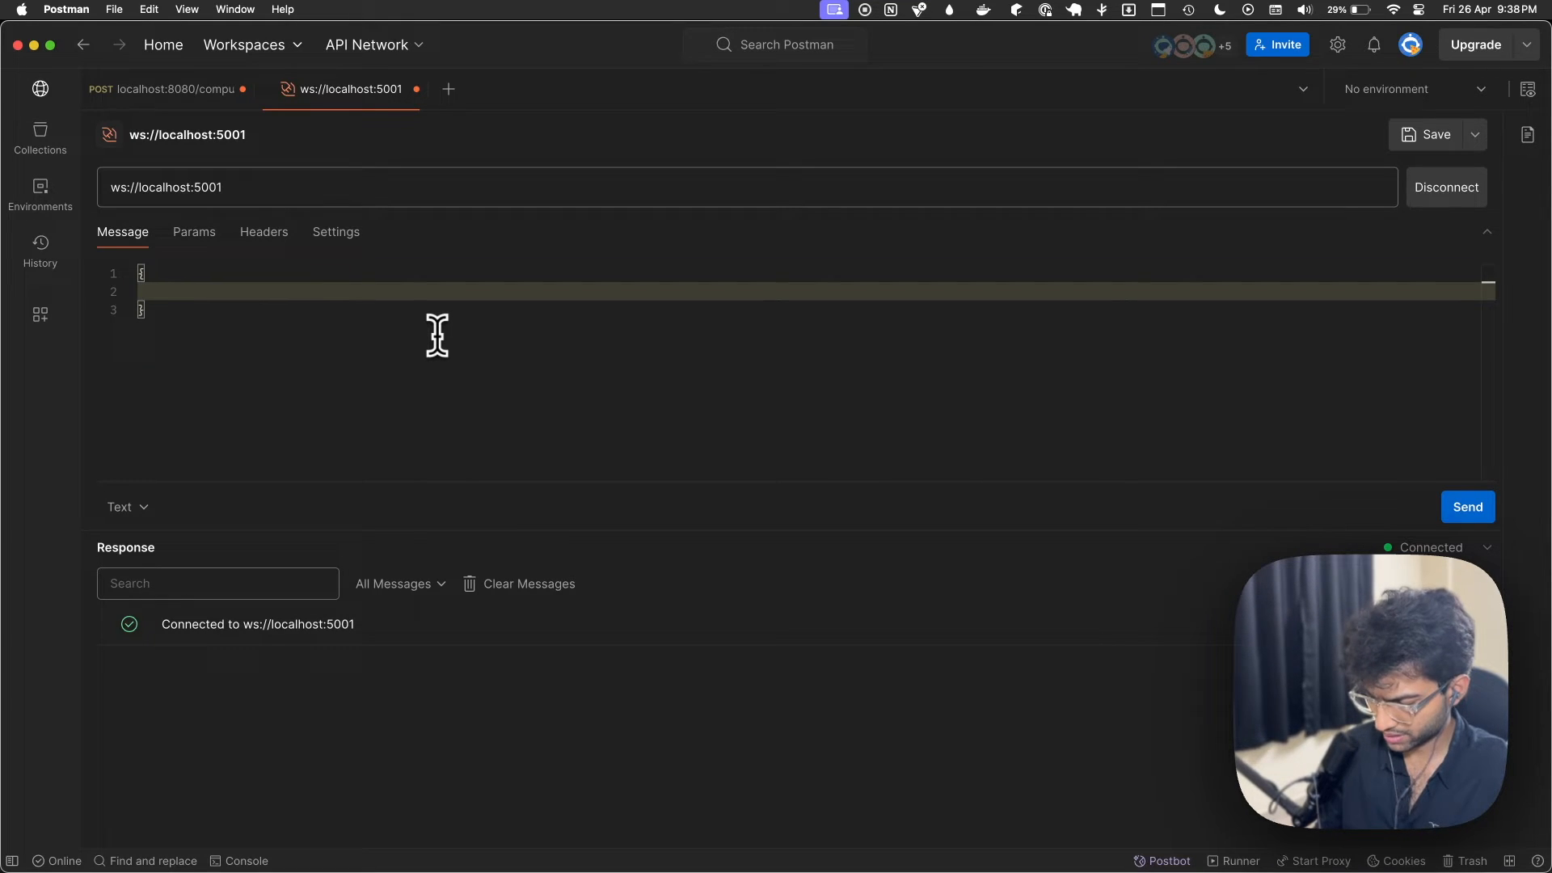
type("\"message\":\"hi\"")
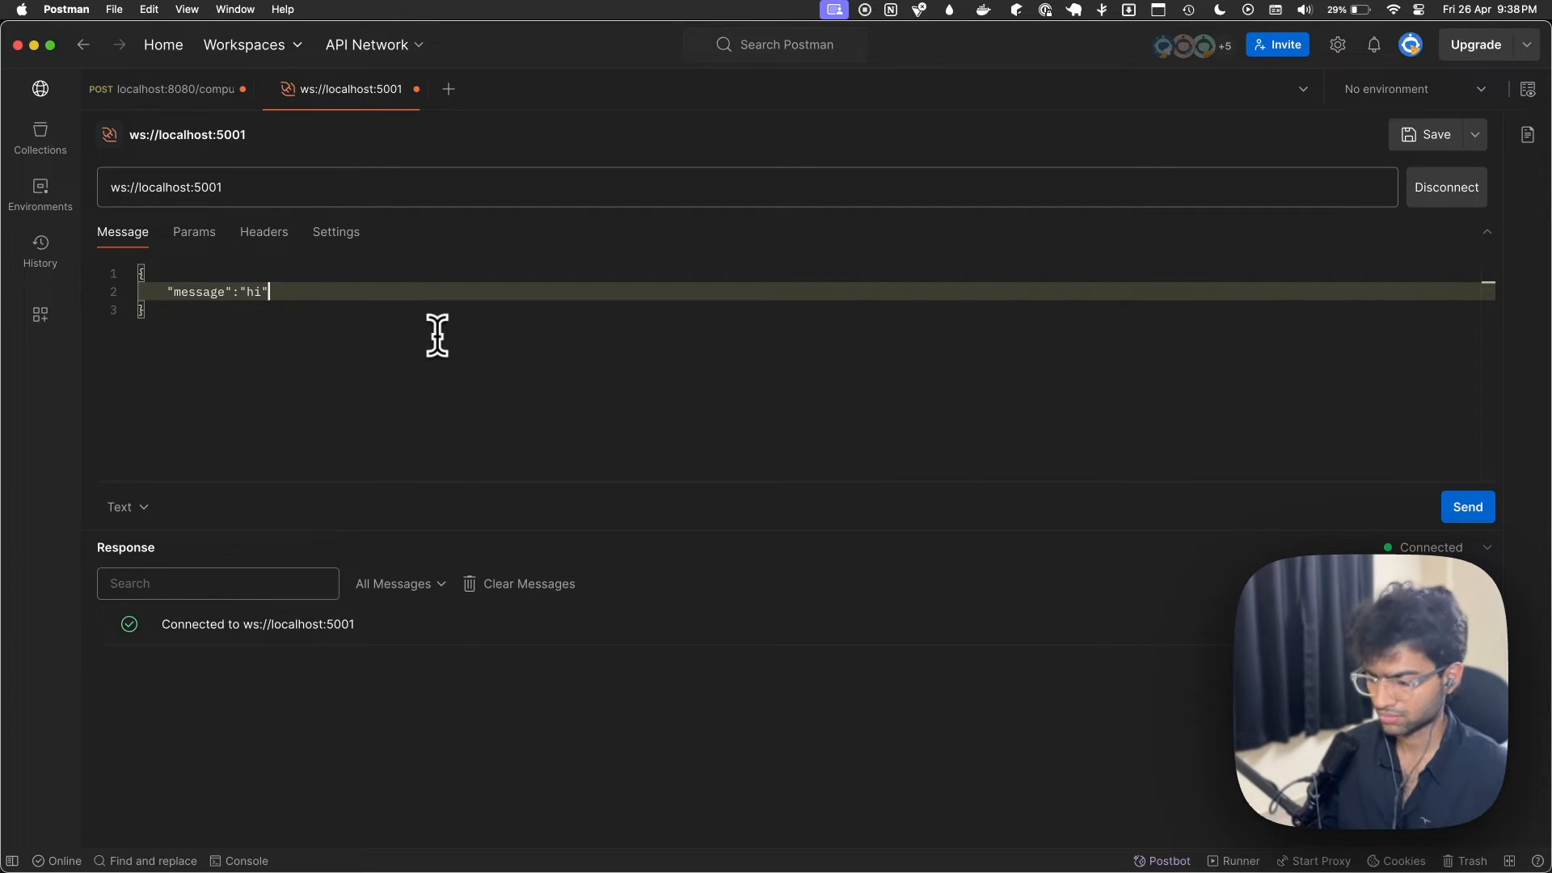
left_click(1468, 506)
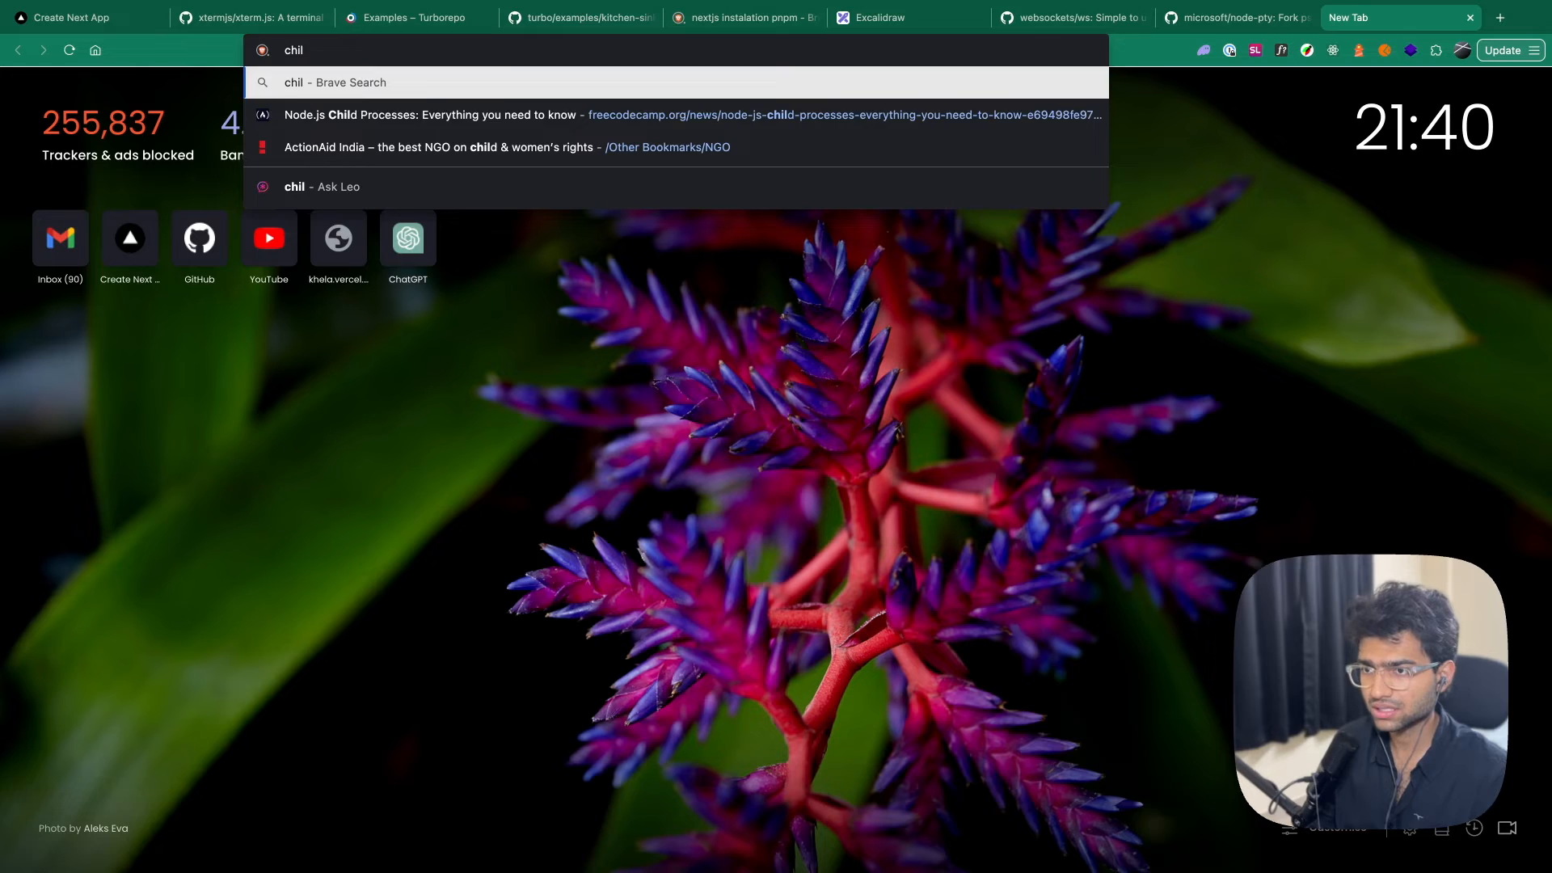
Read freeCodeCamp's Node.js child processes diagram, then return to the node-pty repo page
left_click(421, 113)
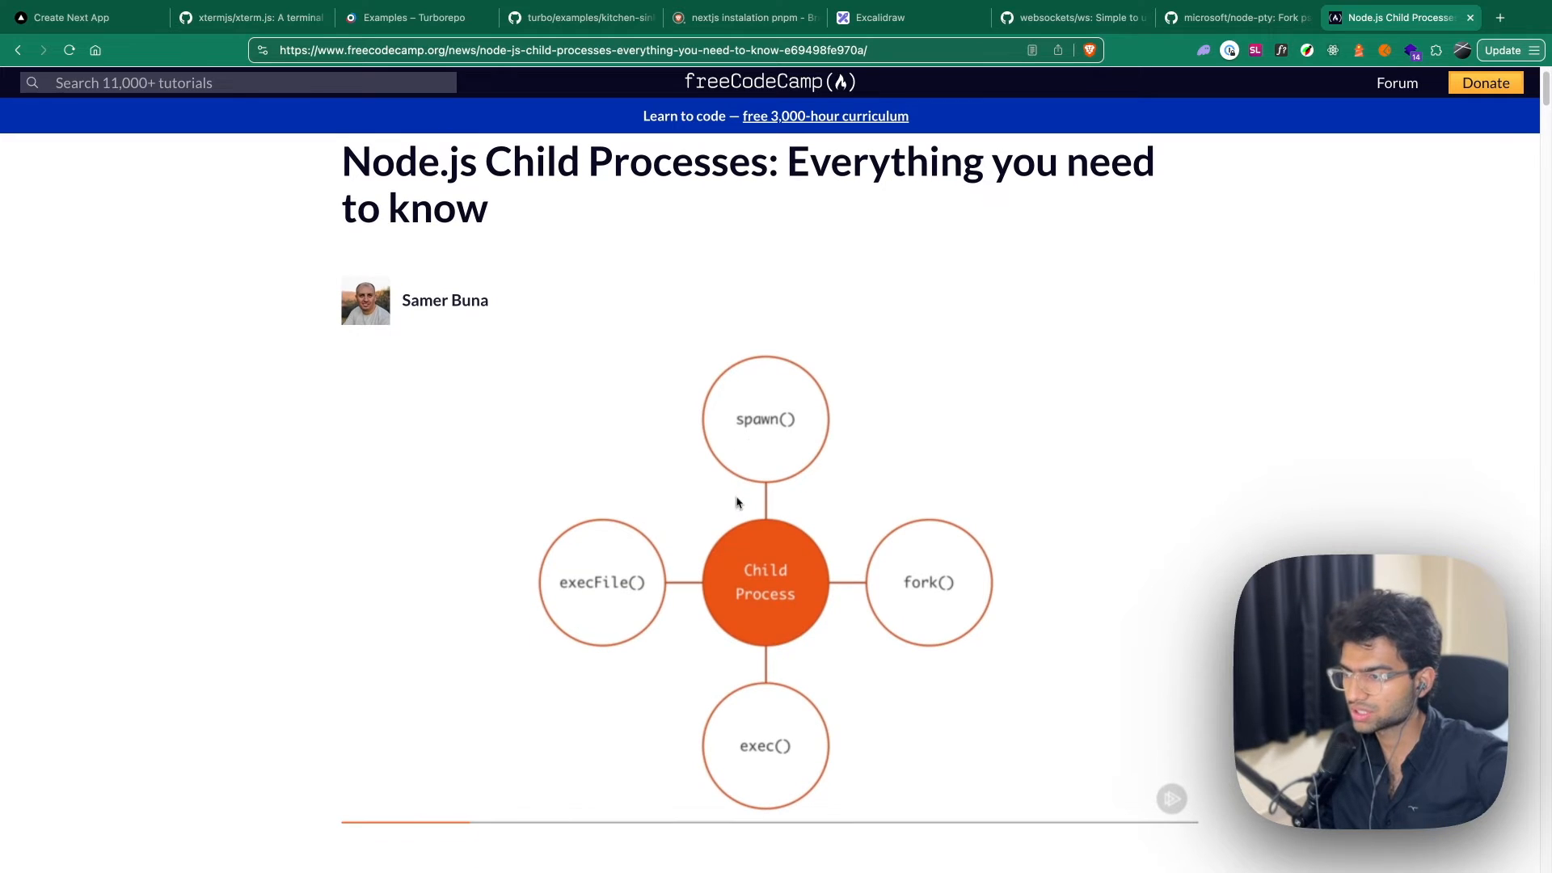
mouse_move(718, 692)
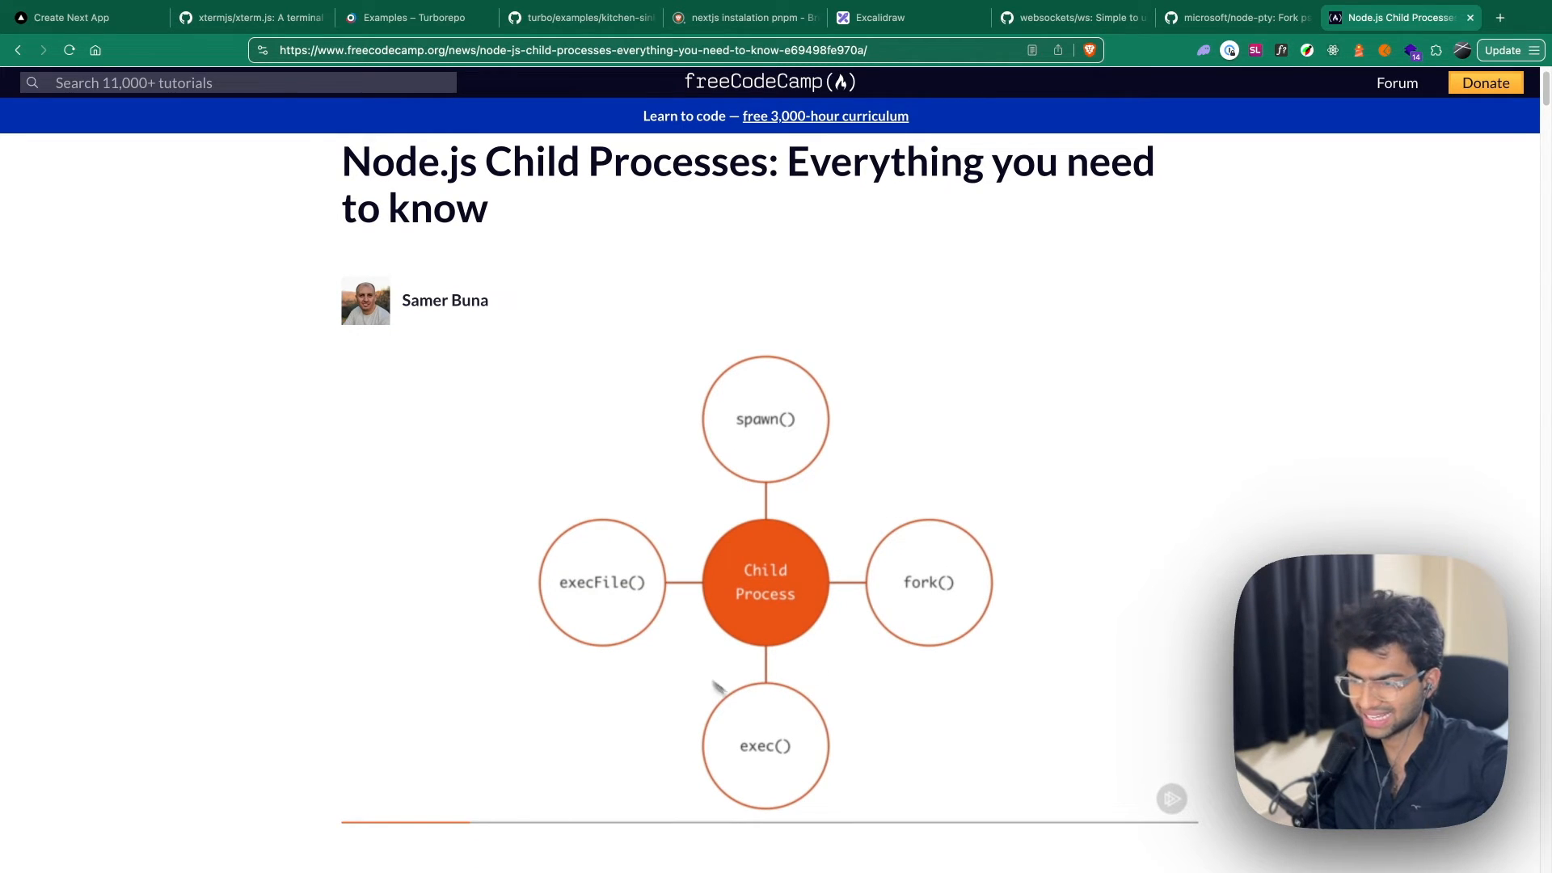
scroll("down", 3)
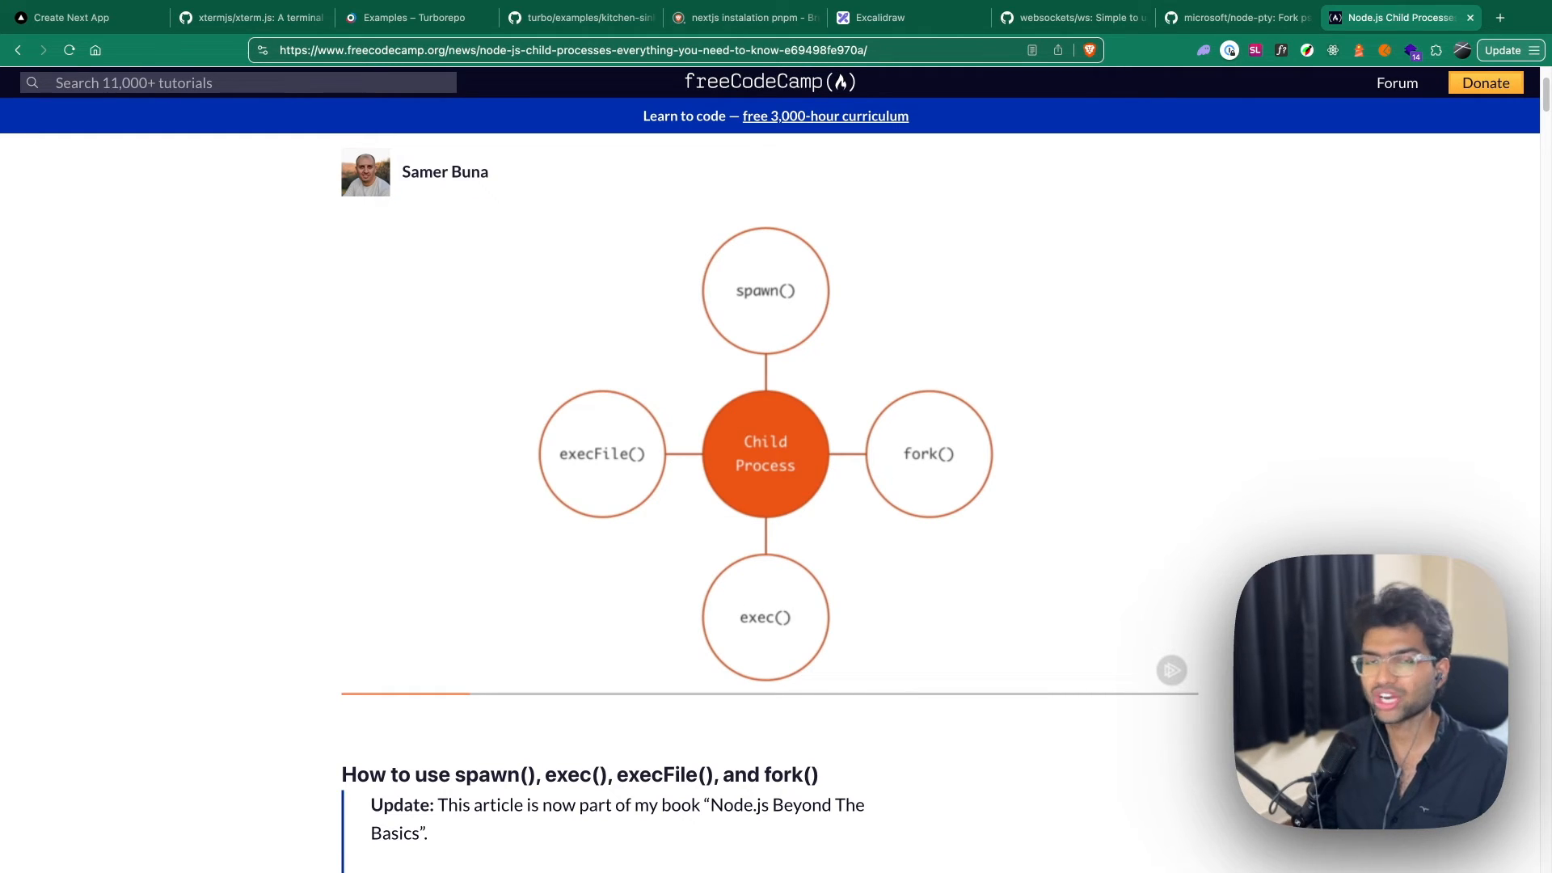
scroll("down", 3)
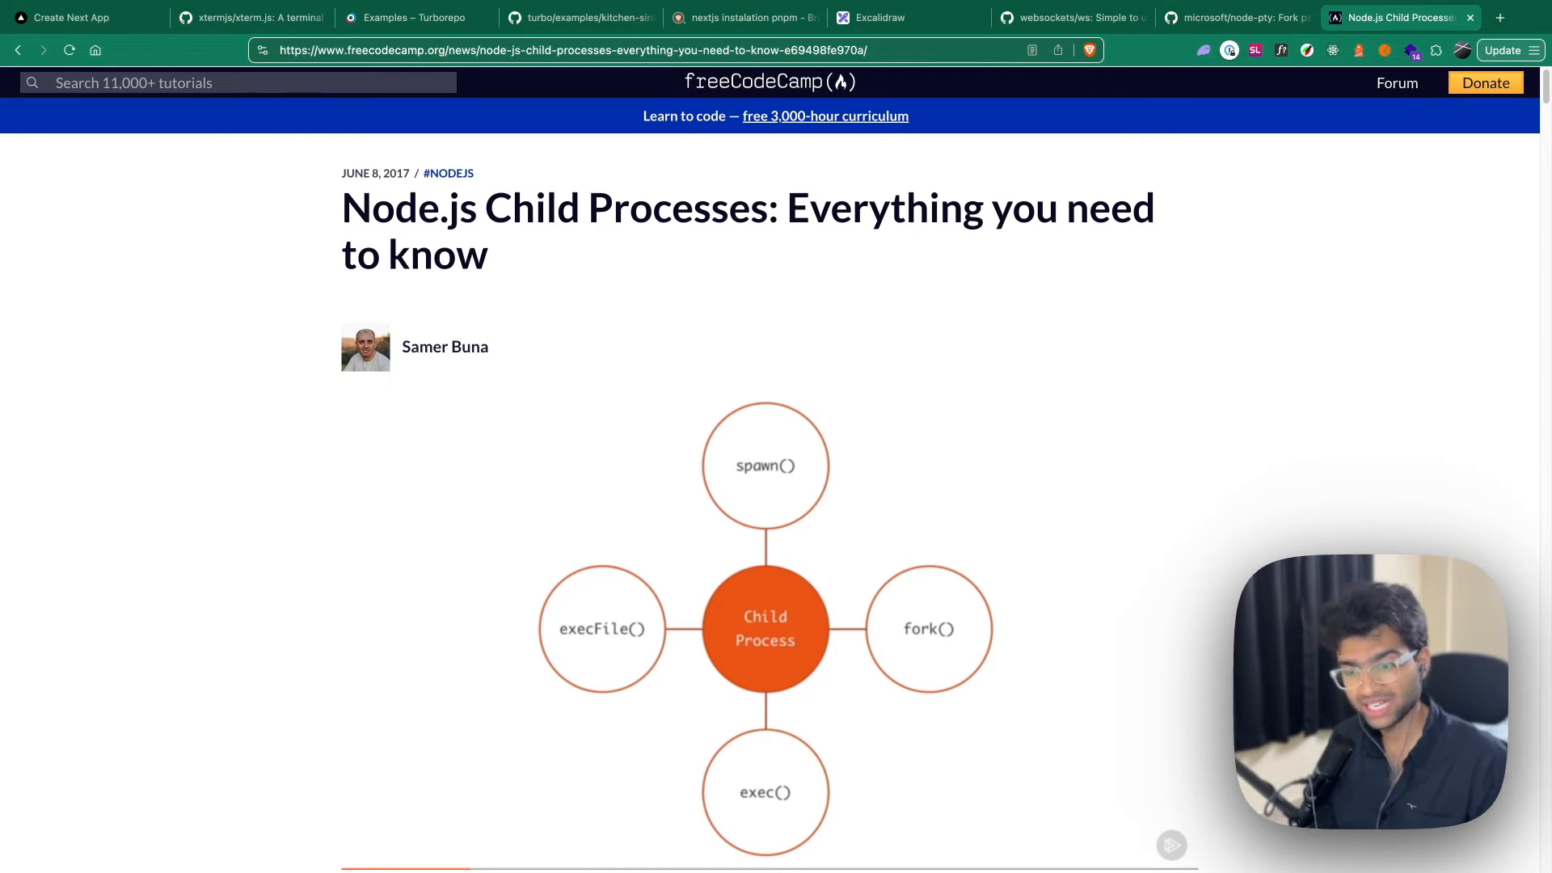
left_click(1242, 16)
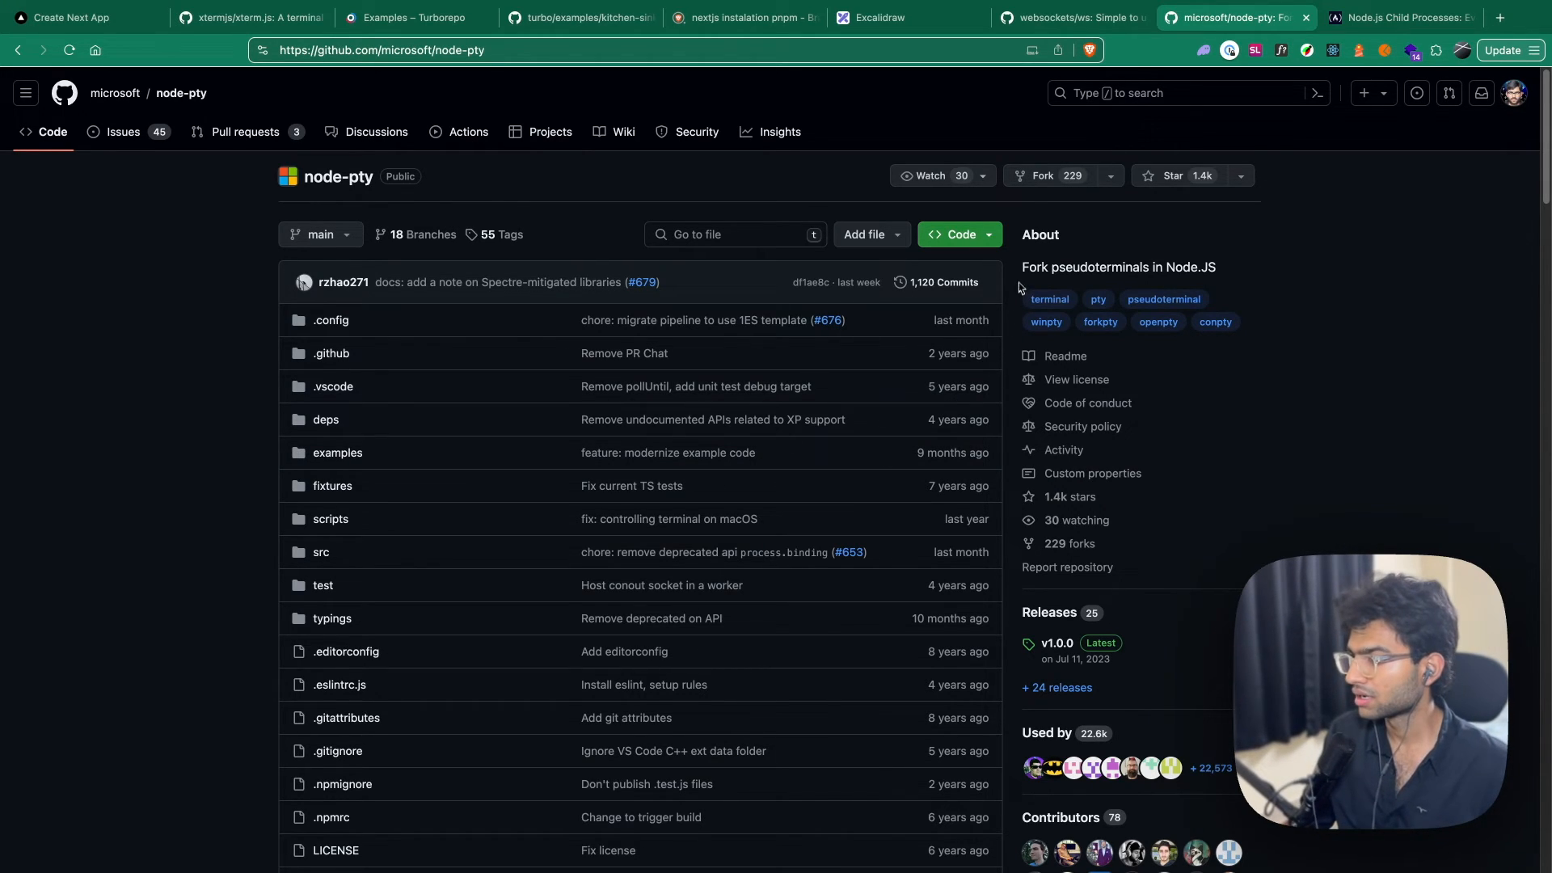
mouse_move(1237, 272)
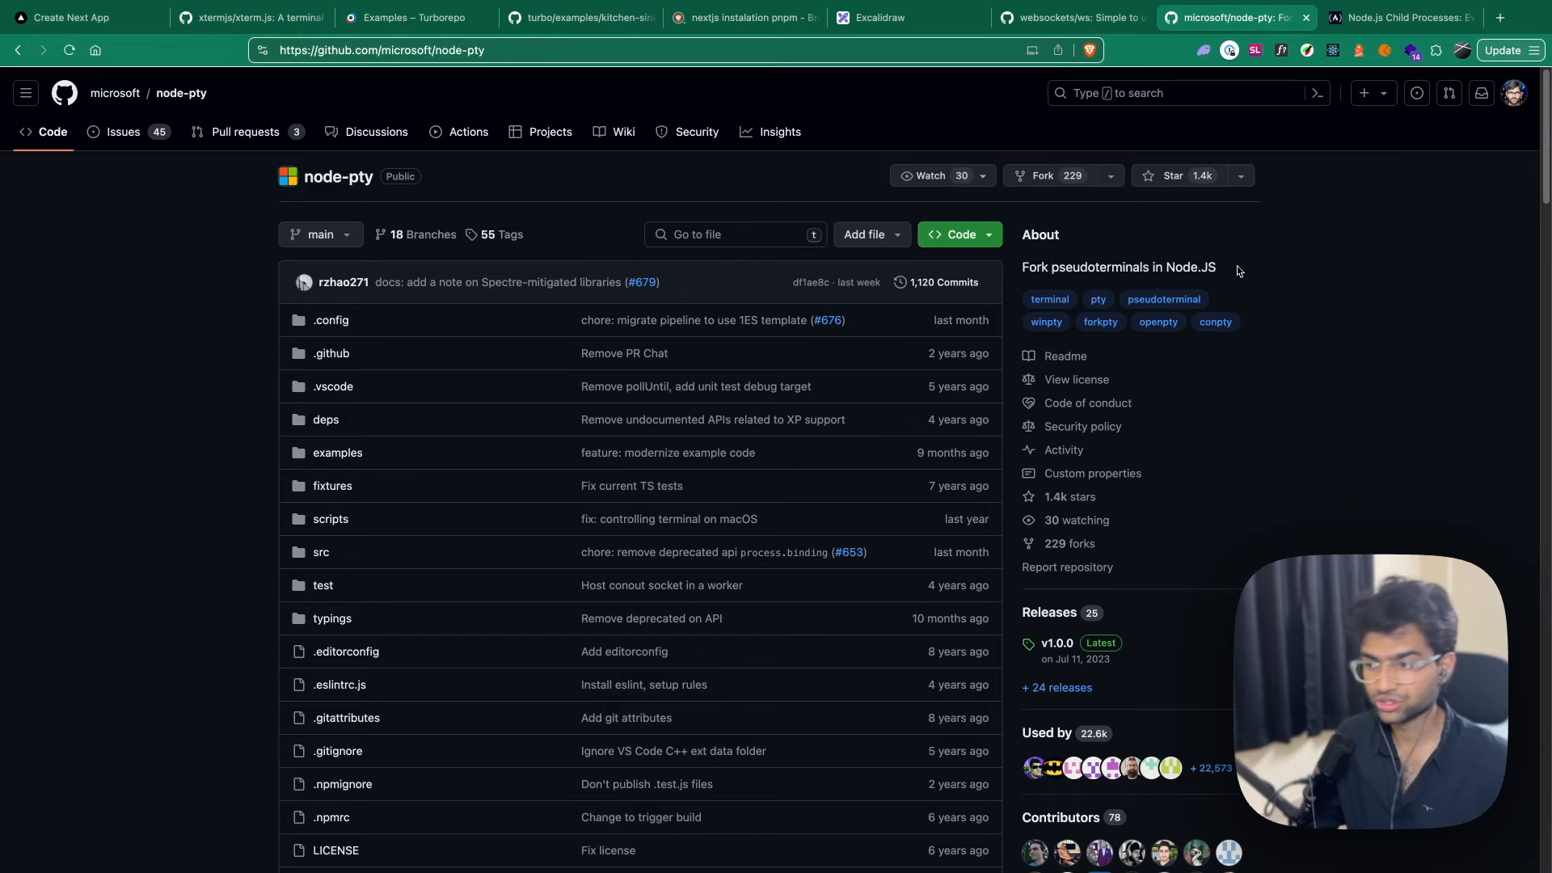
Scroll node-pty's README and select the pty spawn Example Usage code on npm
scroll("down", 3)
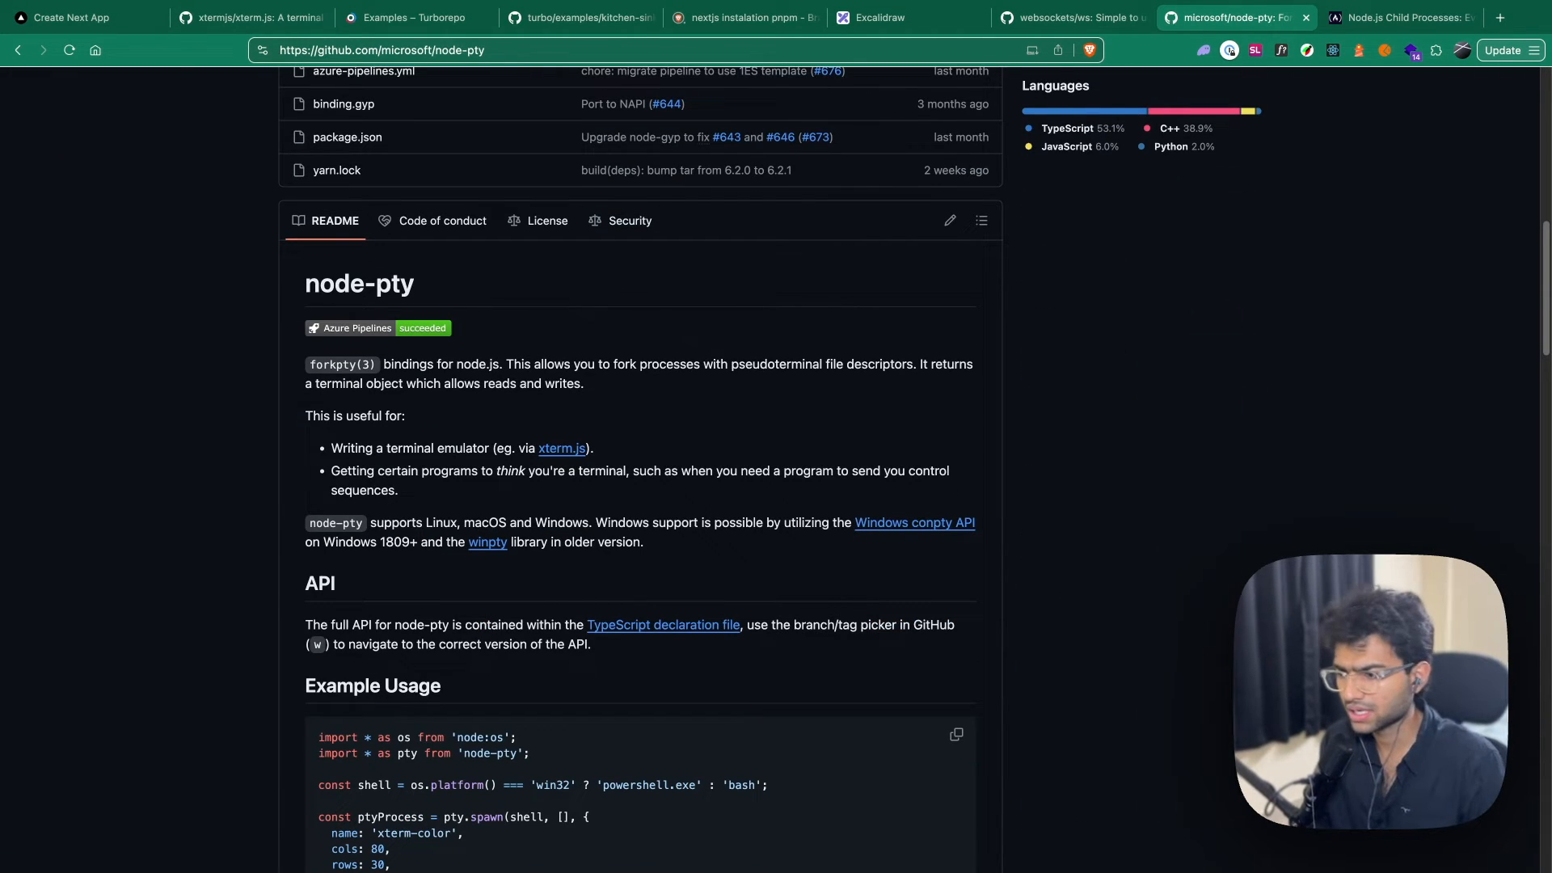
scroll("down", 3)
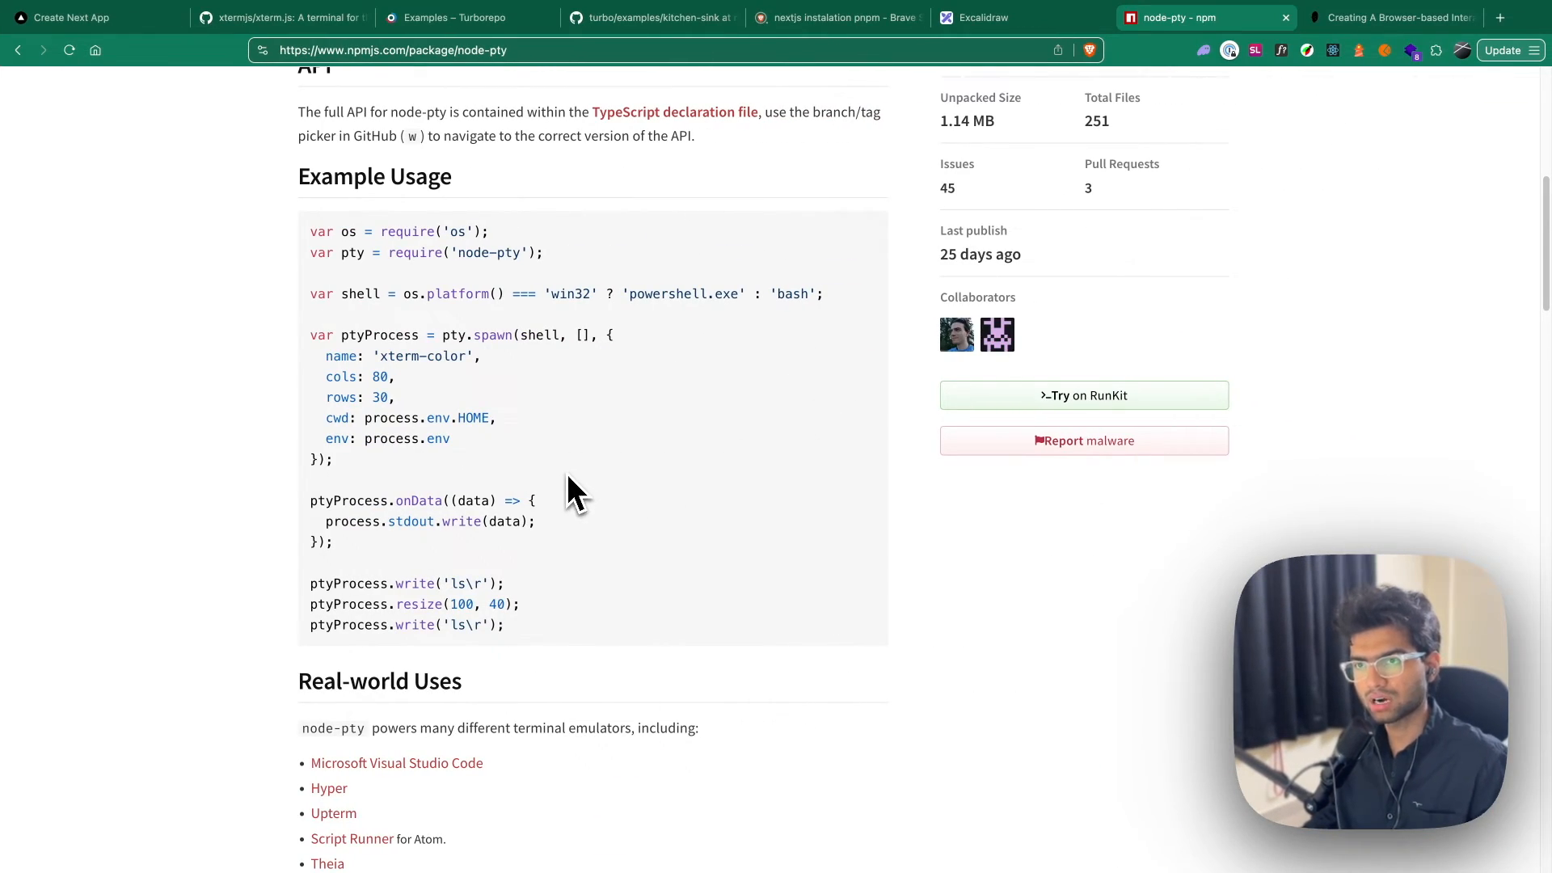
left_click_drag(325, 355, 331, 458)
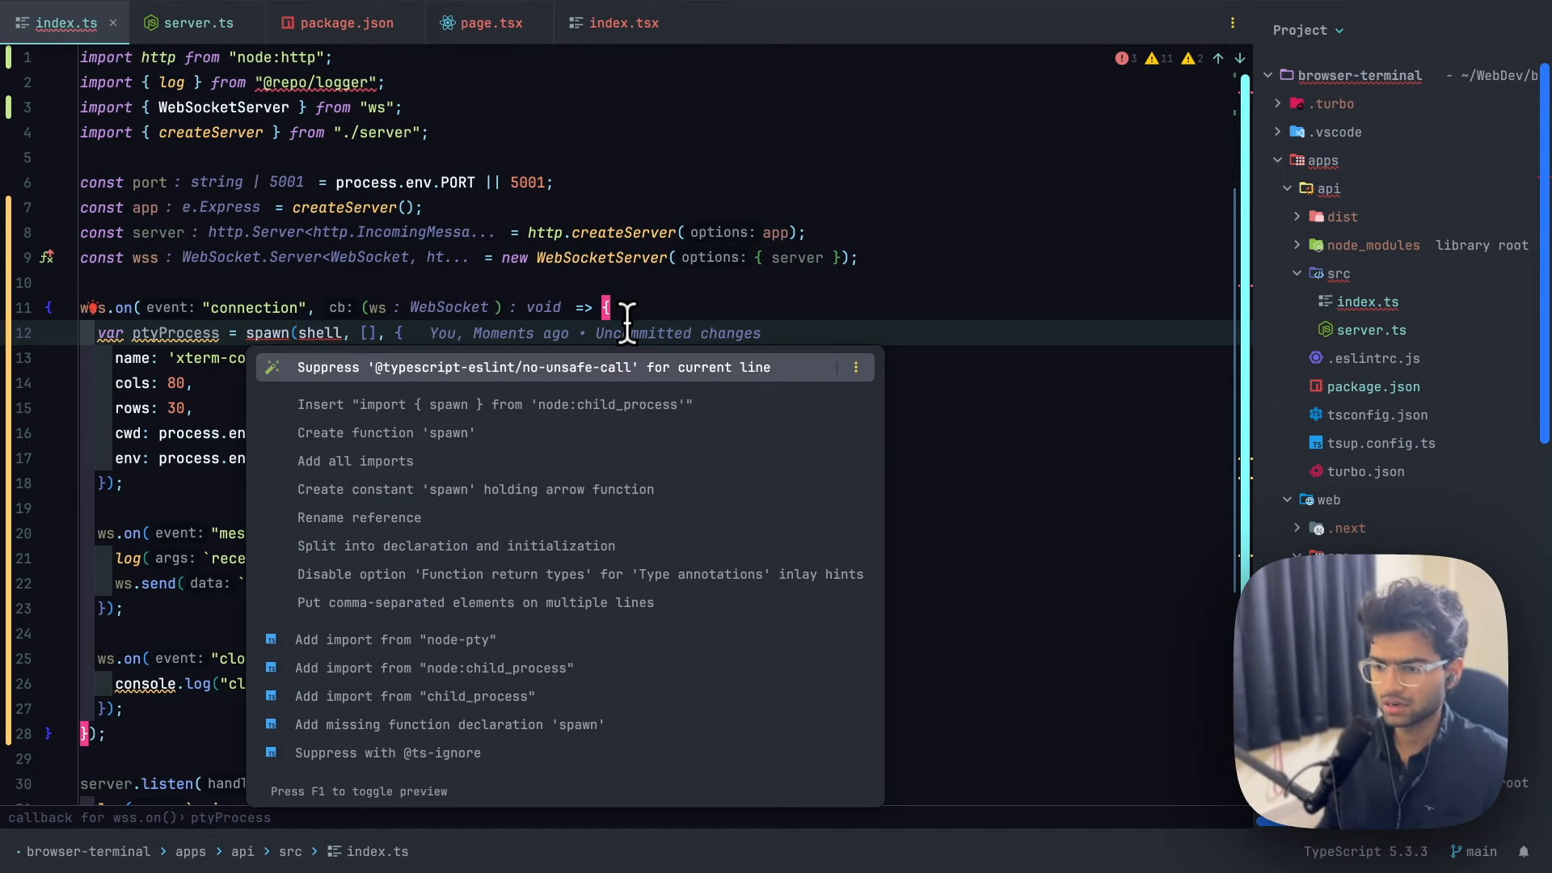
Import spawn from node-pty via quick-fix and set the spawned shell to "bash"
left_click(395, 640)
type("\"b")
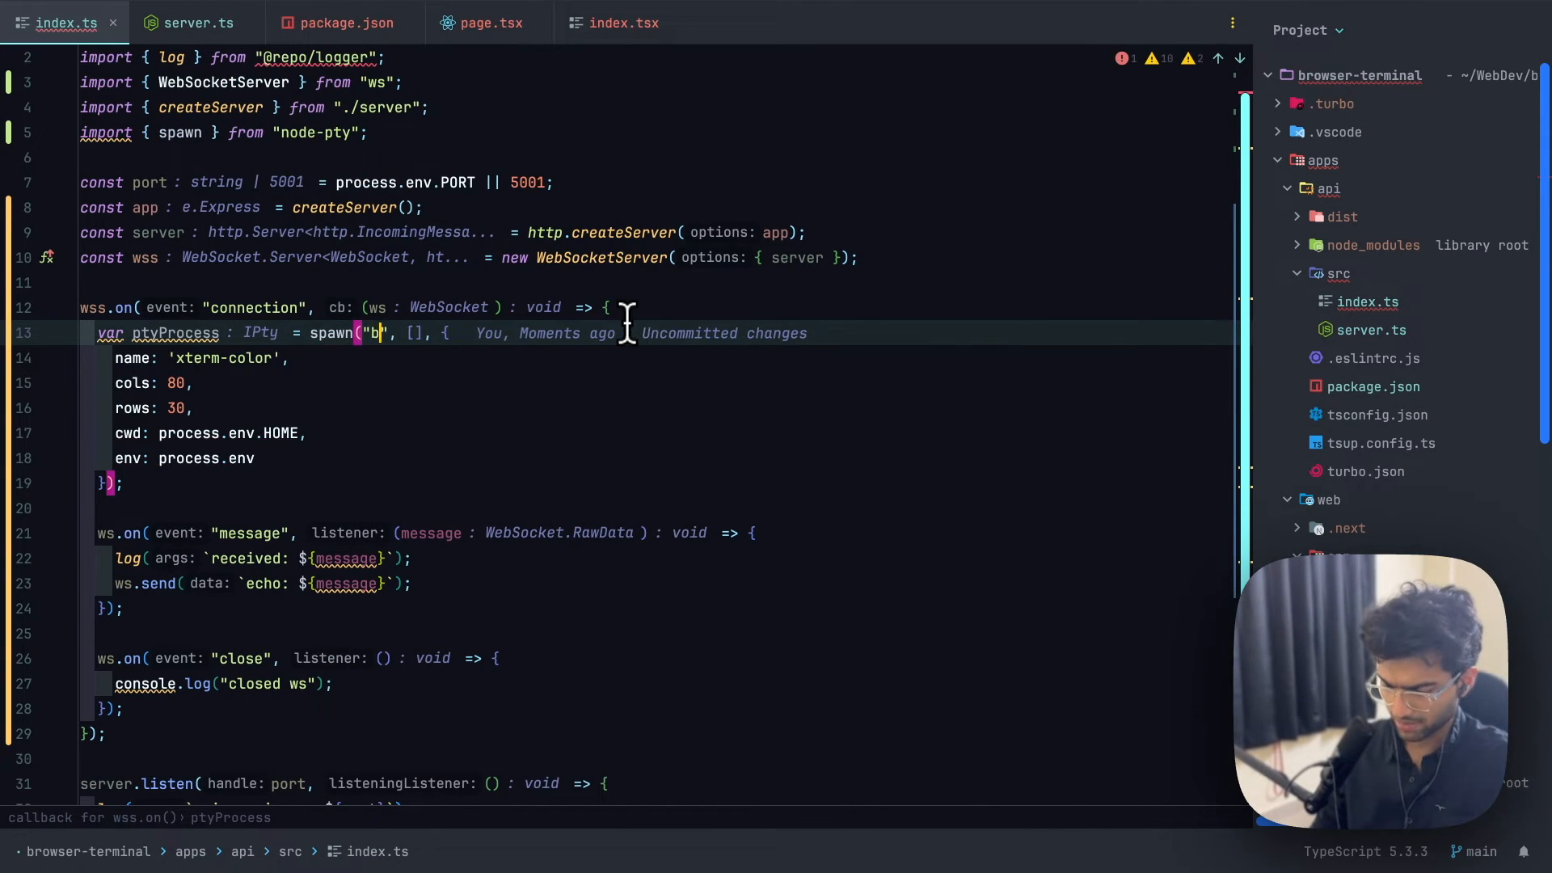
type("ash")
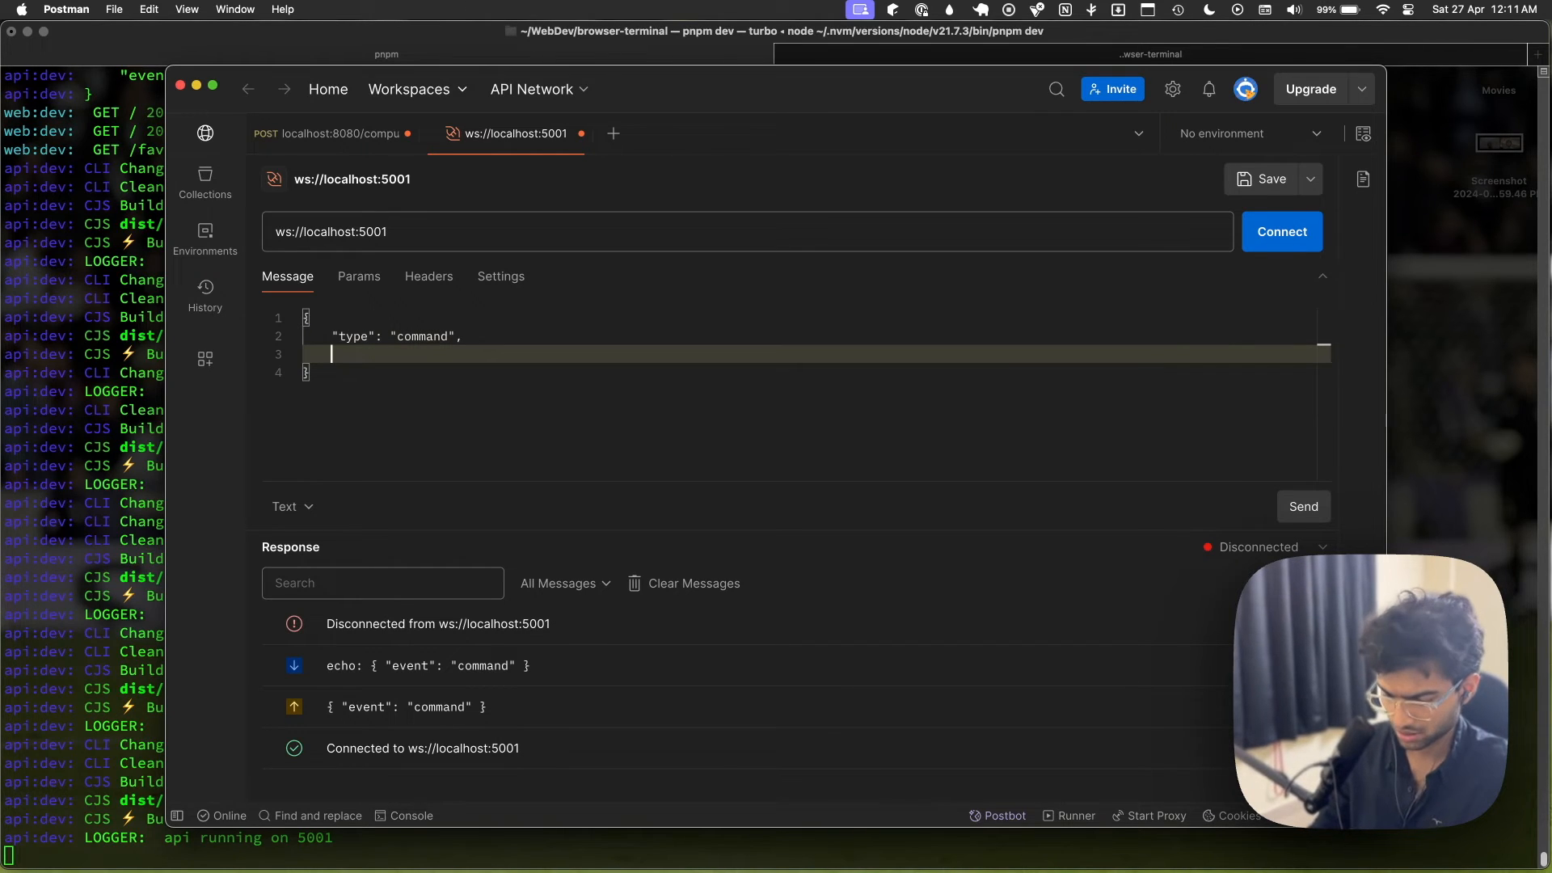
Add "data": "ls" to the command-type message in the Message editor
type("data:")
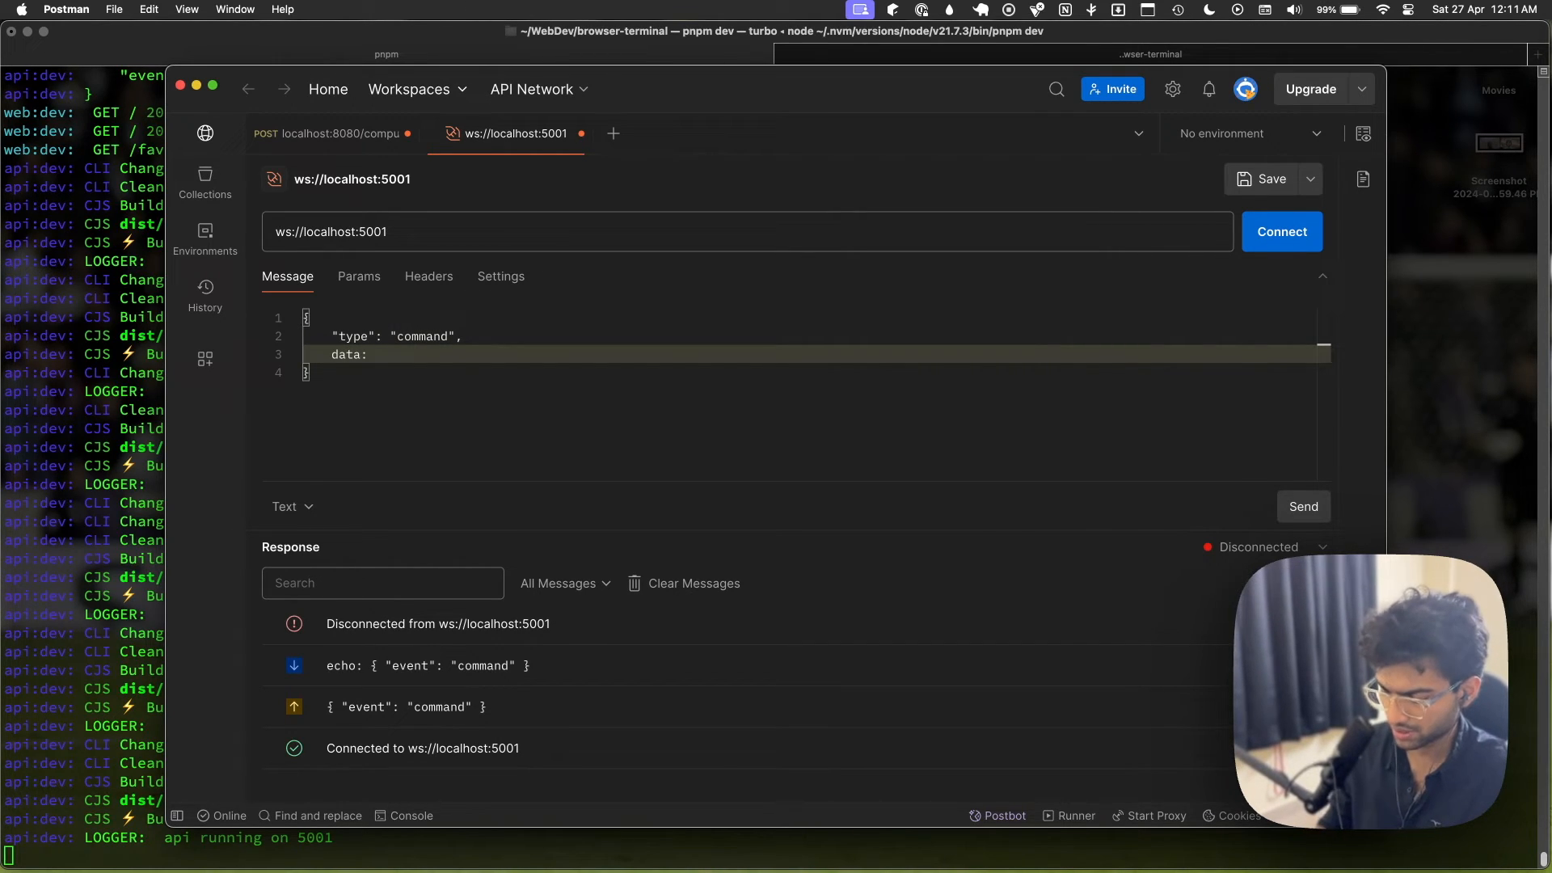
double_click(344, 354)
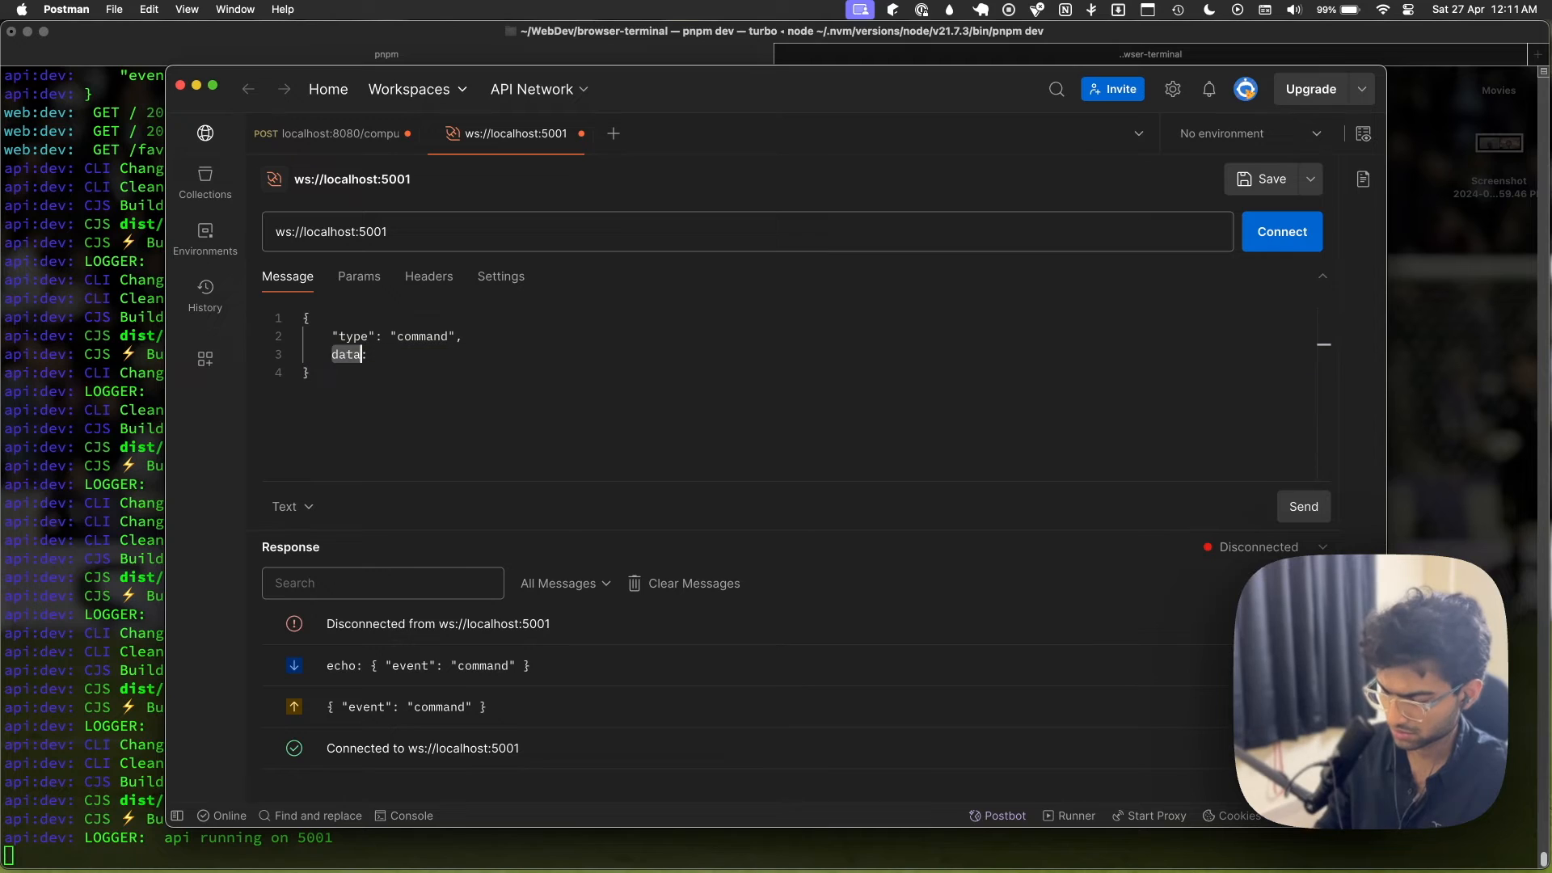
type("\"data\": \"")
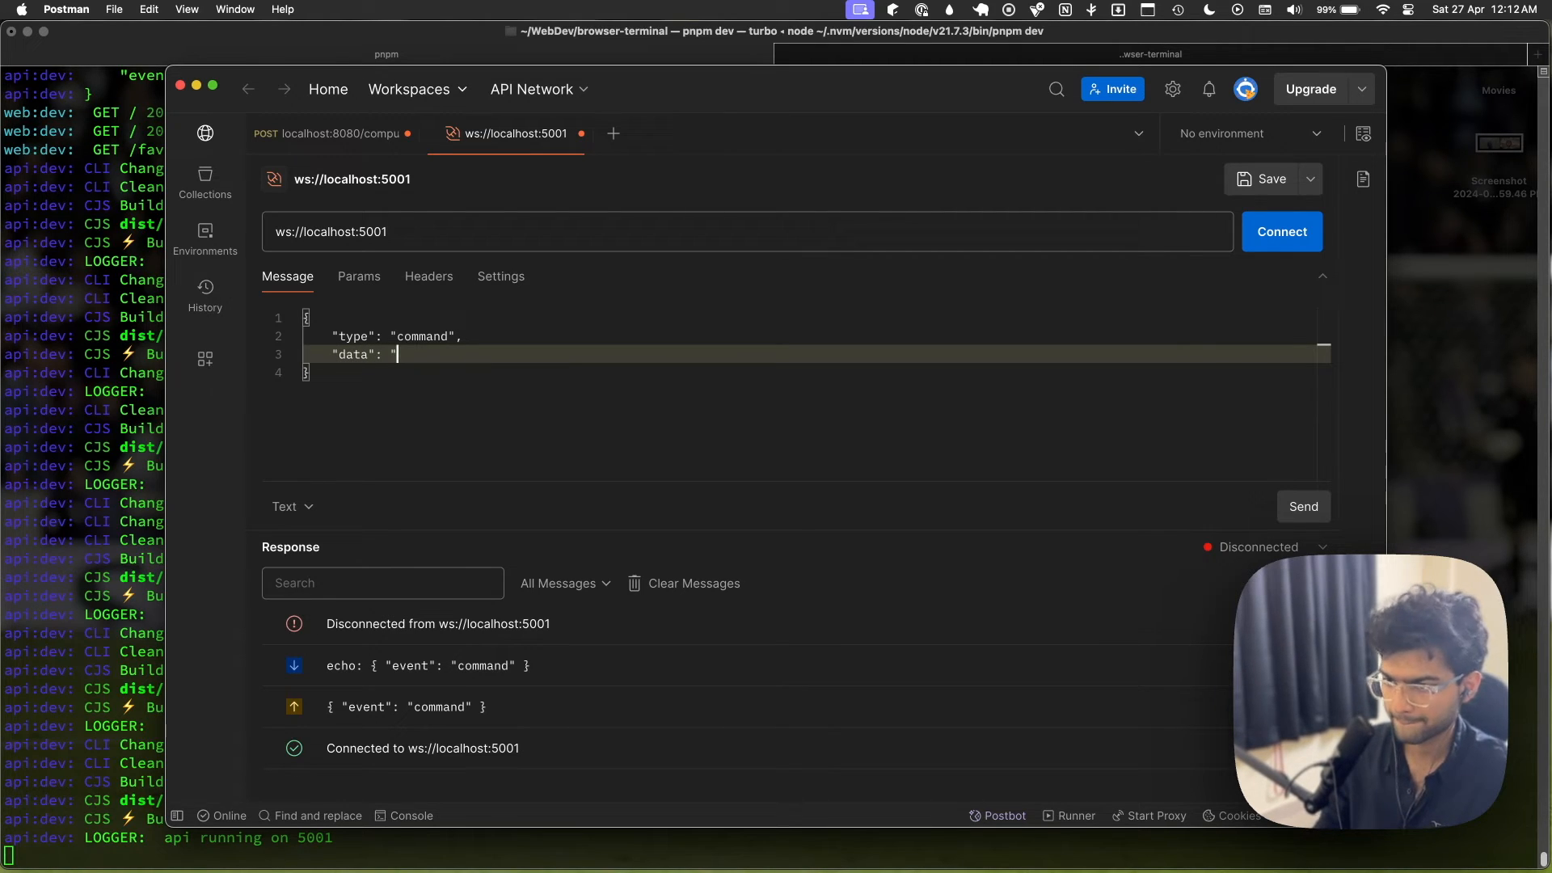
type("l")
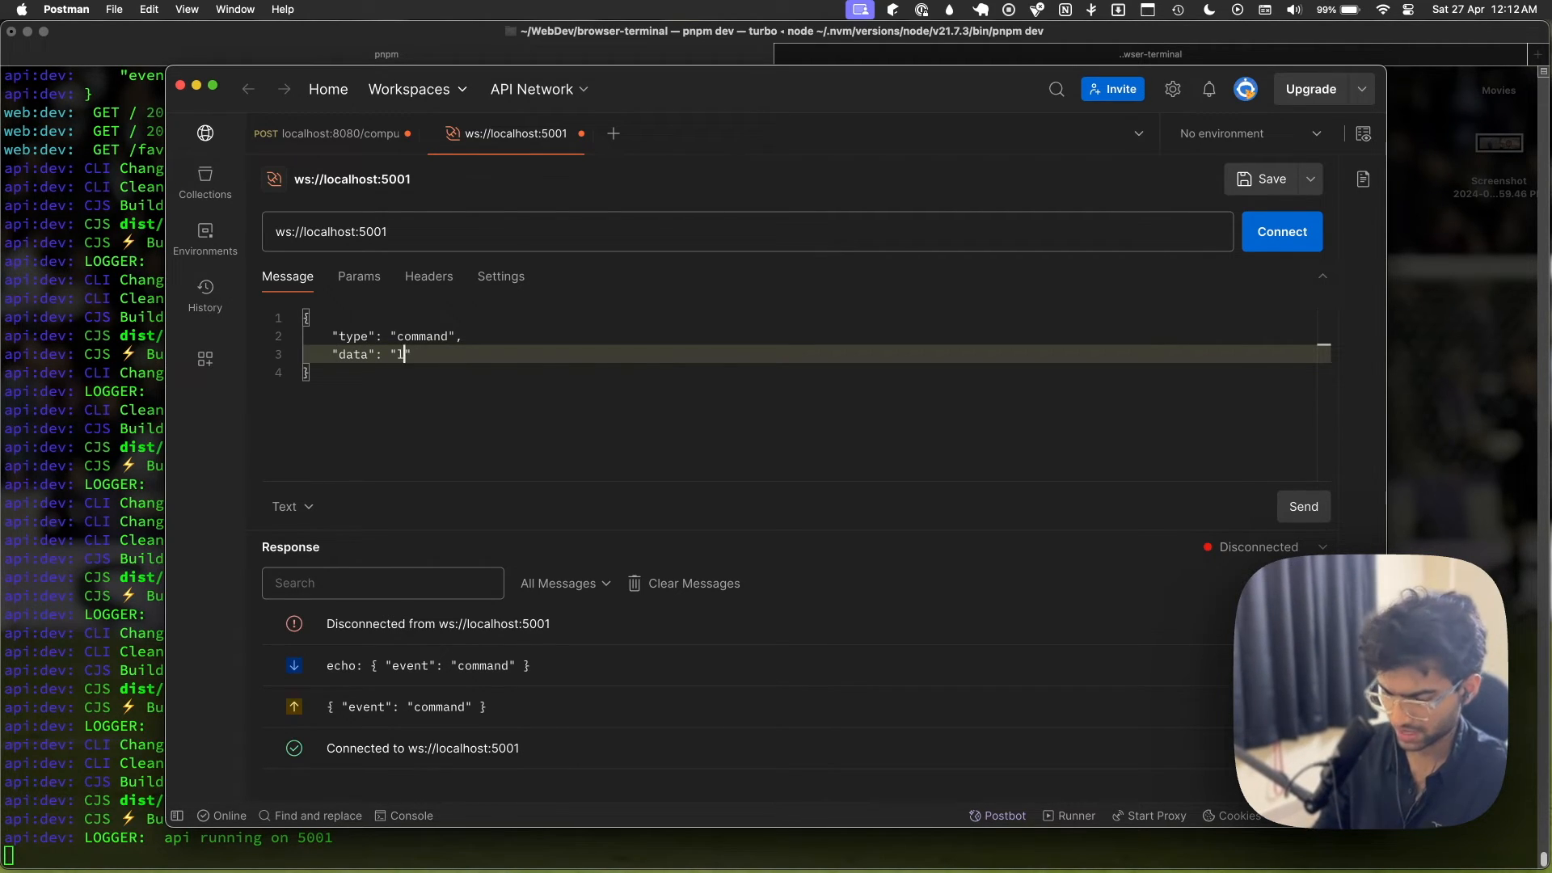
type("s")
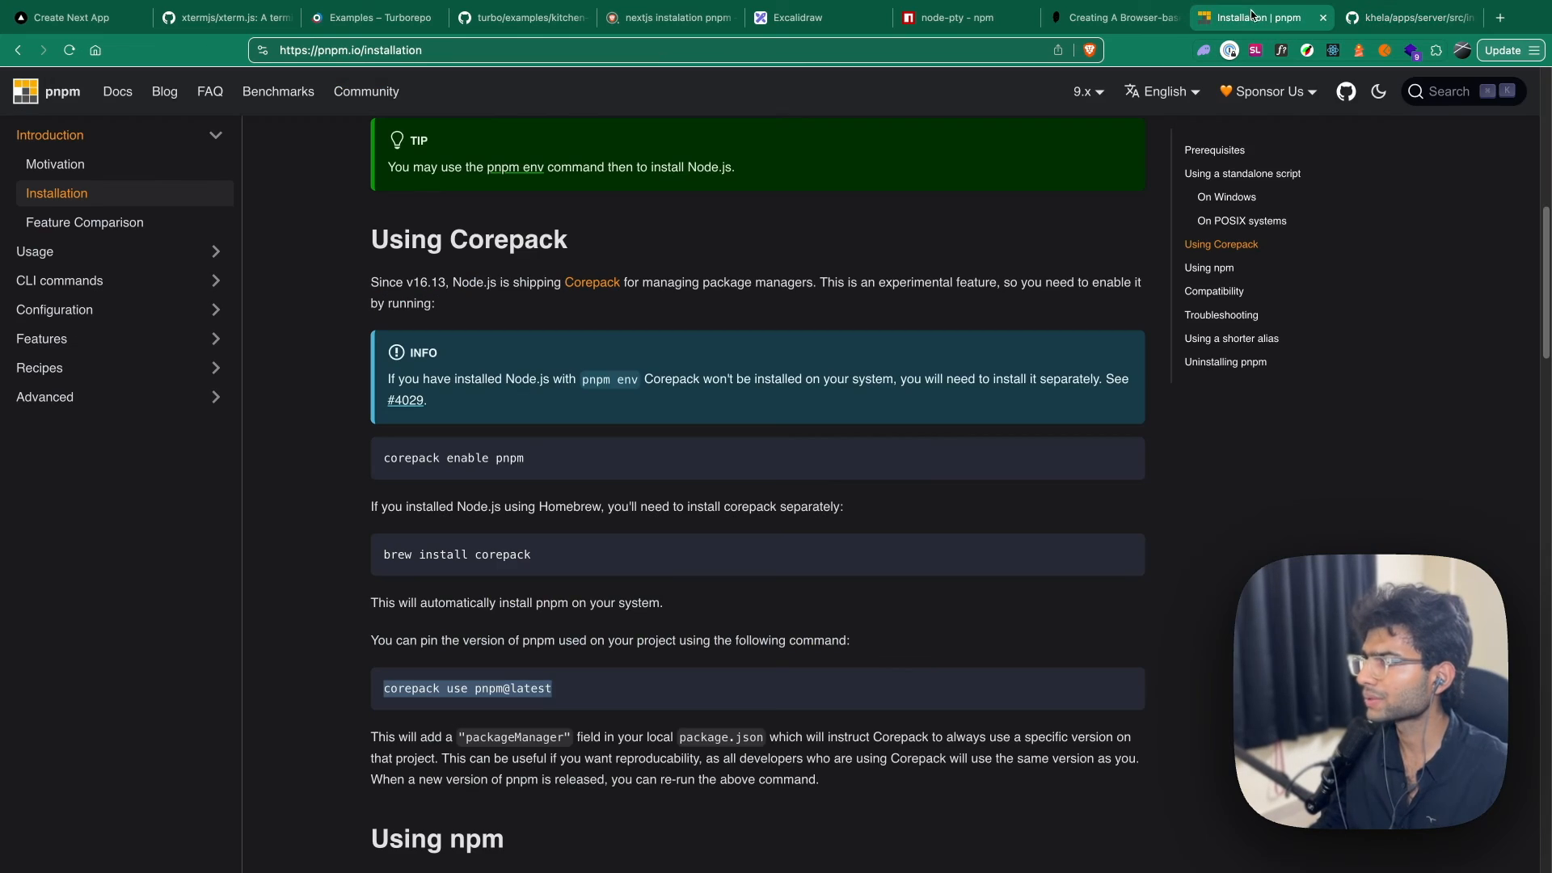
Select the ptyProcess.onData example block on node-pty's npm page
left_click(962, 16)
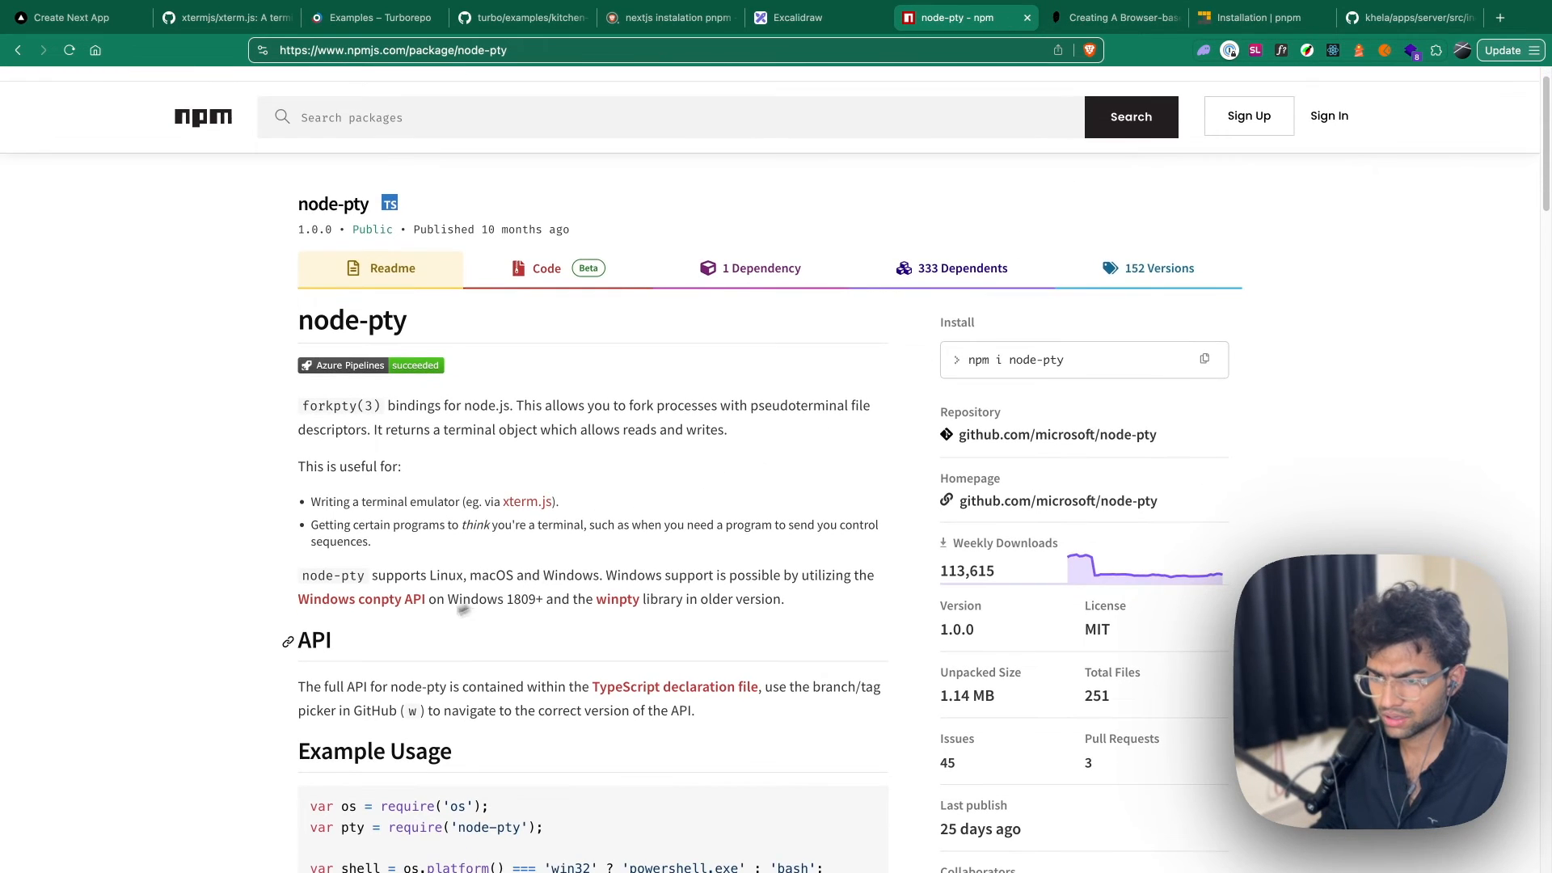
scroll("down", 3)
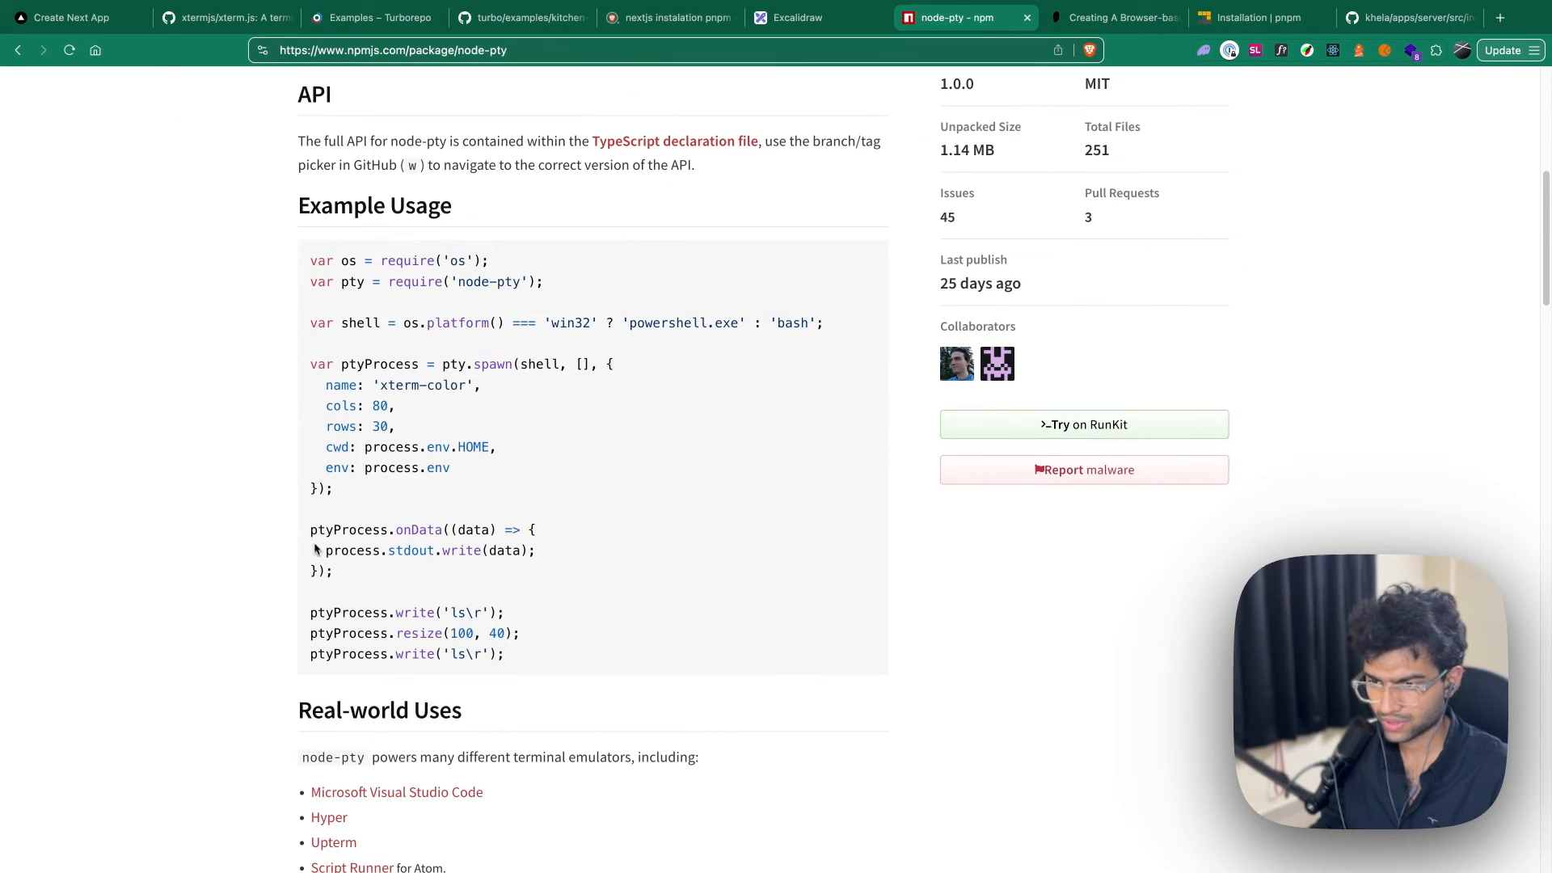
left_click_drag(311, 529, 333, 571)
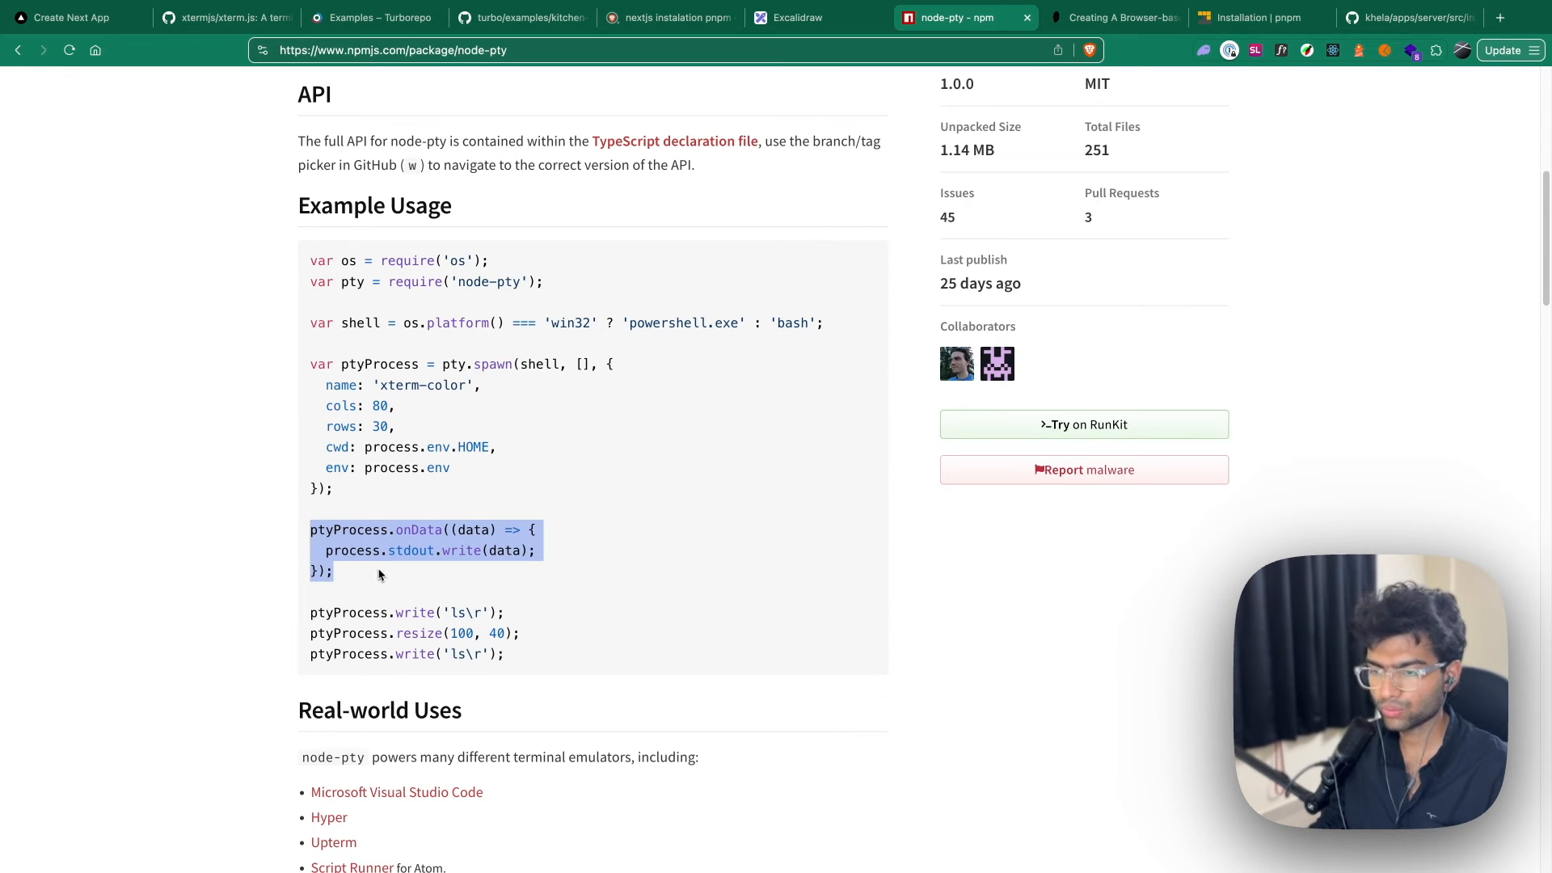
mouse_move(341, 566)
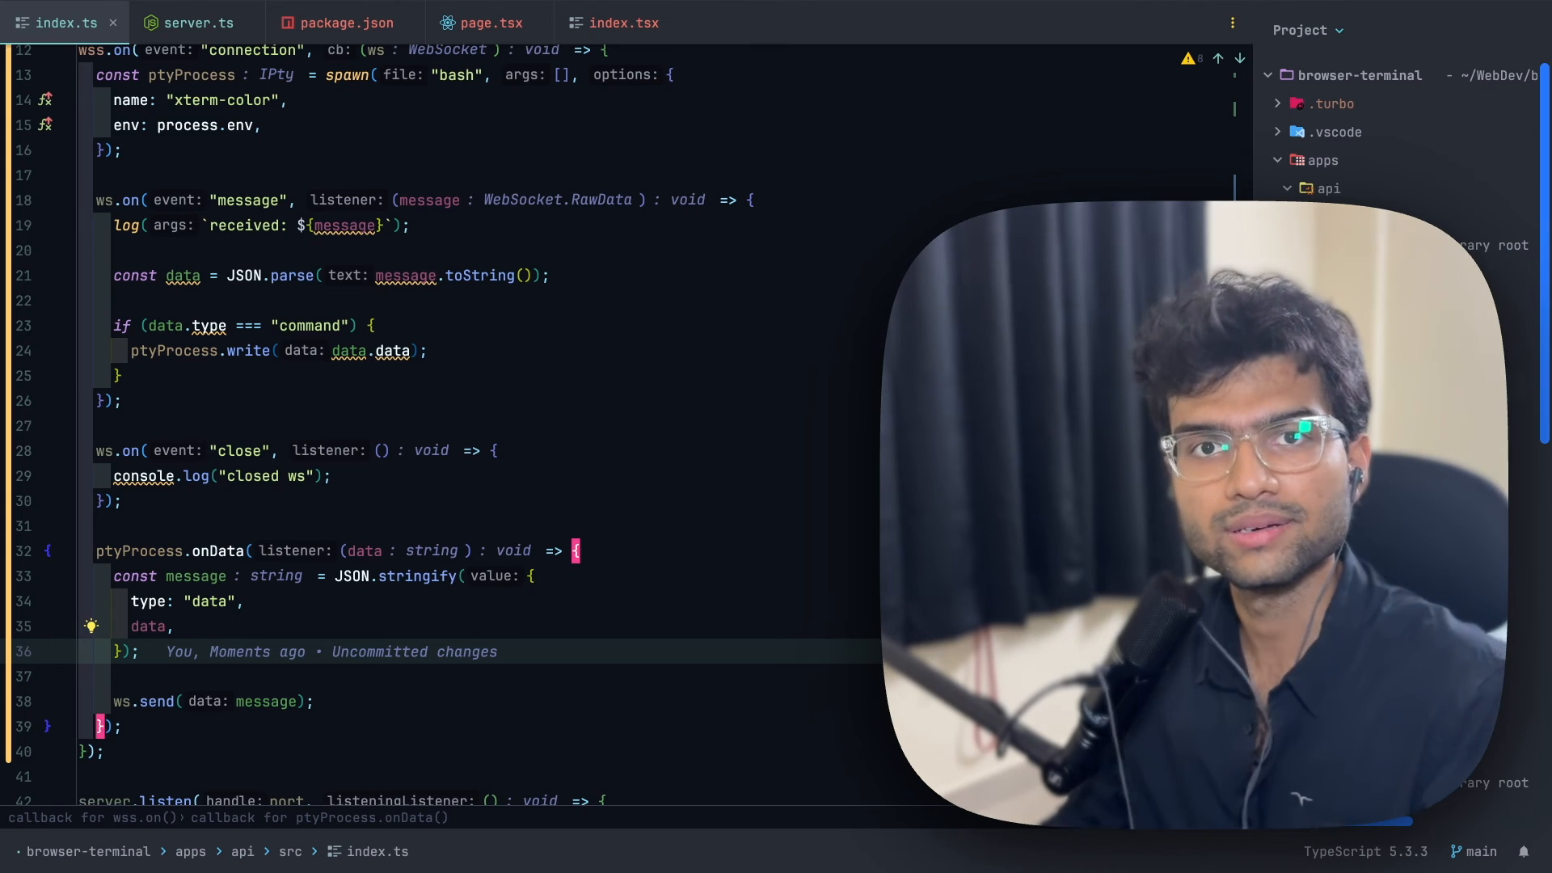
Return to WebStorm's index.ts to relay pty output as data messages
left_click(623, 23)
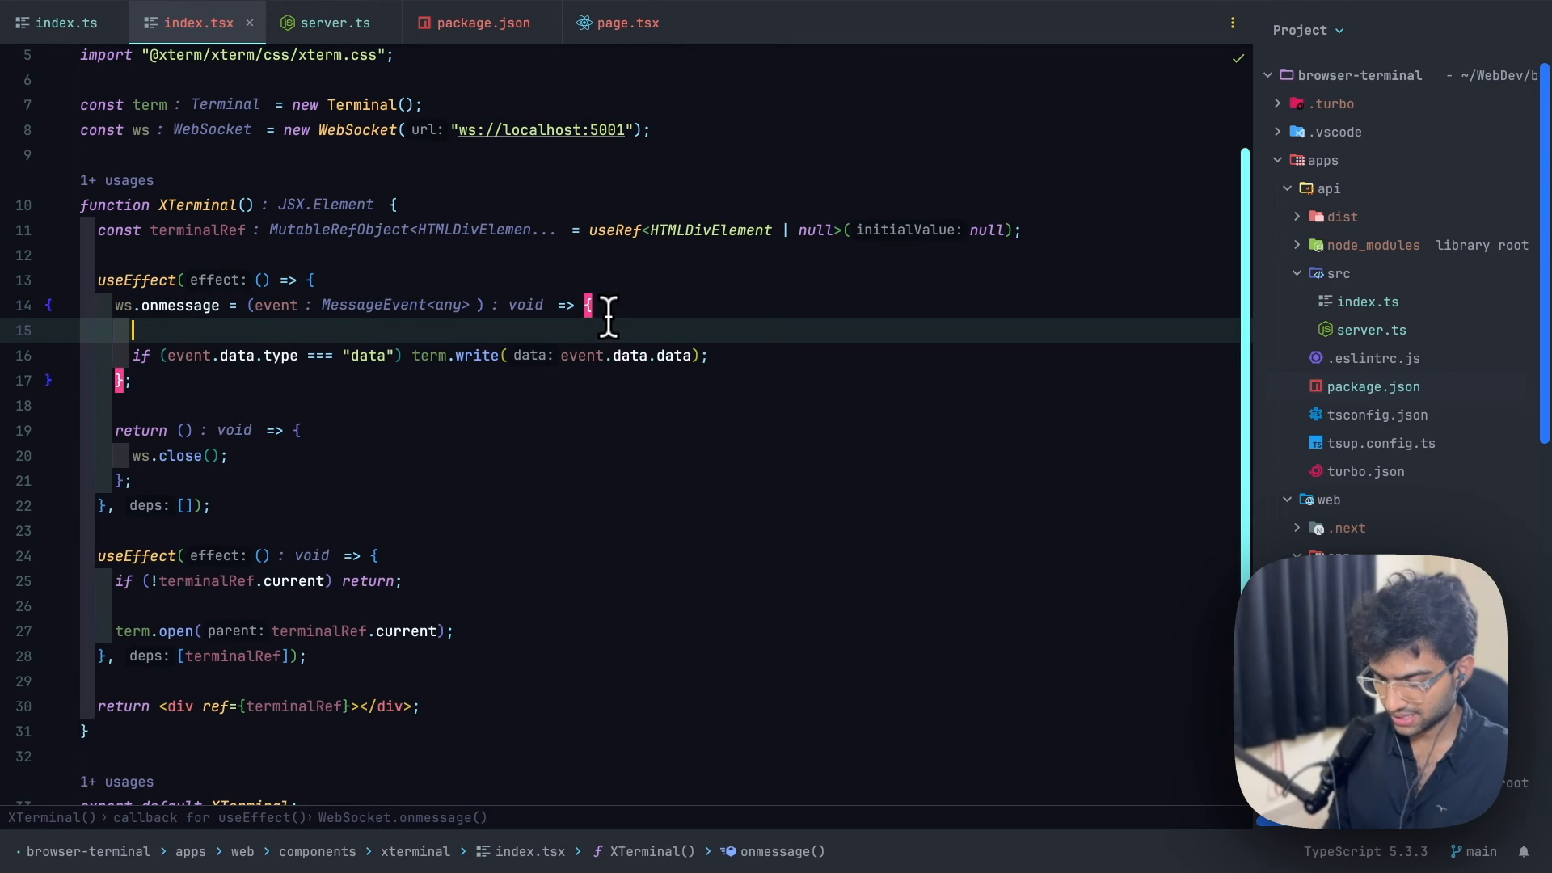
Wire ws.onmessage to call term.write(event.data.data) for messages of type "data"
type("ece")
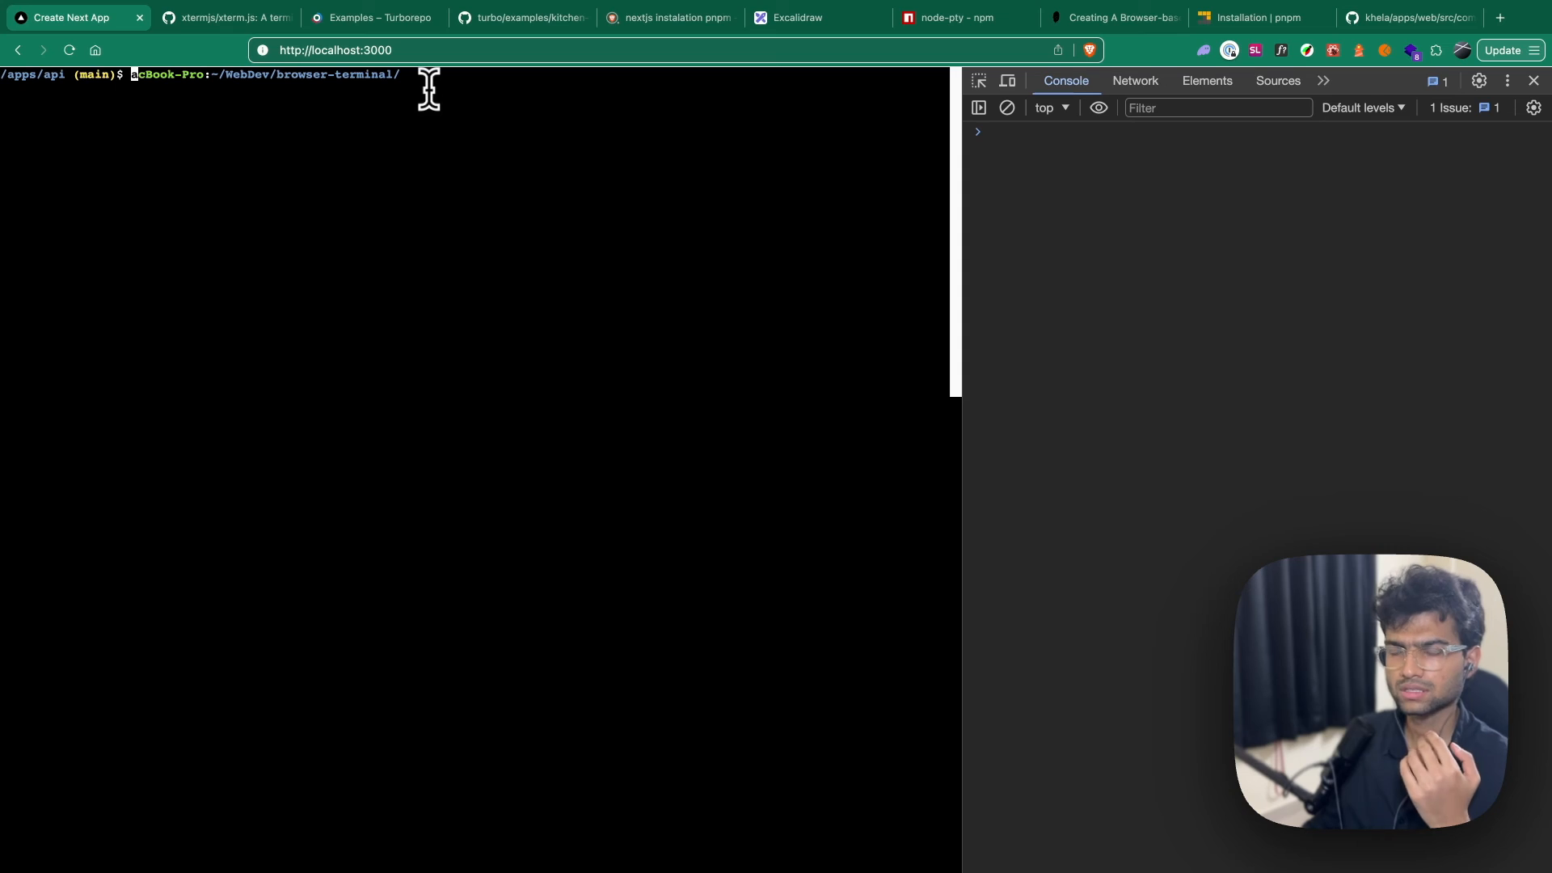
mouse_move(404, 107)
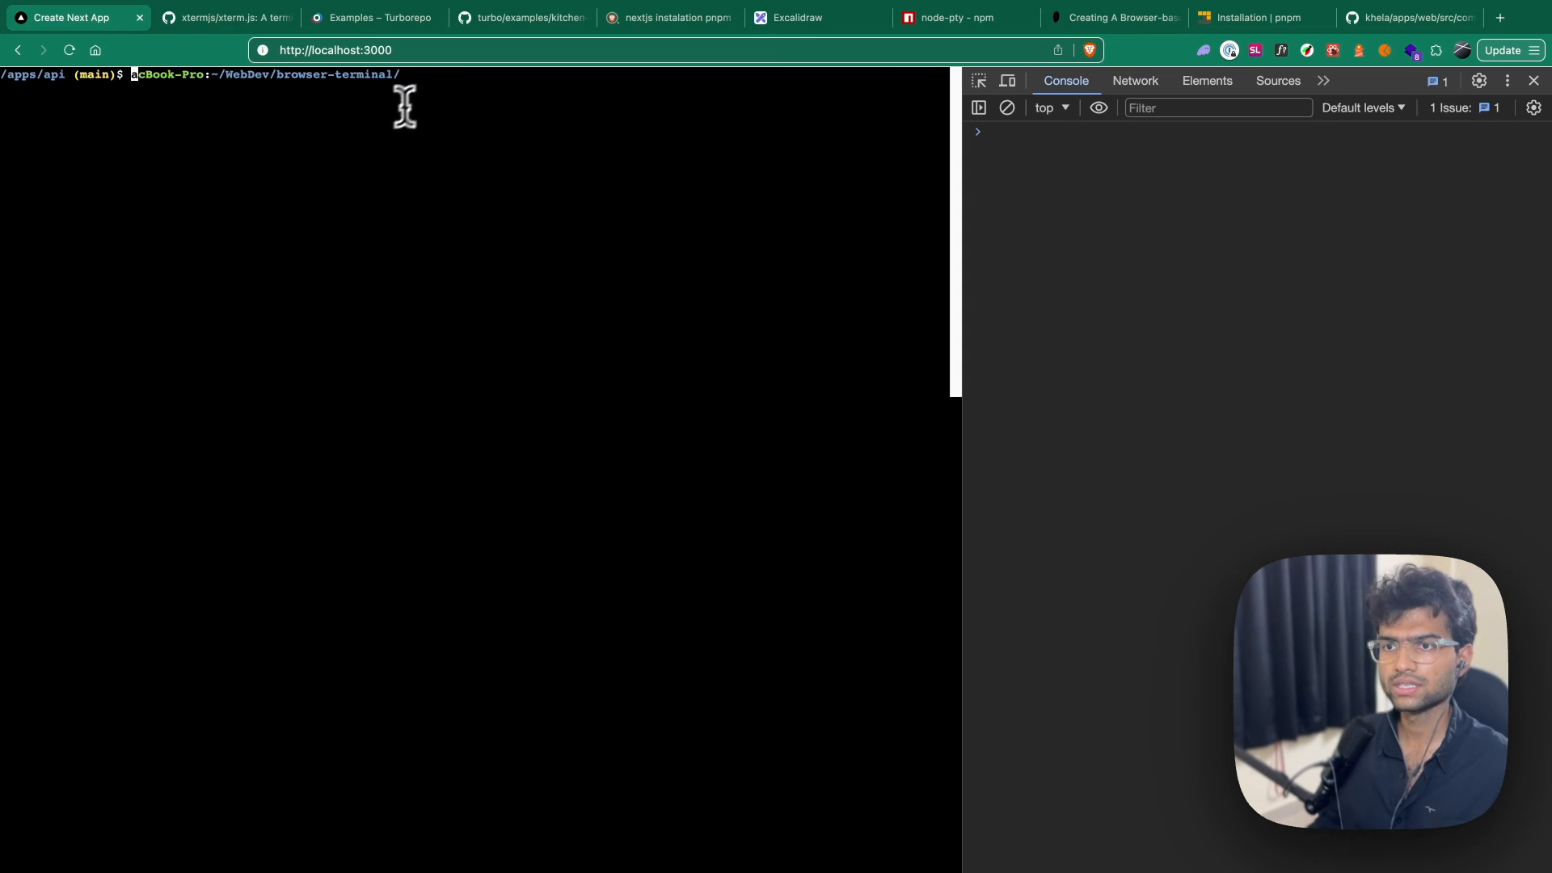
mouse_move(475, 76)
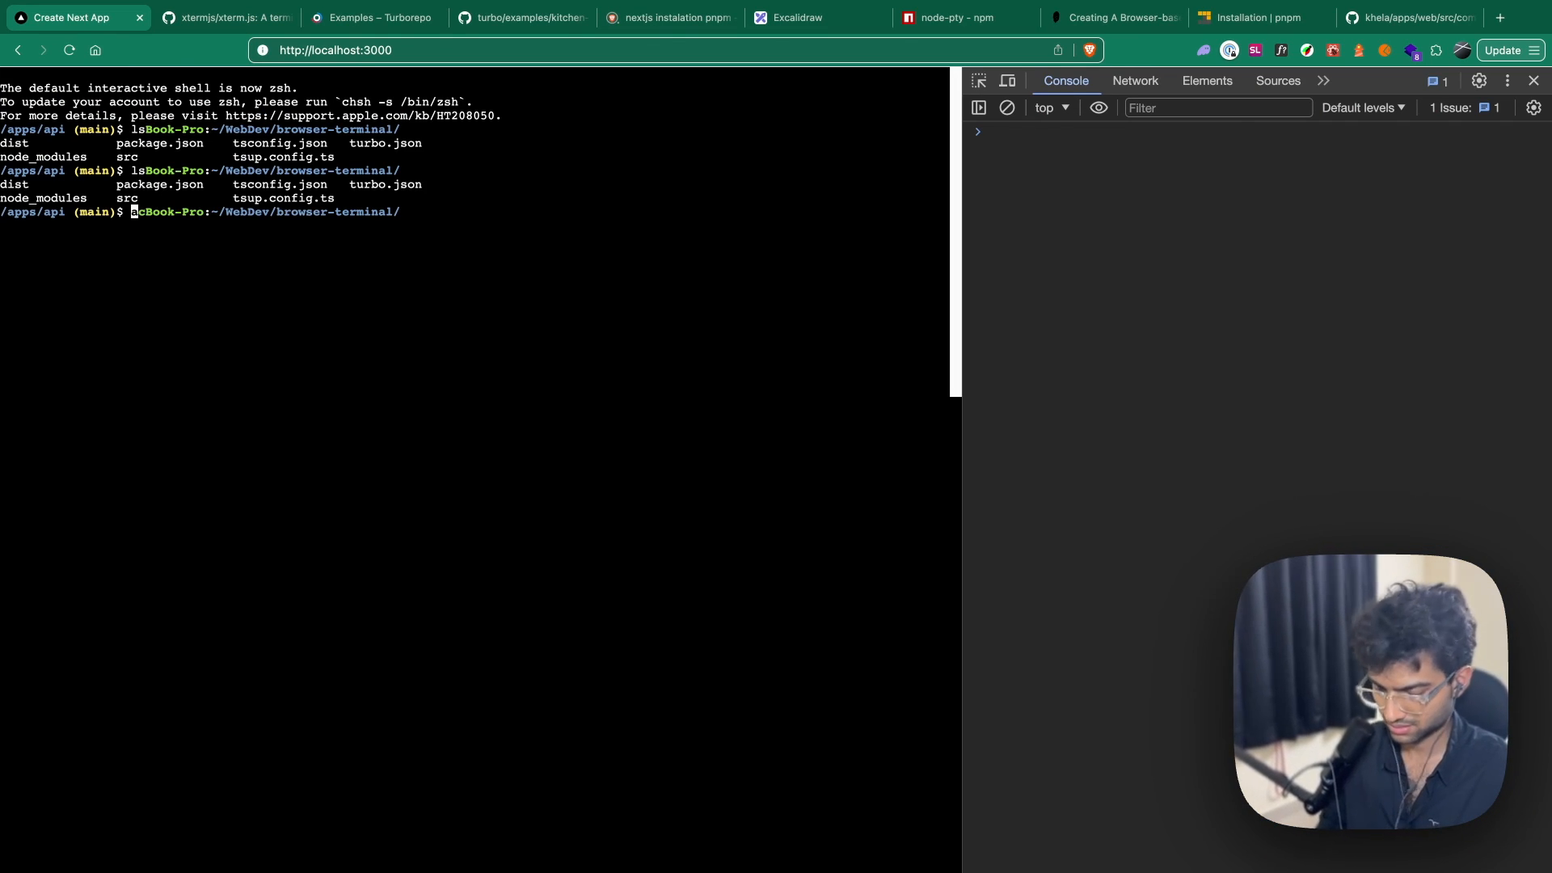
Run cd .. to climb toward /Users, then start returning to the home directory
type("cd ..")
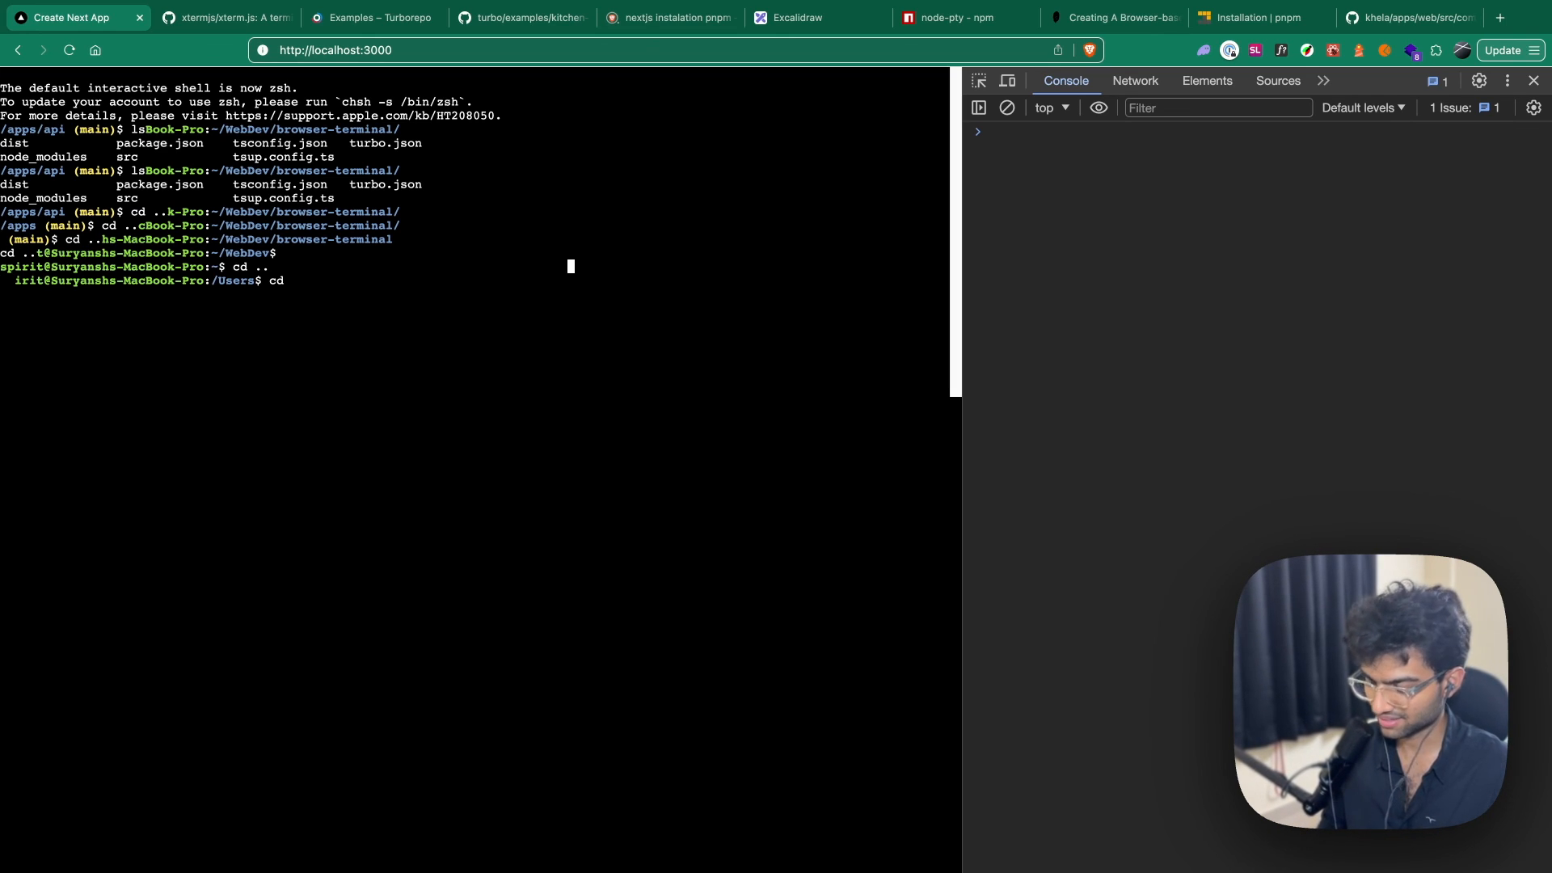
key("Enter")
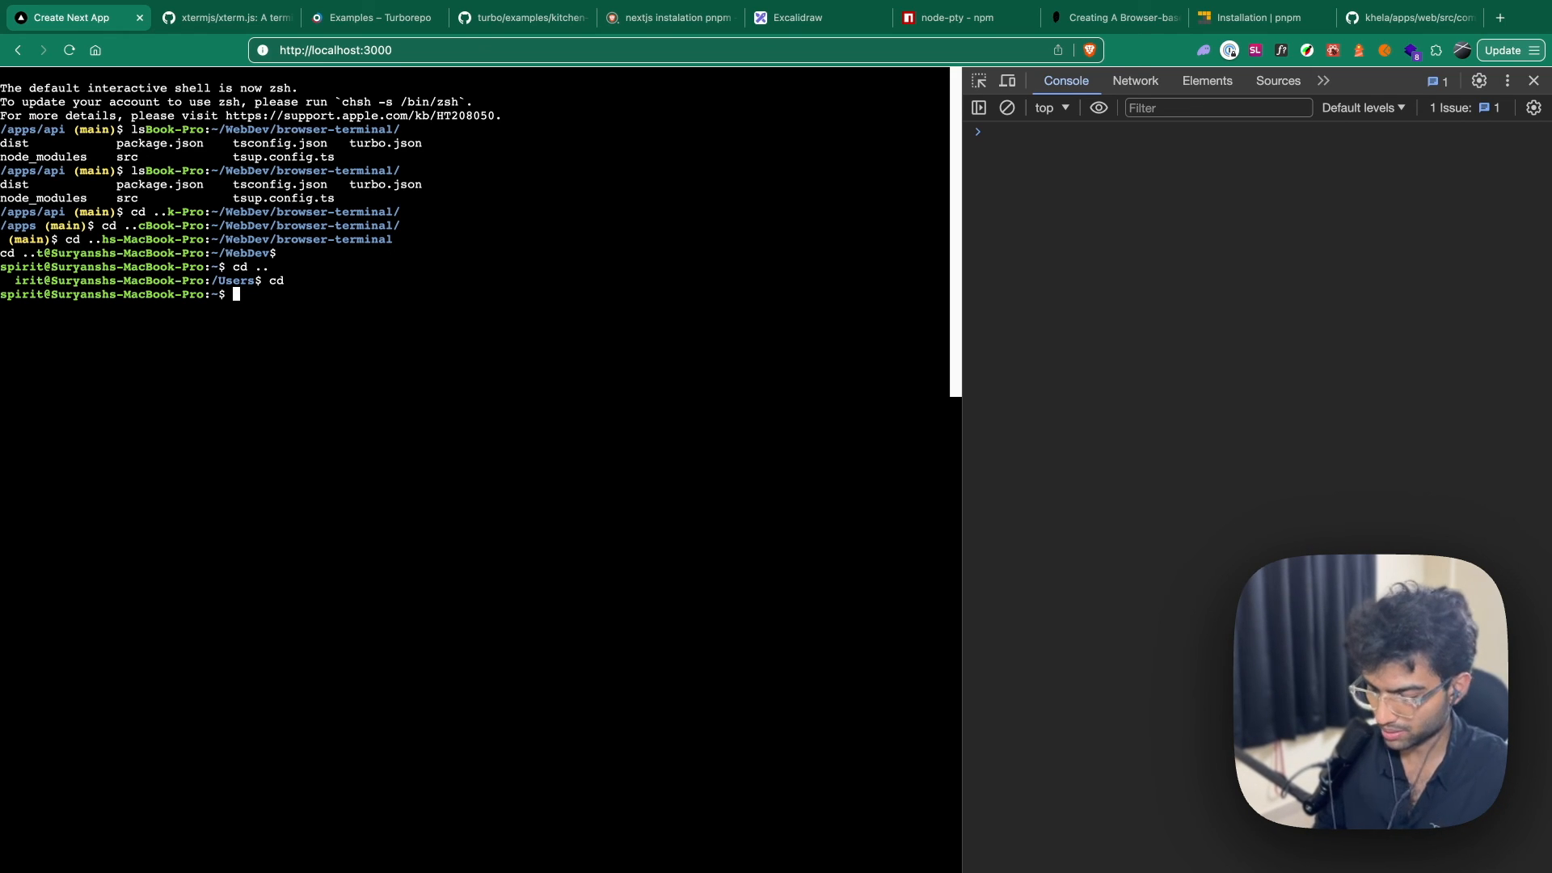
type("h")
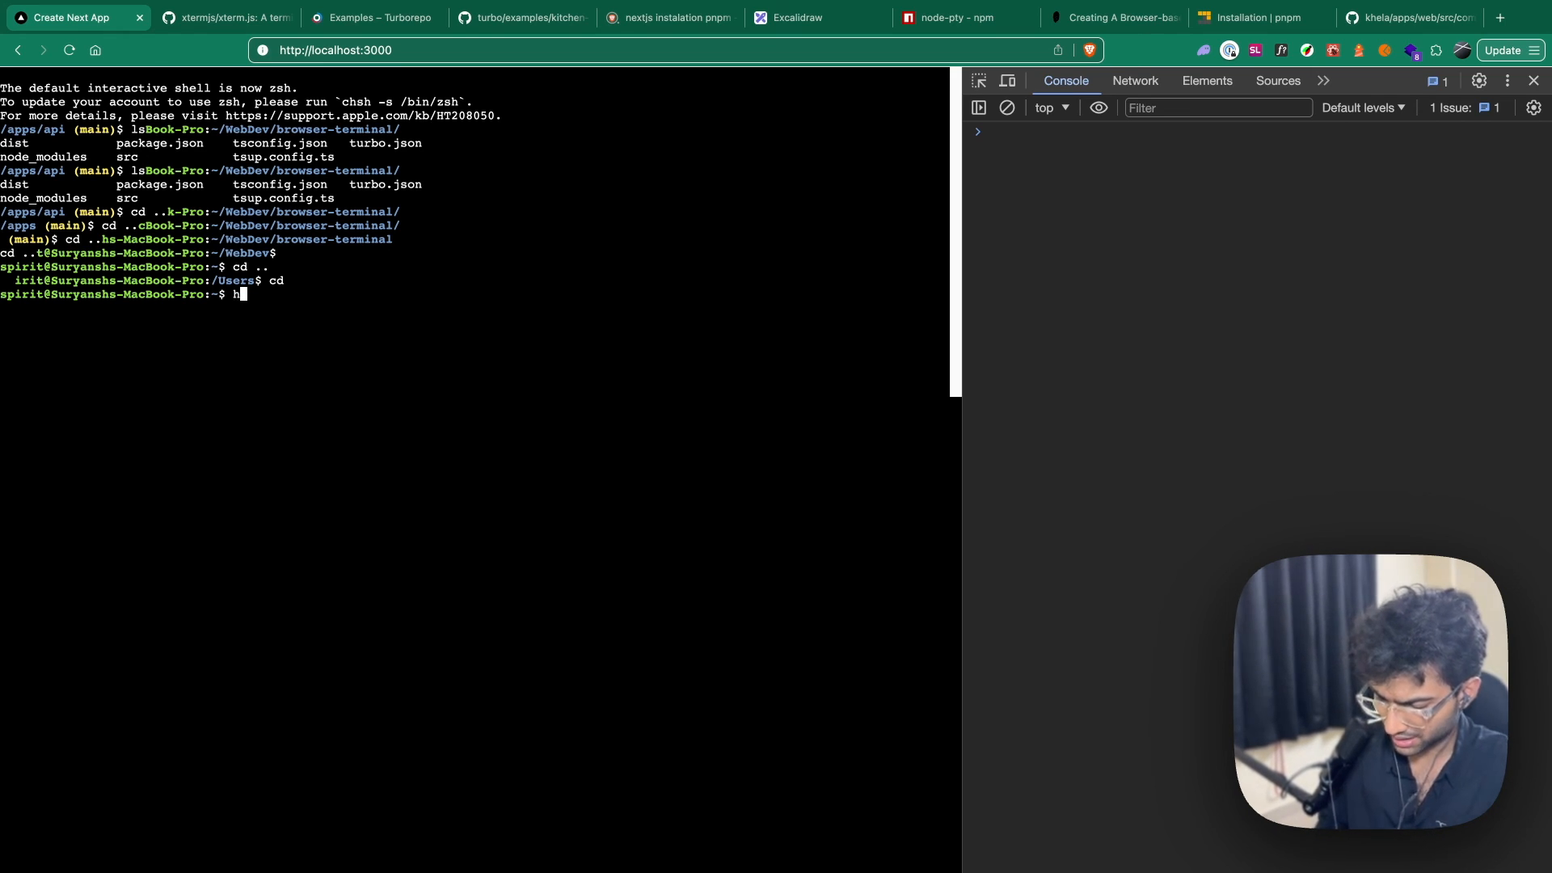